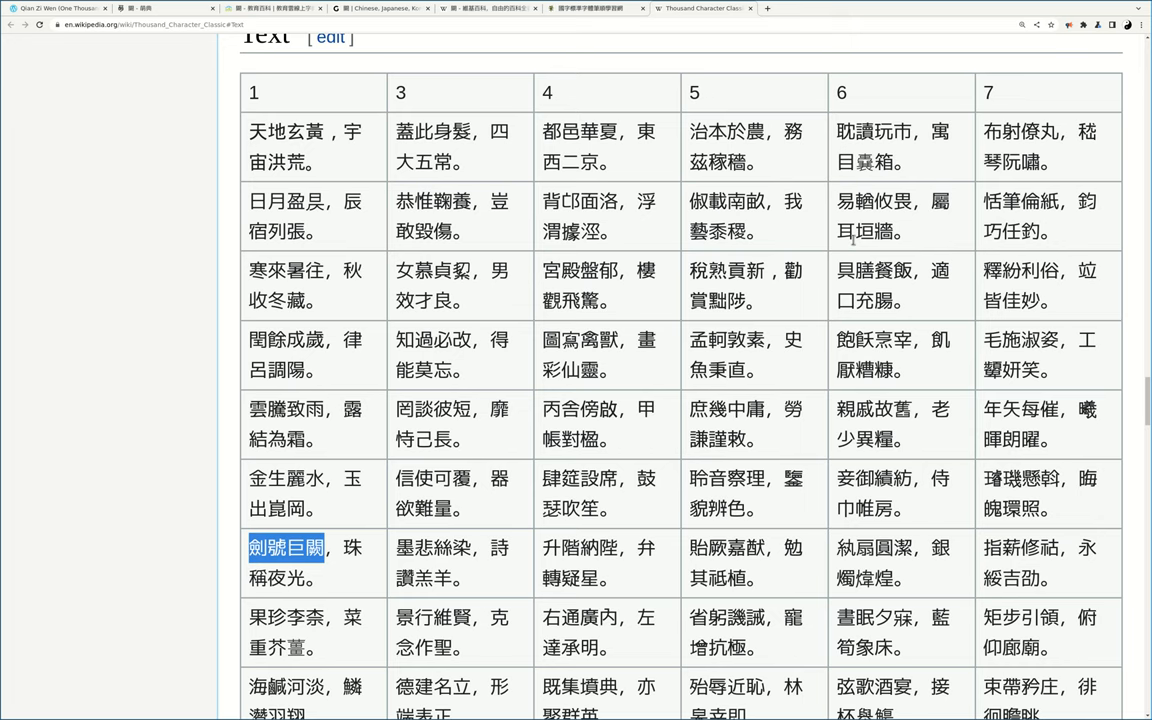
mouse_move(430, 508)
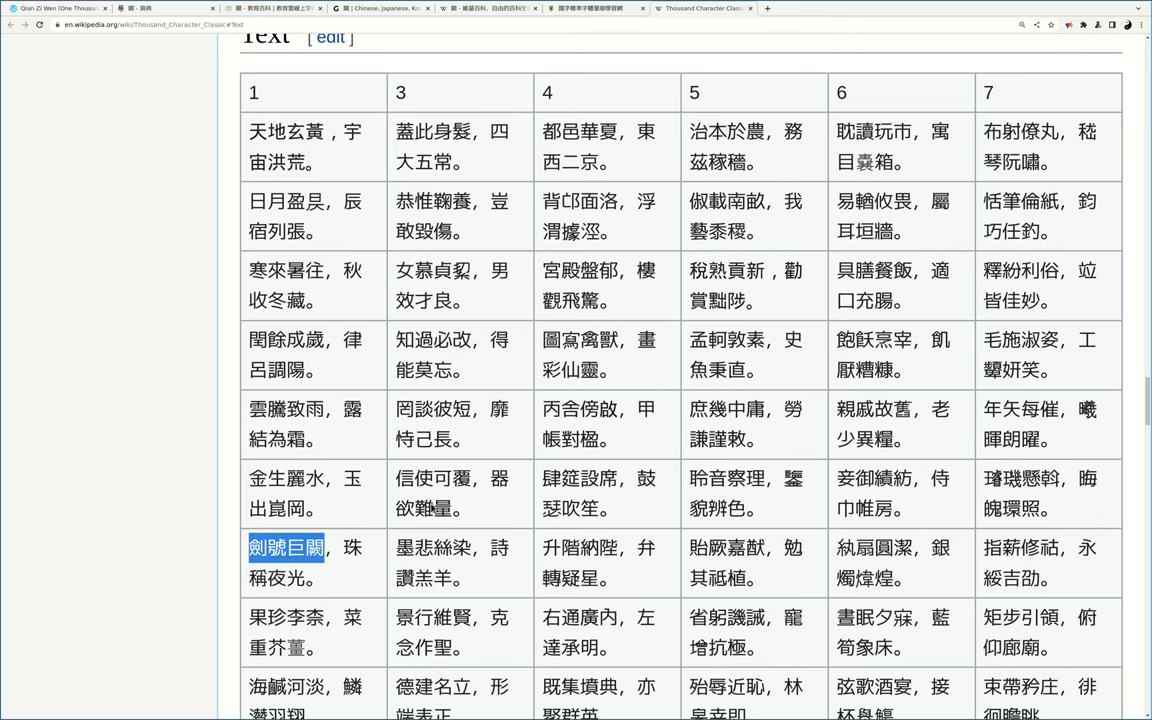
mouse_move(562, 448)
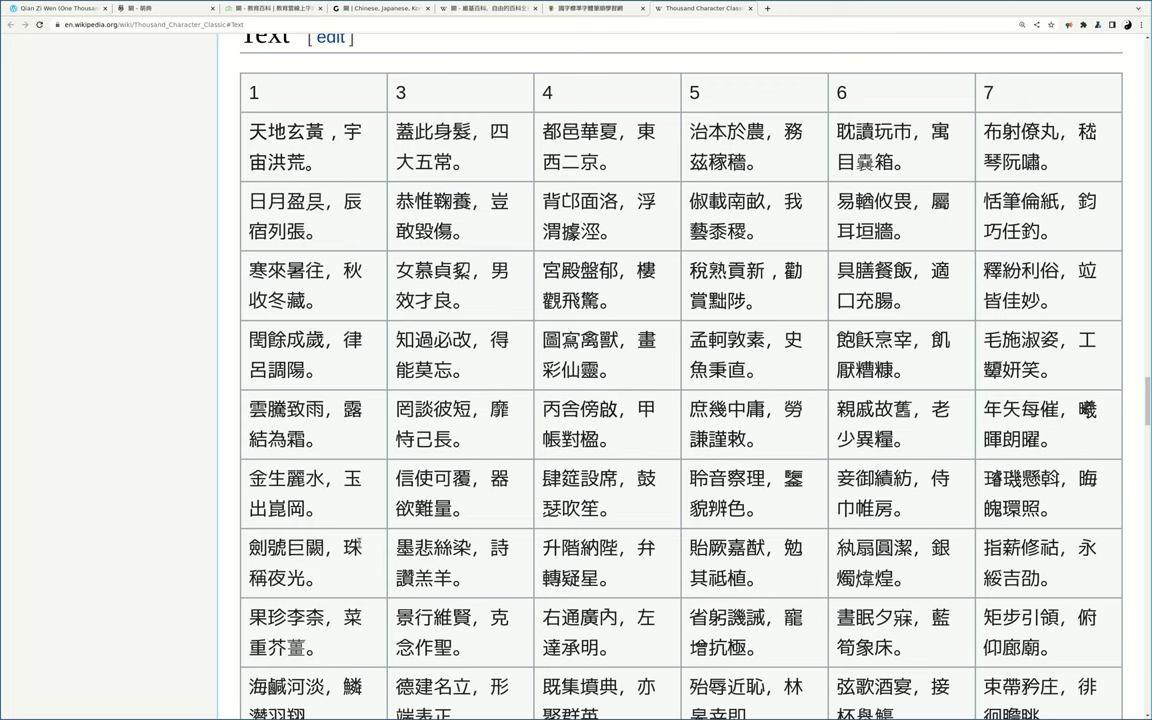
Step: Switch to Moedict's 闕 entry and scroll through its noun, verb and adjective senses
left_click(594, 8)
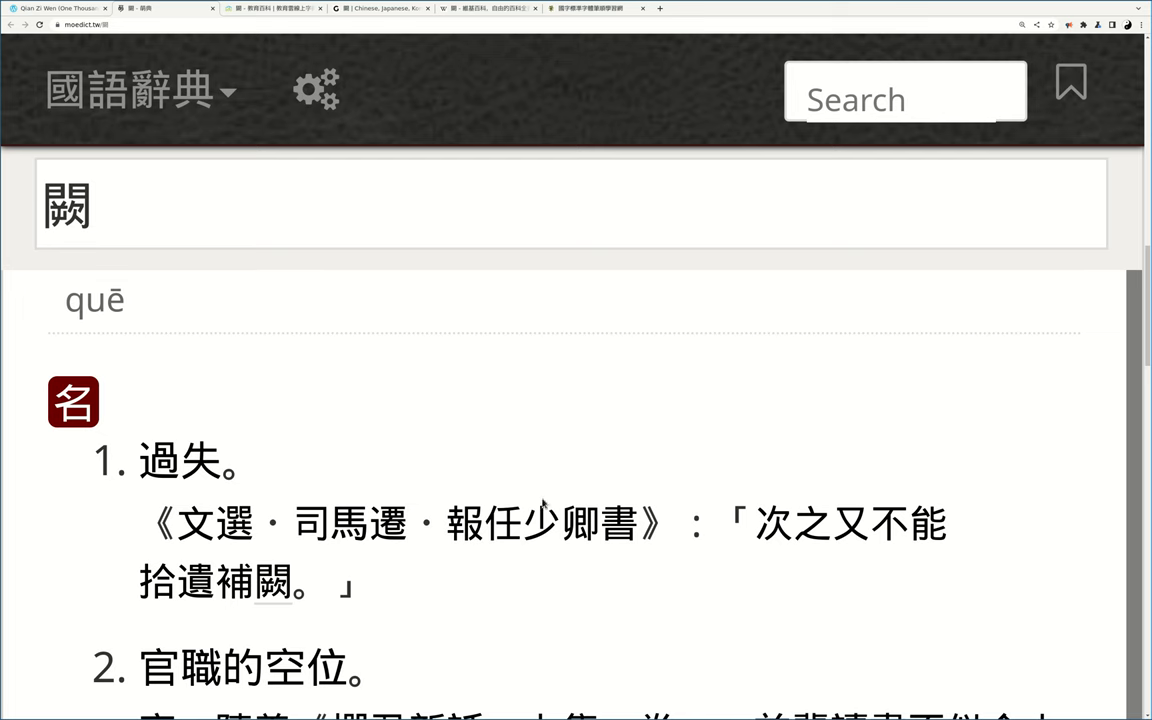
scroll("down", 3)
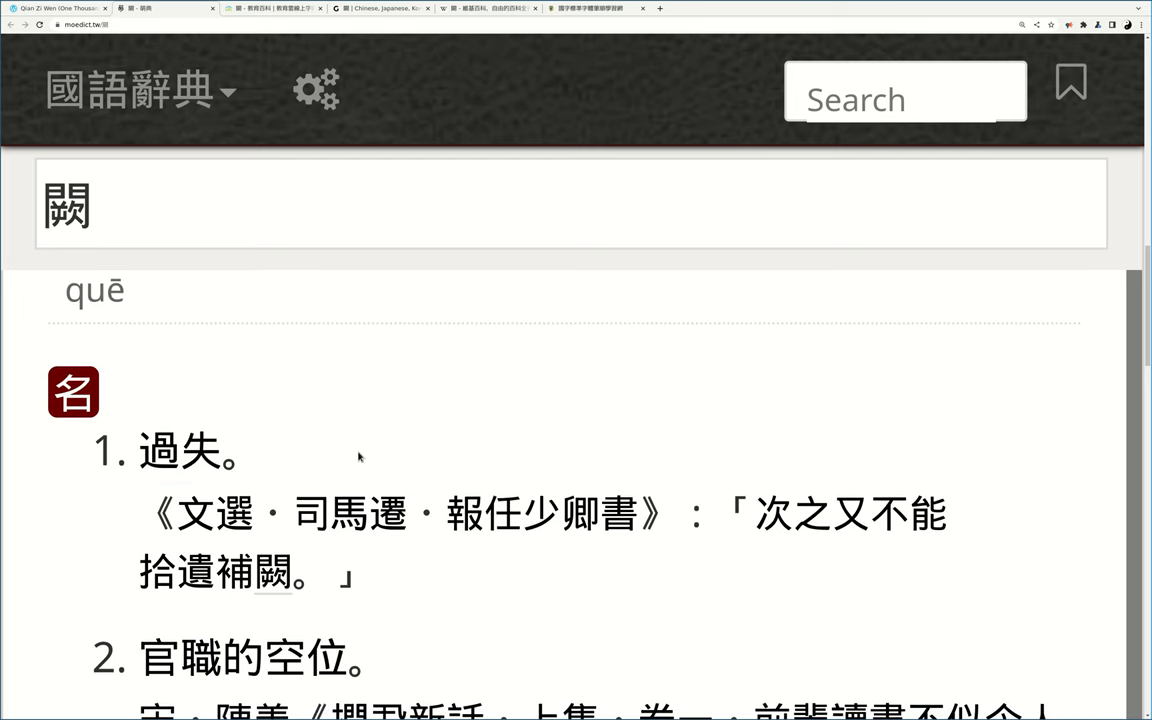
scroll("down", 3)
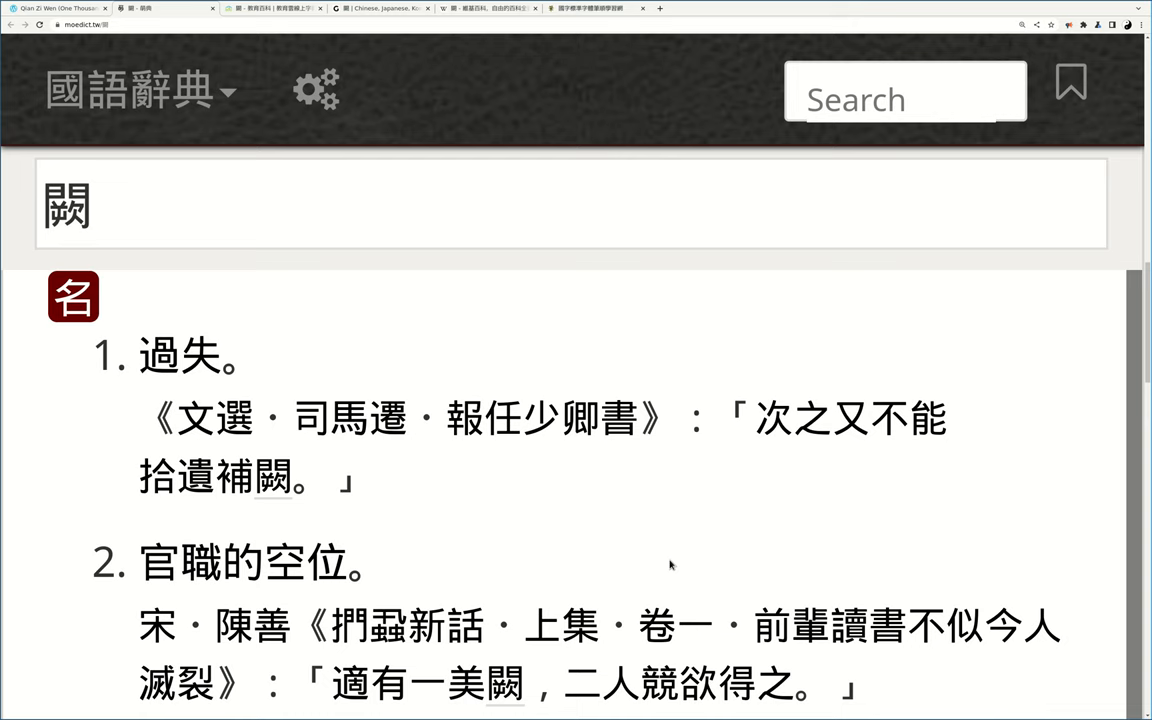
mouse_move(447, 518)
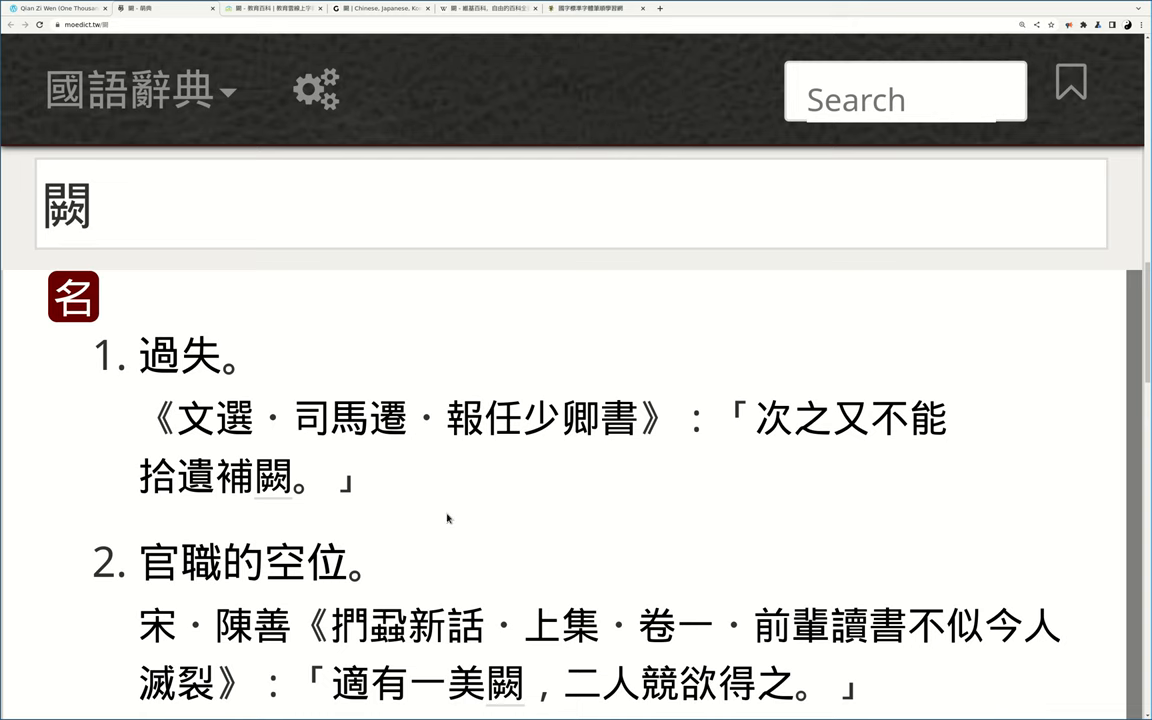
scroll("down", 3)
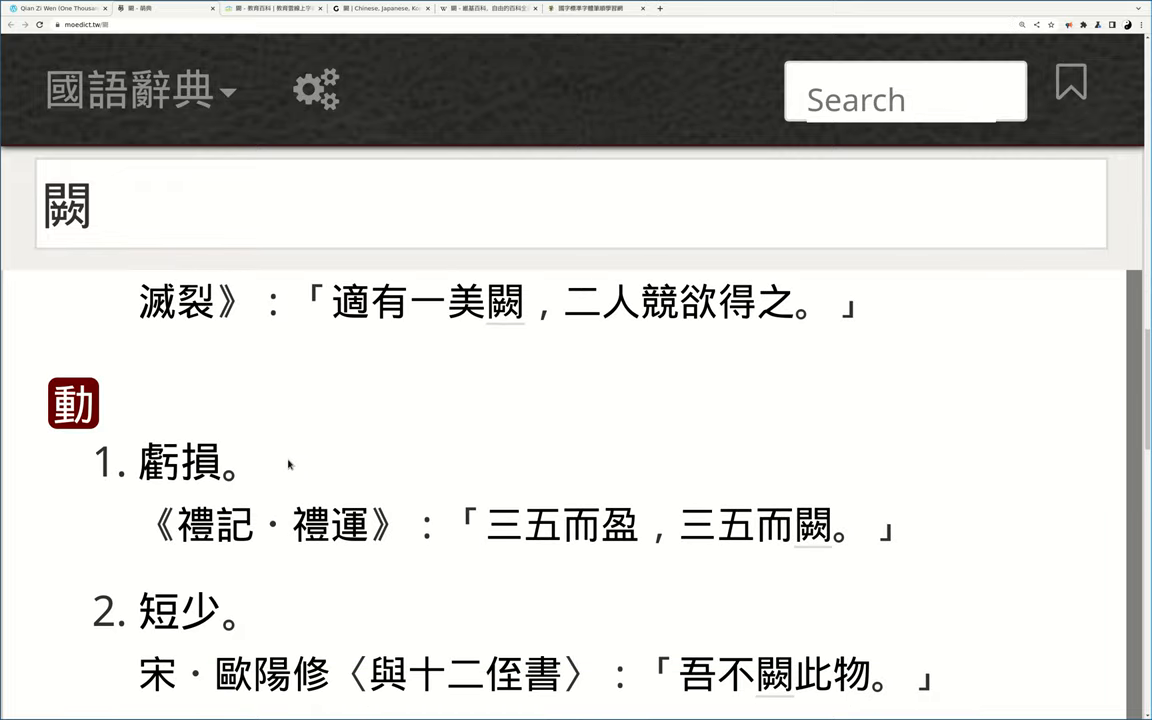
scroll("down", 3)
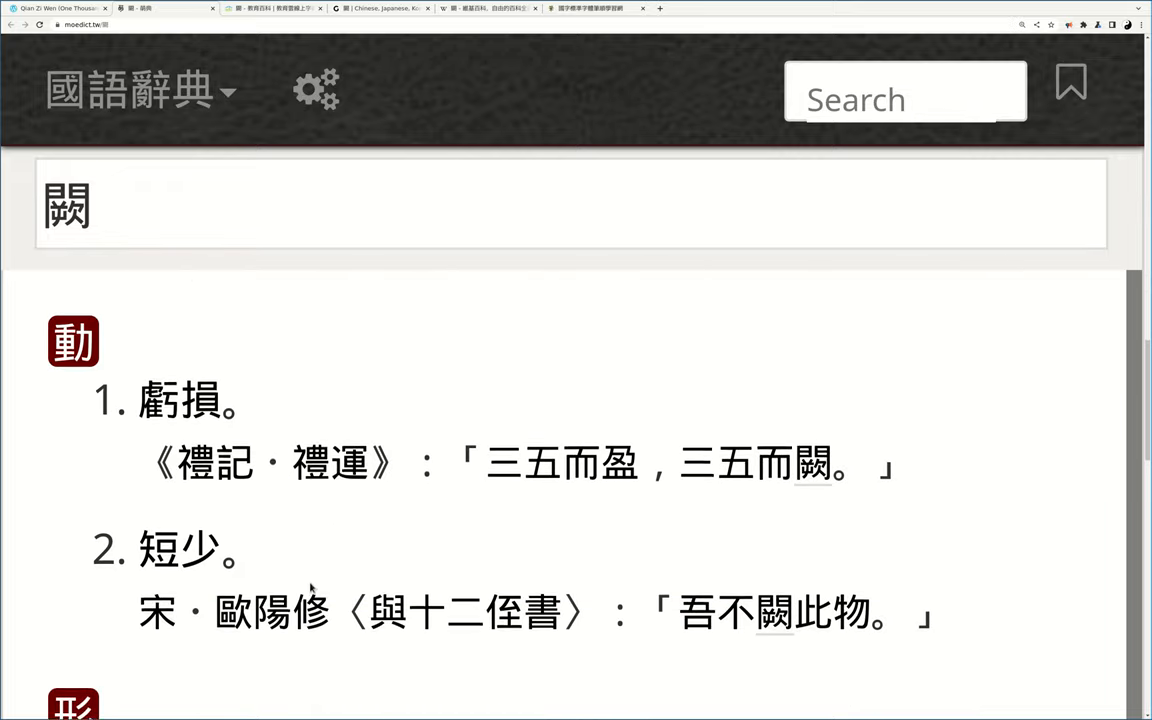
scroll("down", 3)
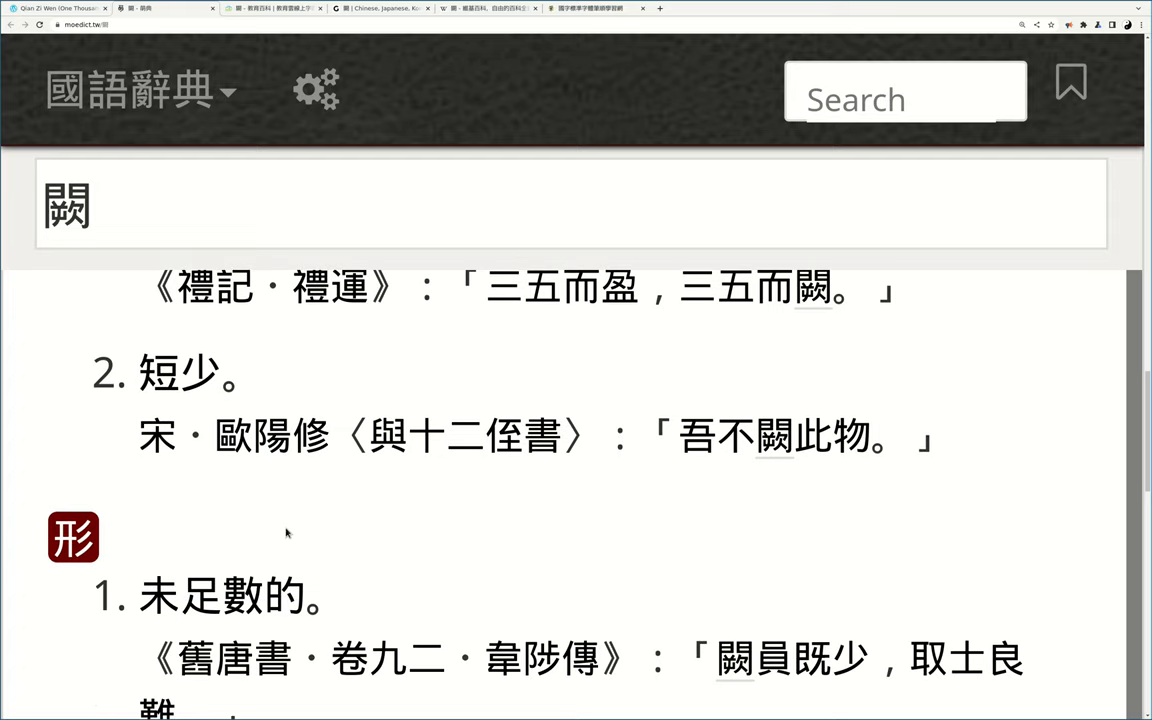
scroll("down", 3)
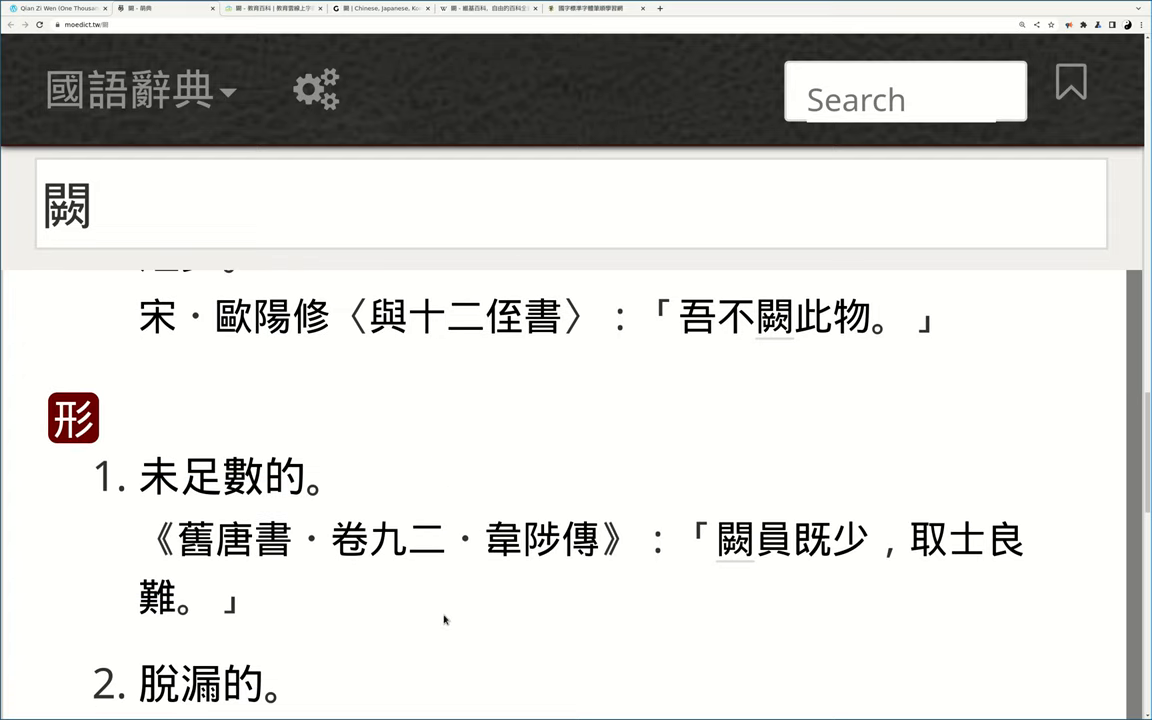
scroll("down", 3)
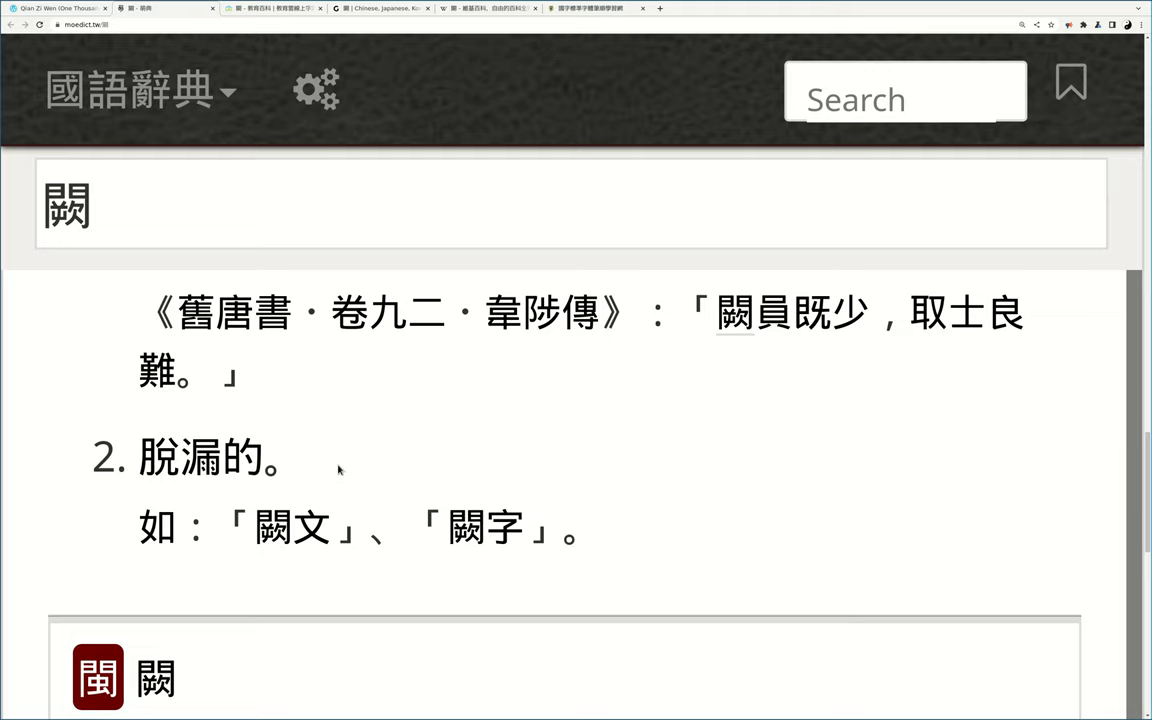
Step: Scroll to the English and French glosses and select the character 缺
double_click(485, 421)
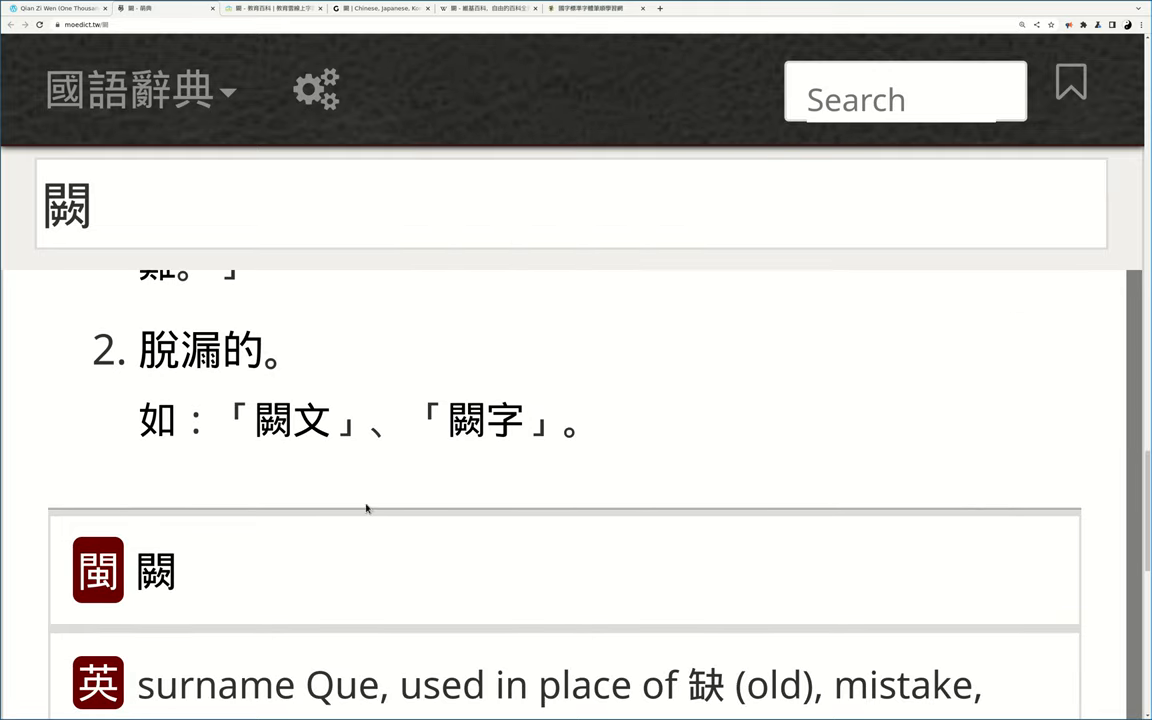
scroll("down", 3)
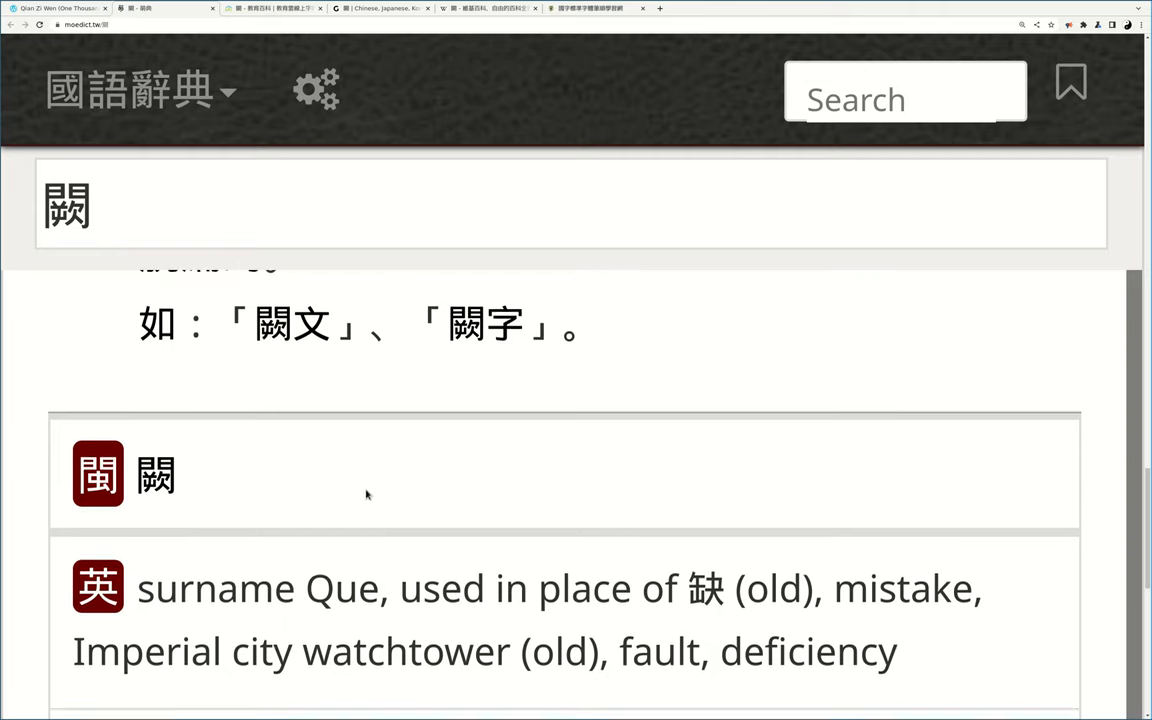
scroll("down", 3)
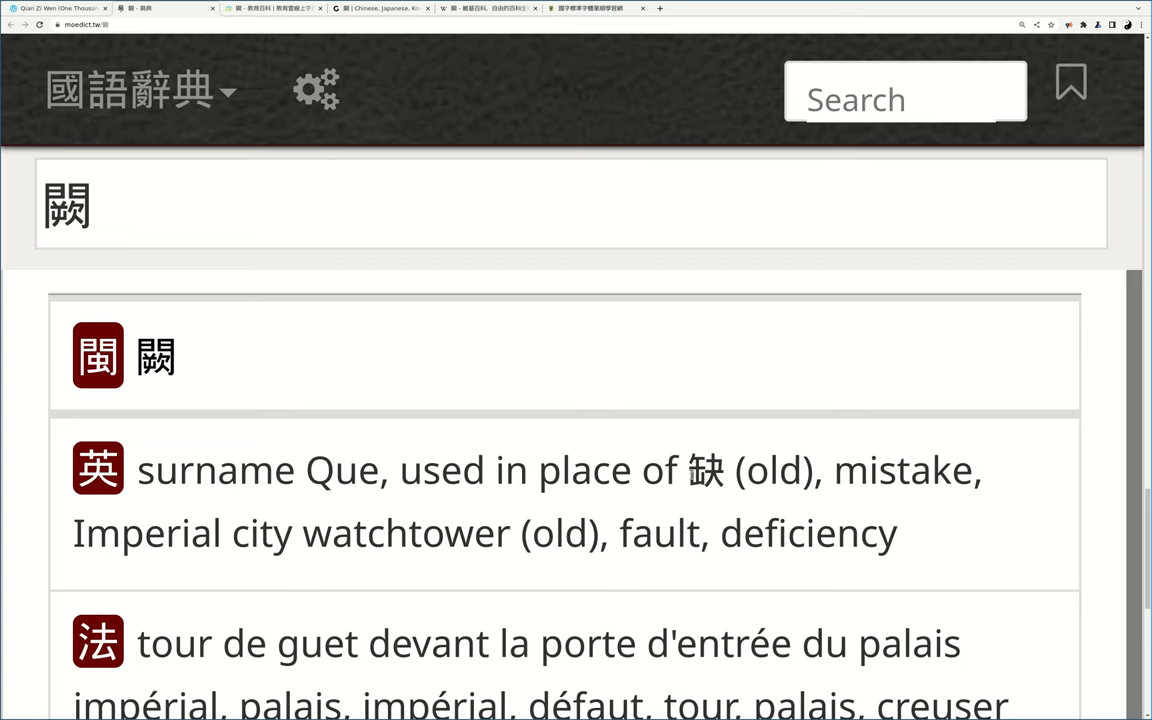
double_click(707, 470)
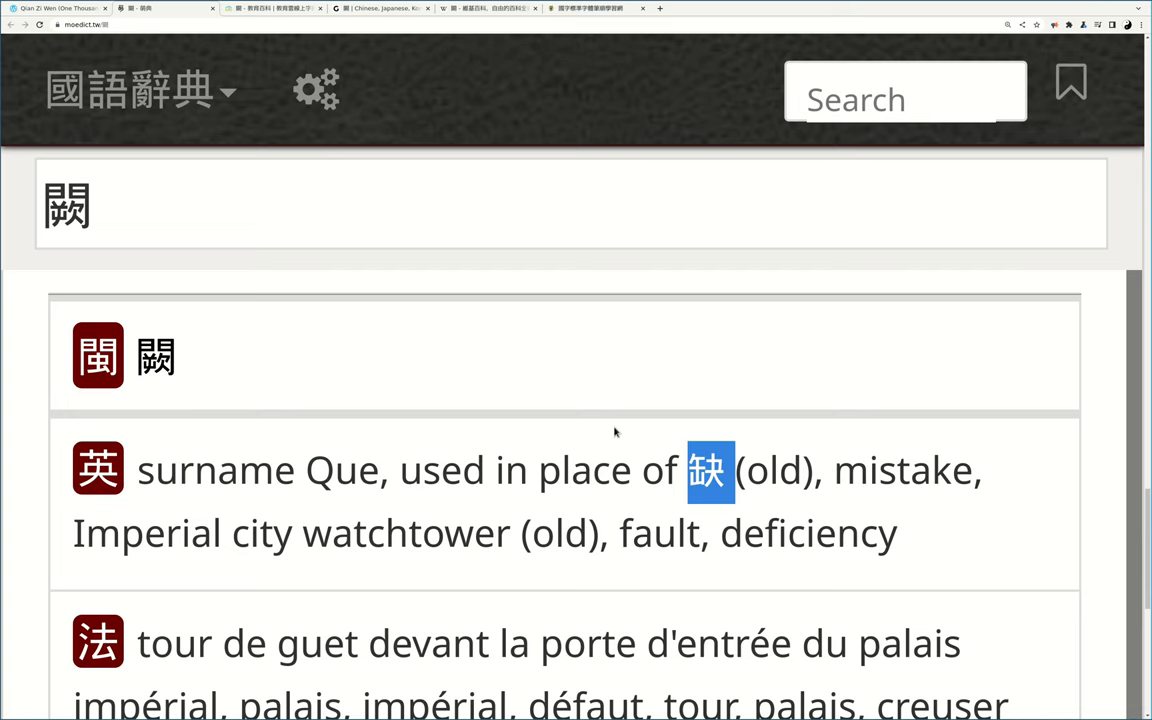
mouse_move(897, 481)
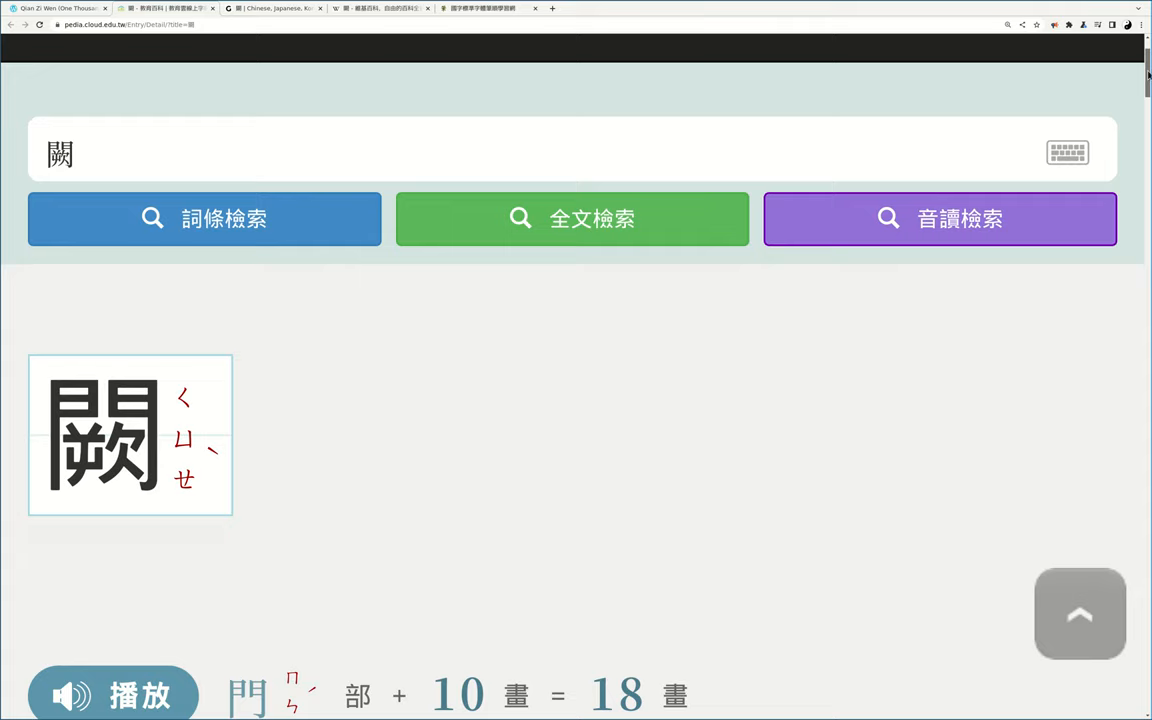
Step: Scroll the 教育百科 闕 entry through its quē and què readings and senses
scroll("down", 3)
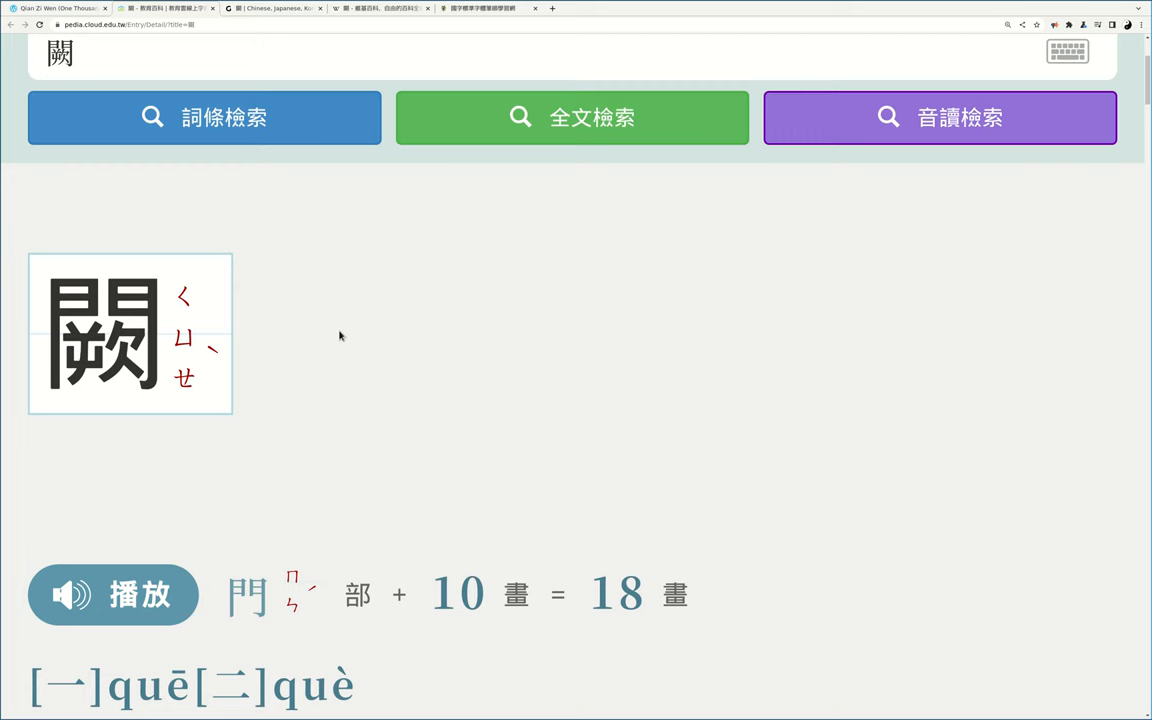
mouse_move(342, 417)
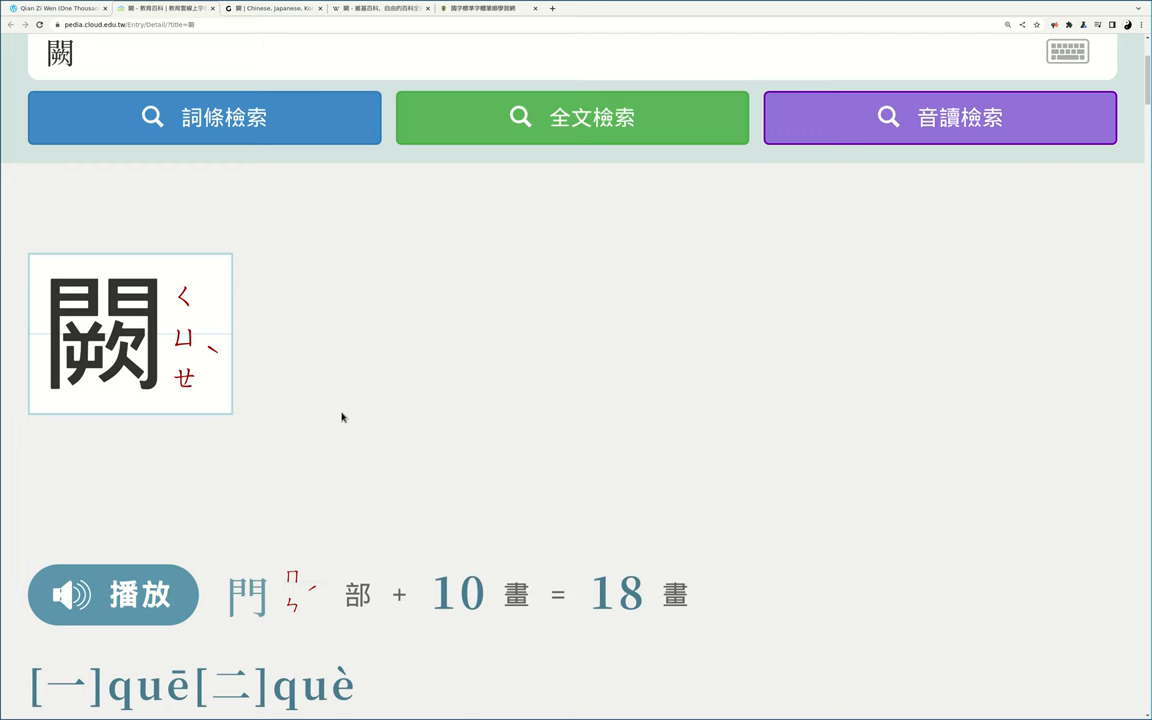
scroll("down", 3)
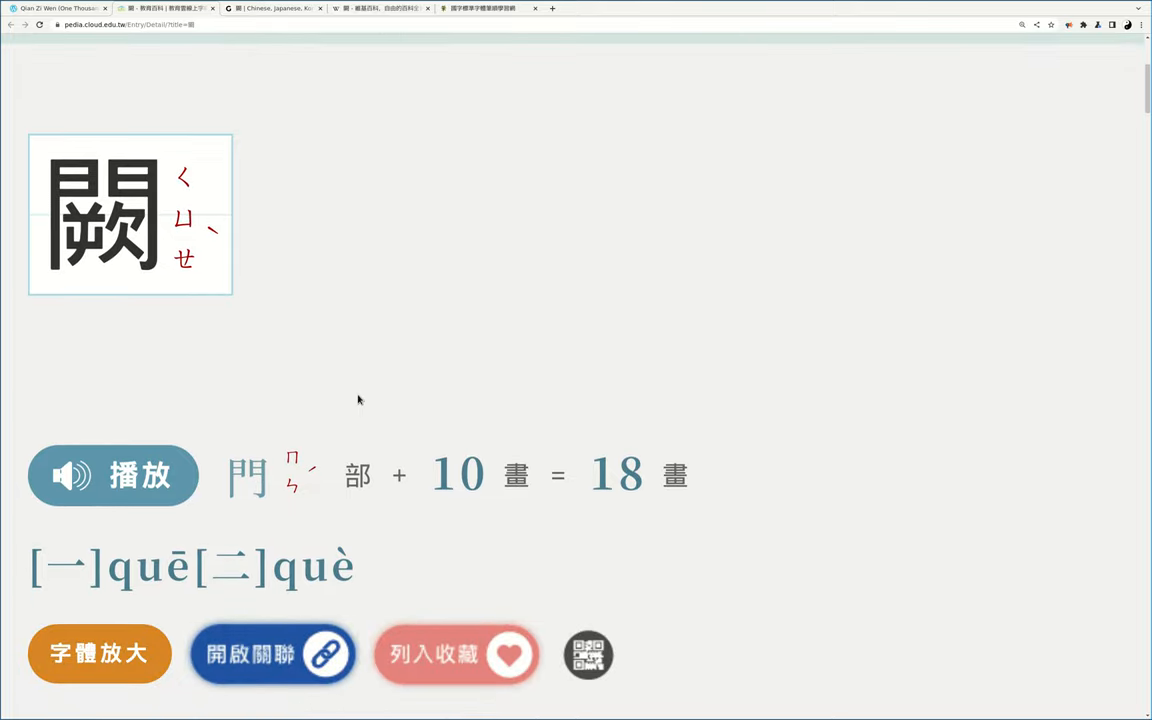
scroll("down", 3)
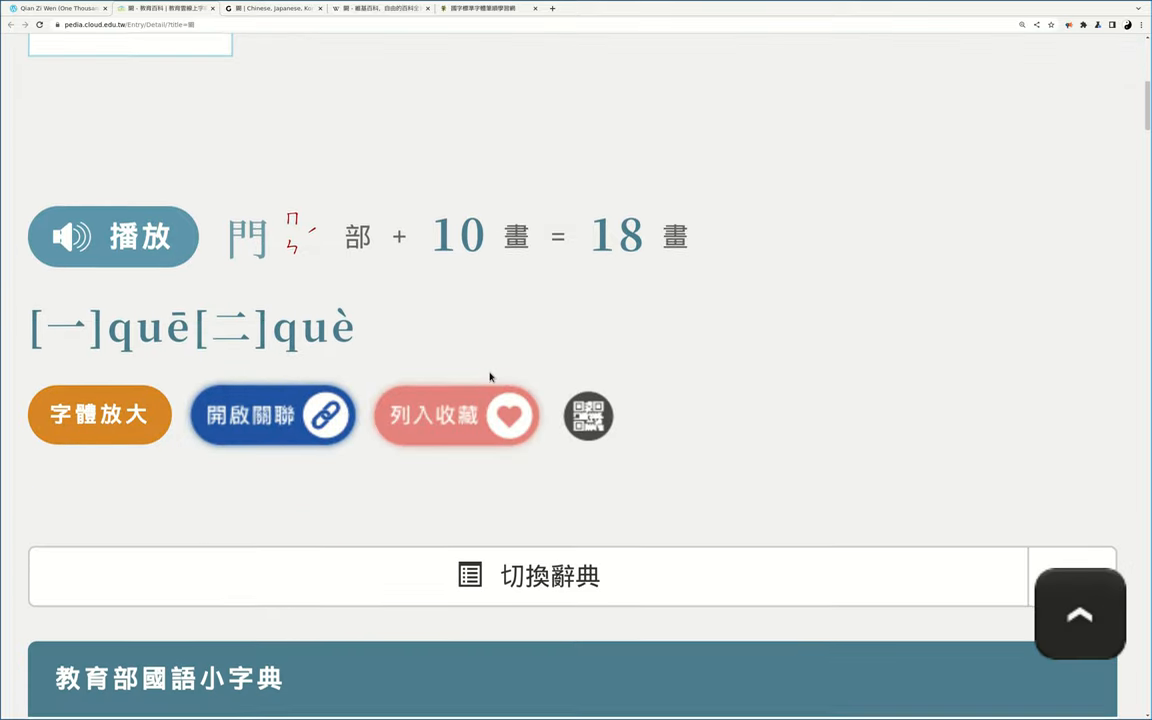
scroll("down", 3)
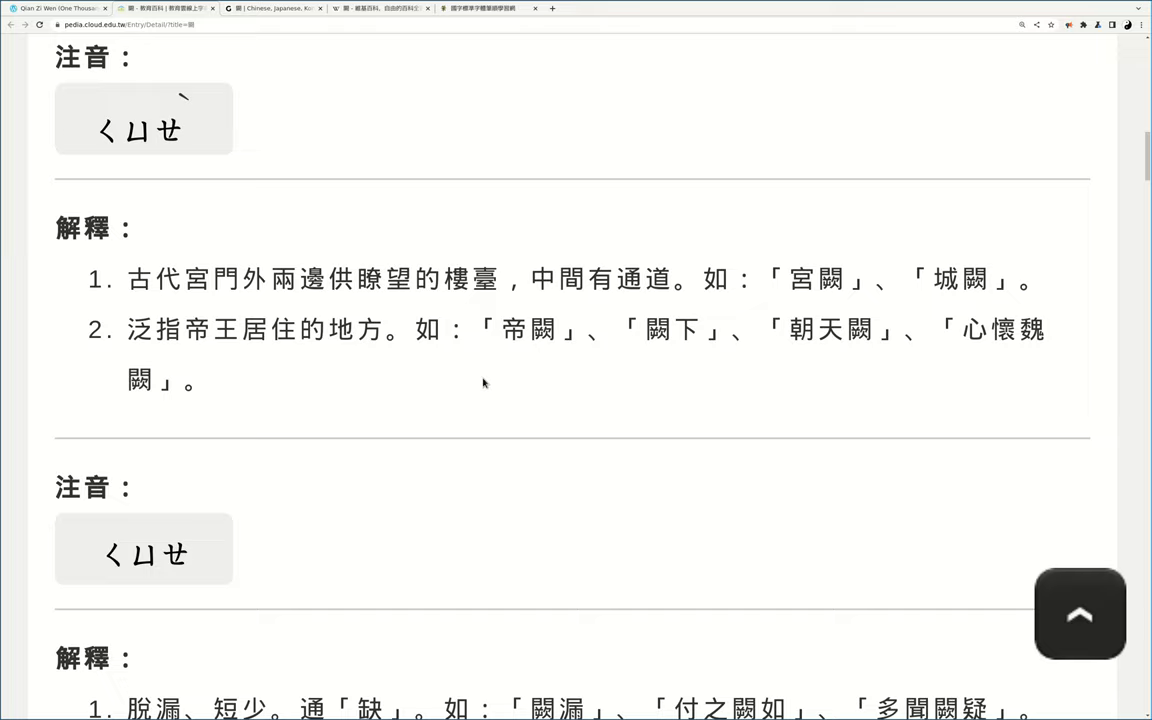
scroll("down", 3)
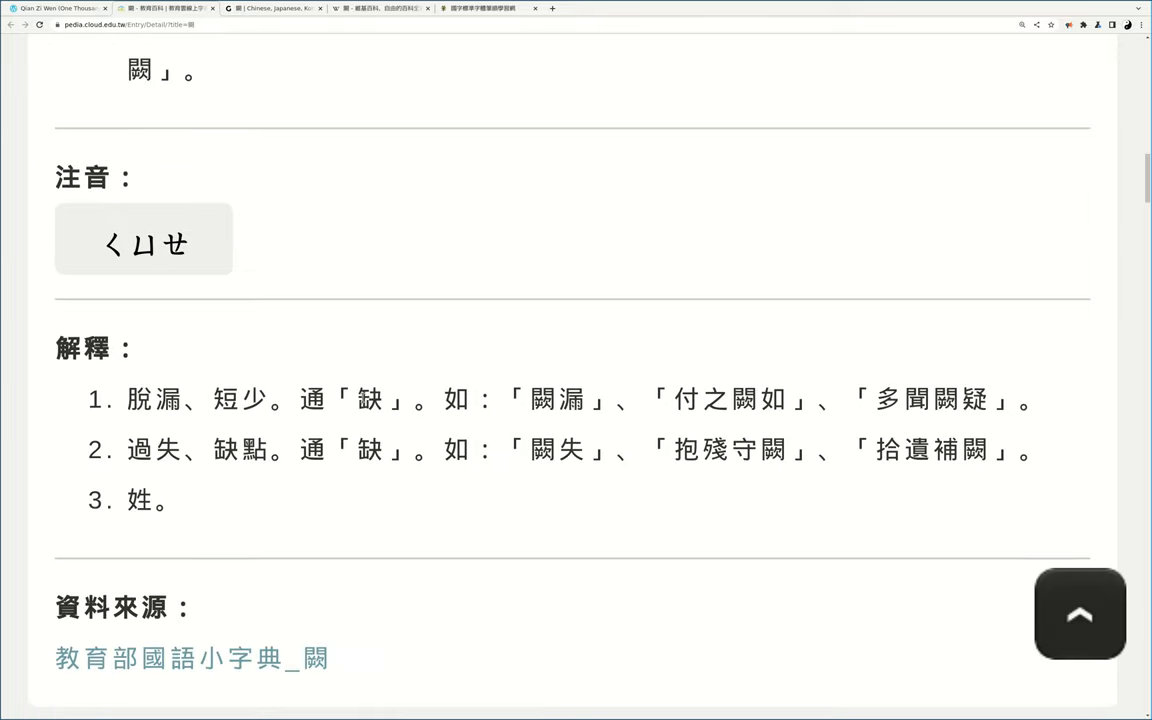
Step: Select 缺 in the first explanation and bring up its copy menu
double_click(369, 399)
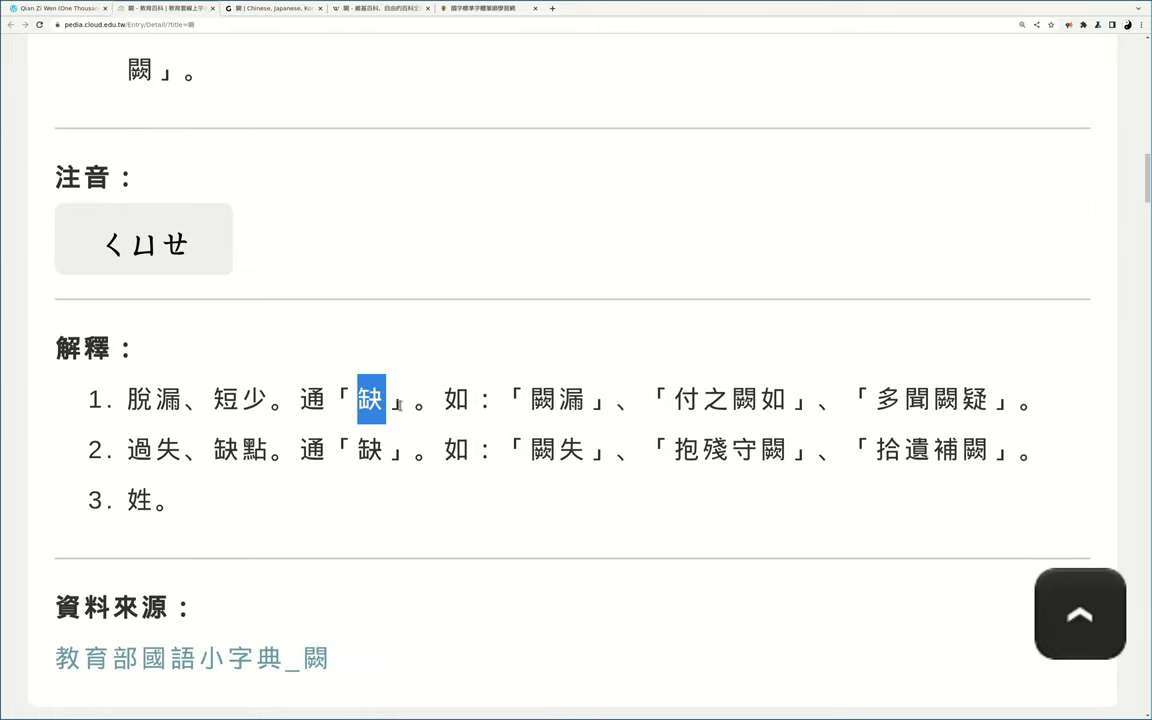
left_click(1021, 24)
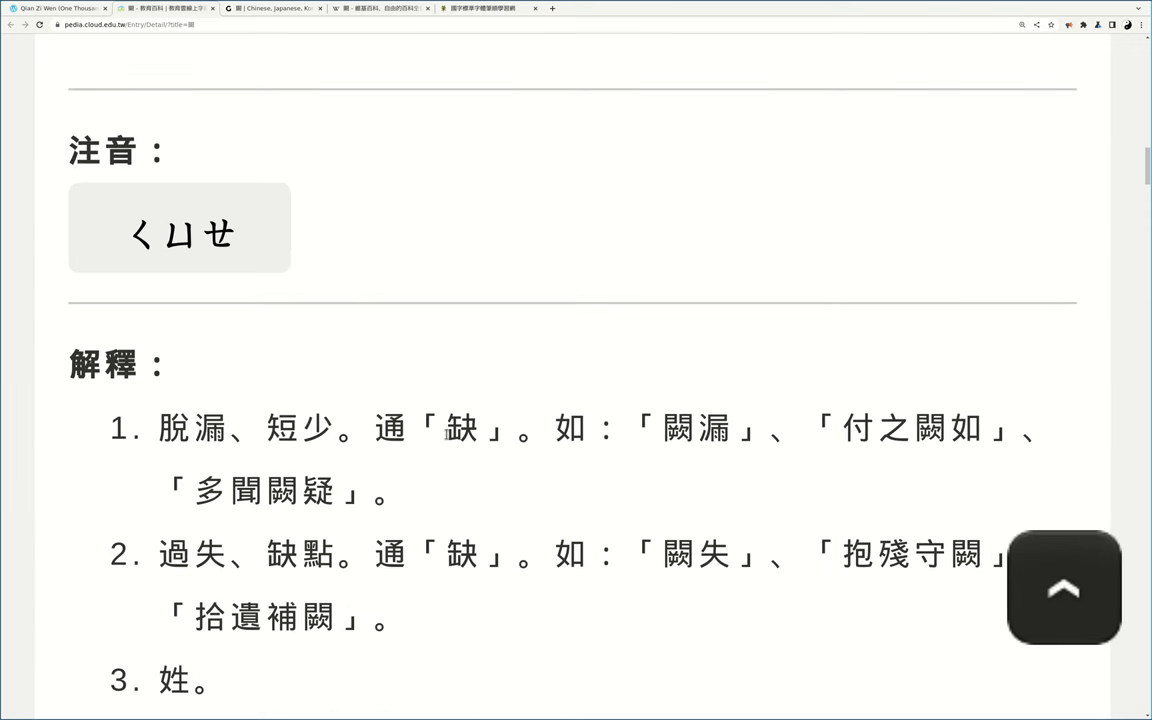
double_click(461, 429)
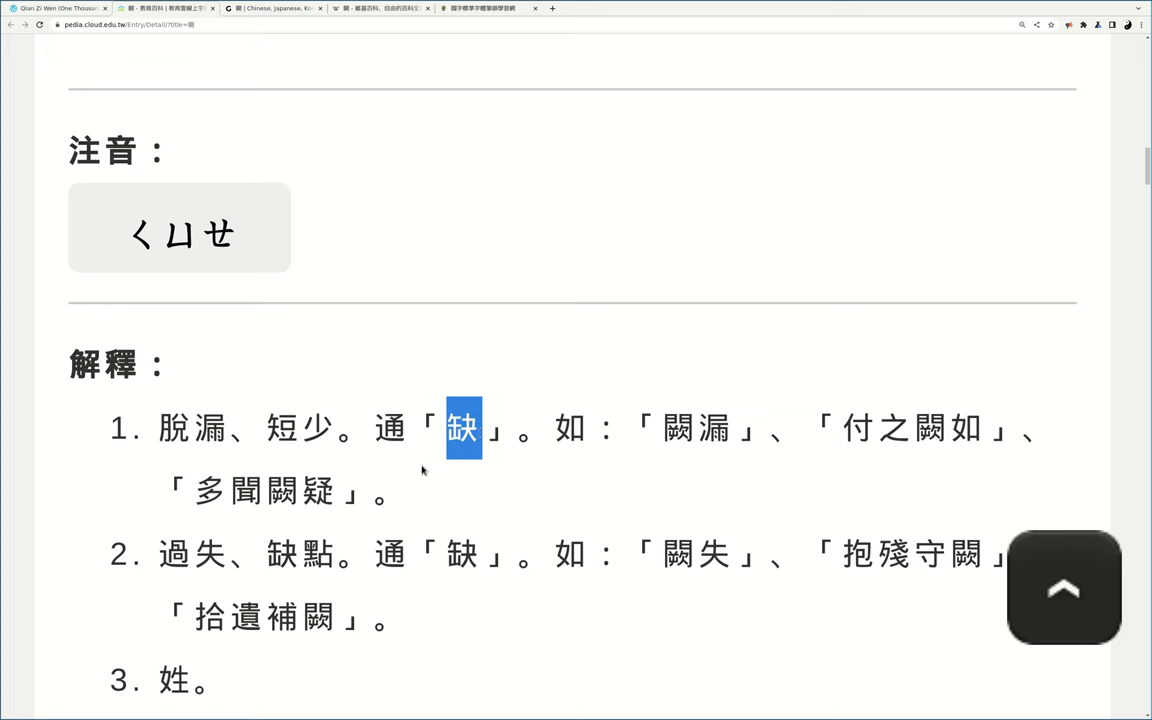
right_click(461, 428)
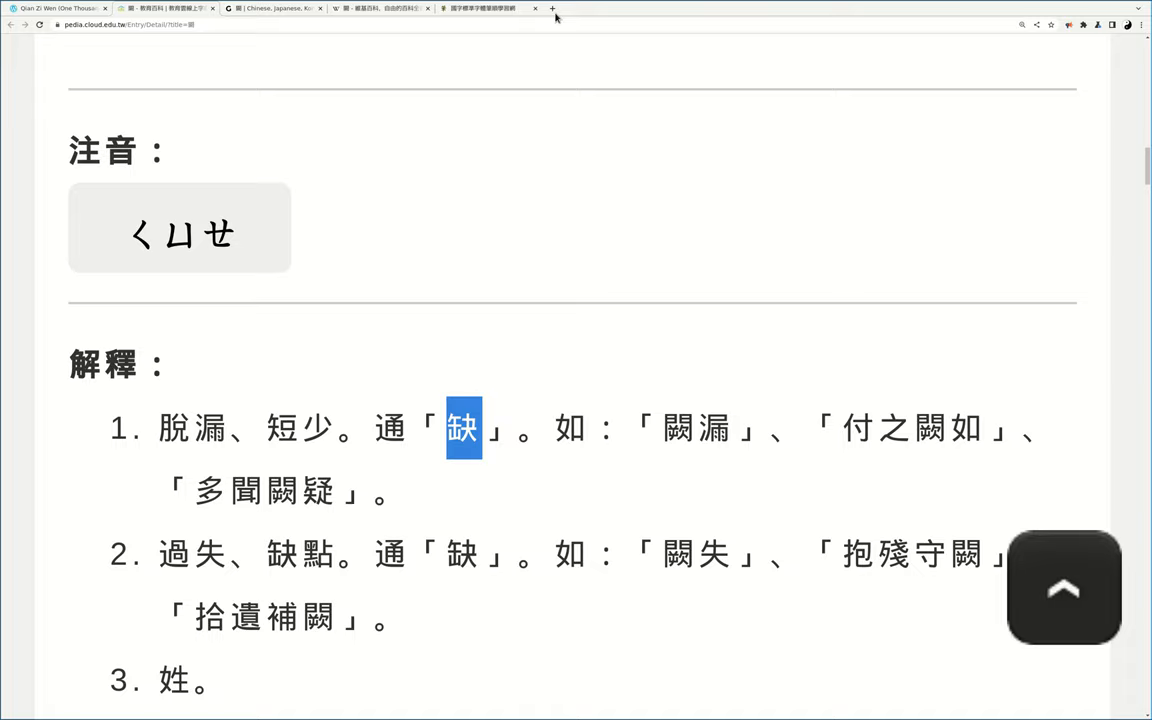
Step: Look up 缺 in Google Translate, reviewing senses like lack, vacancy and incomplete
left_click(568, 8)
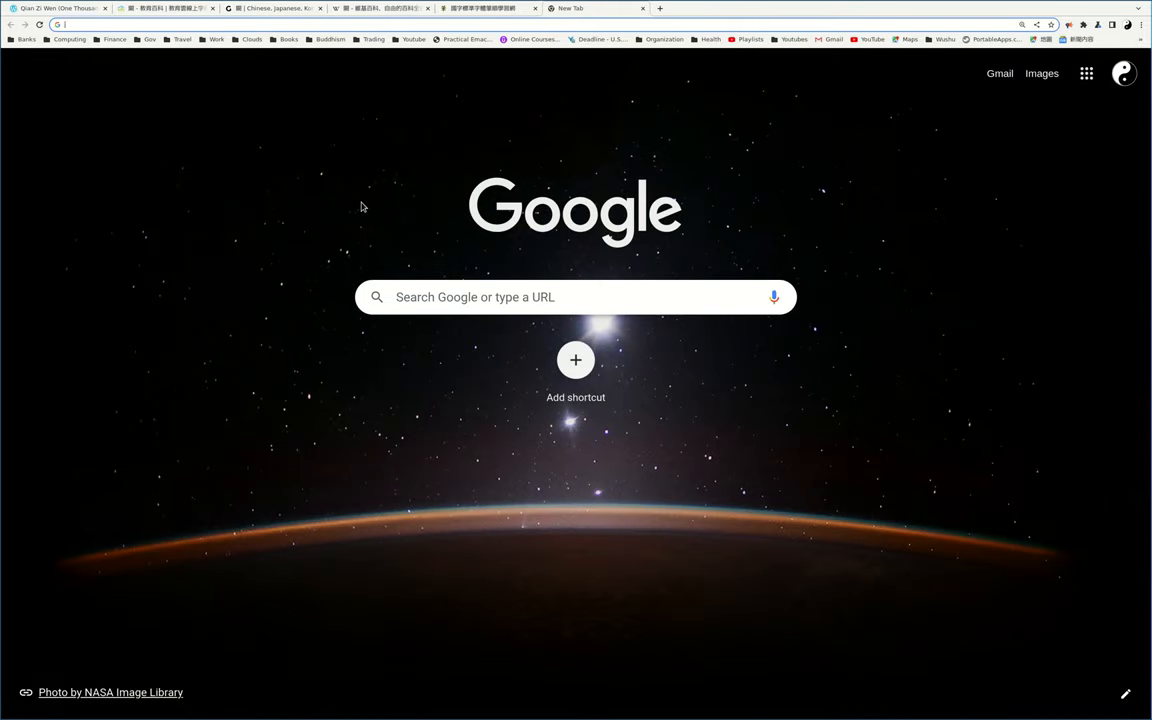
type("translate.google.com/?sl=zh-CN&tl=en&text=缺&op=translate")
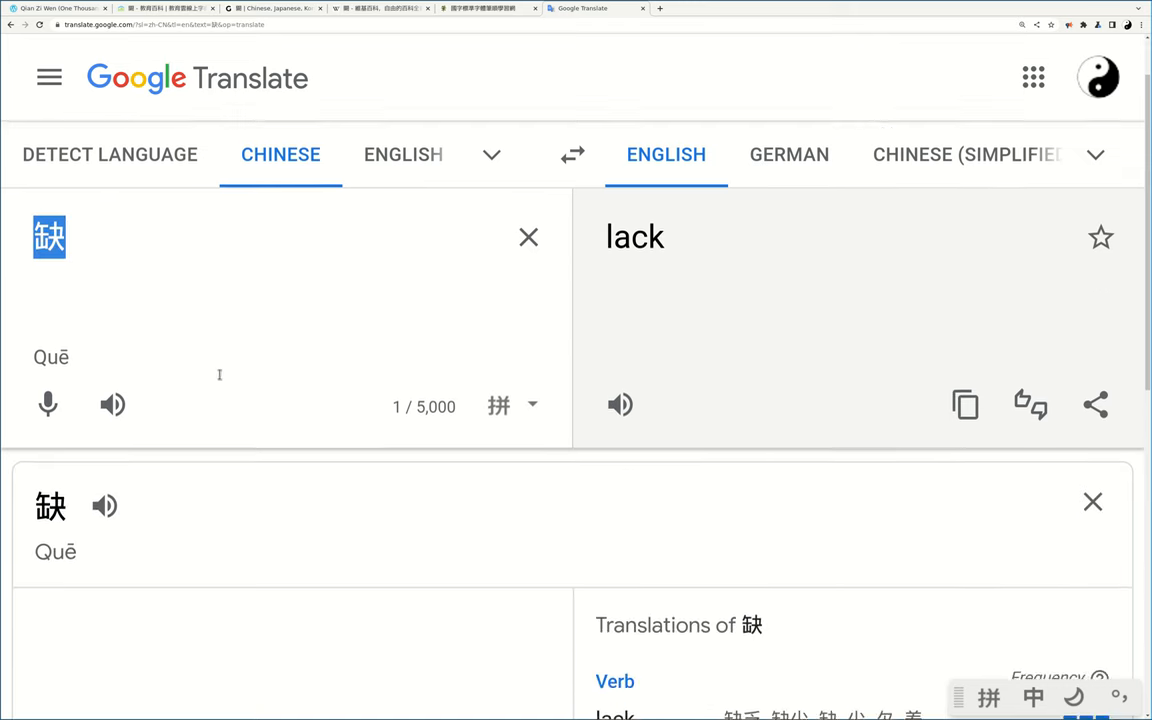
scroll("down", 3)
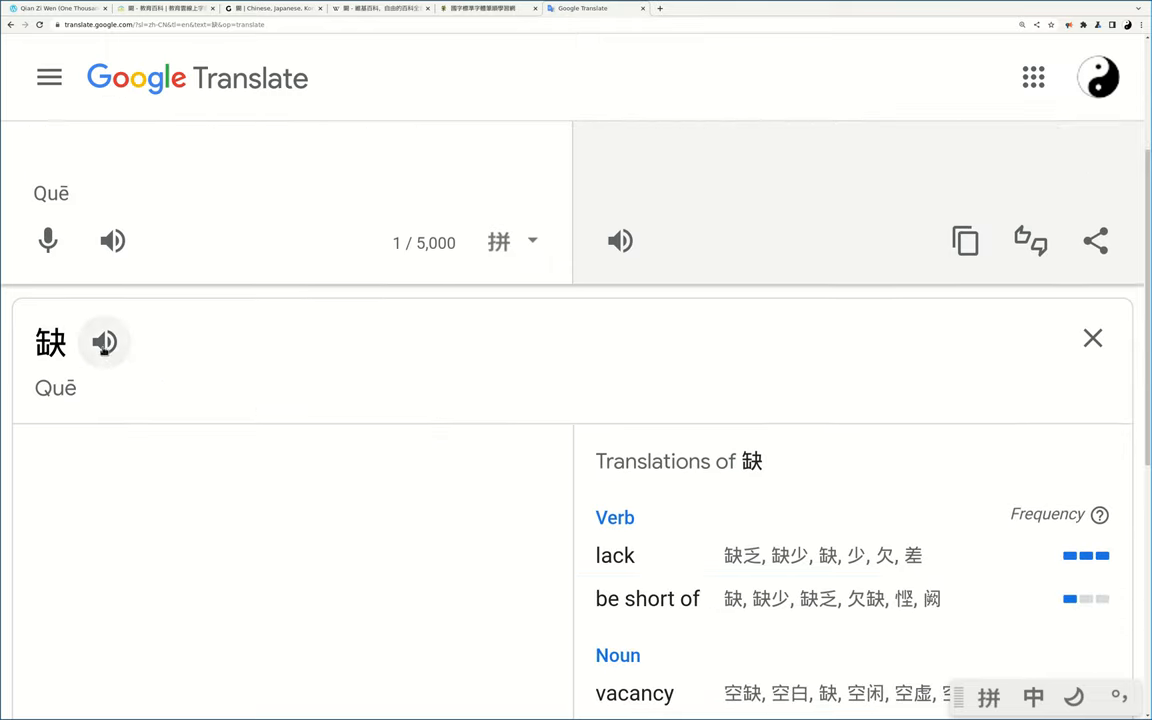
scroll("down", 3)
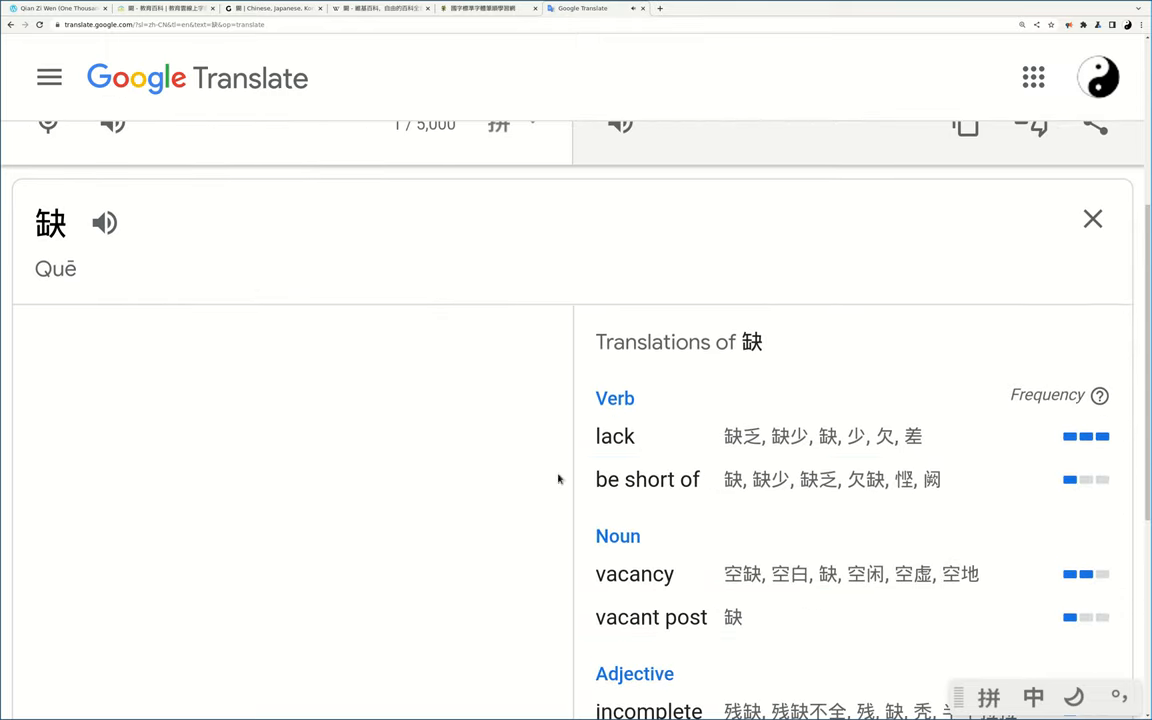
scroll("down", 3)
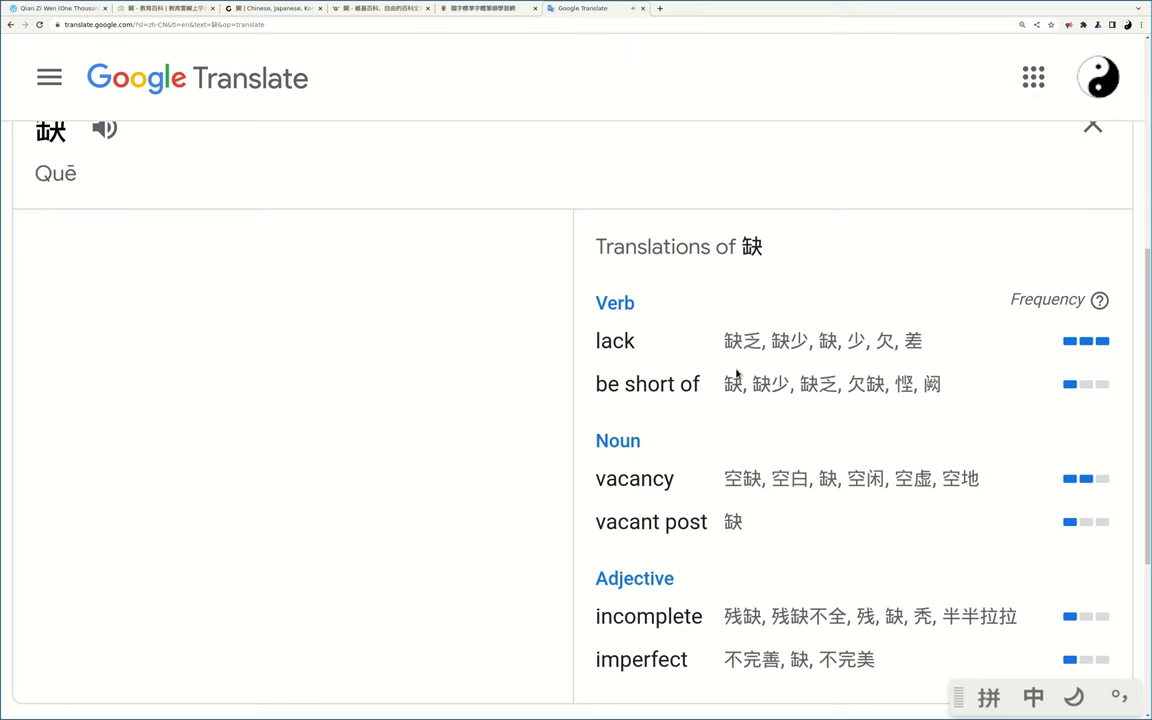
mouse_move(598, 400)
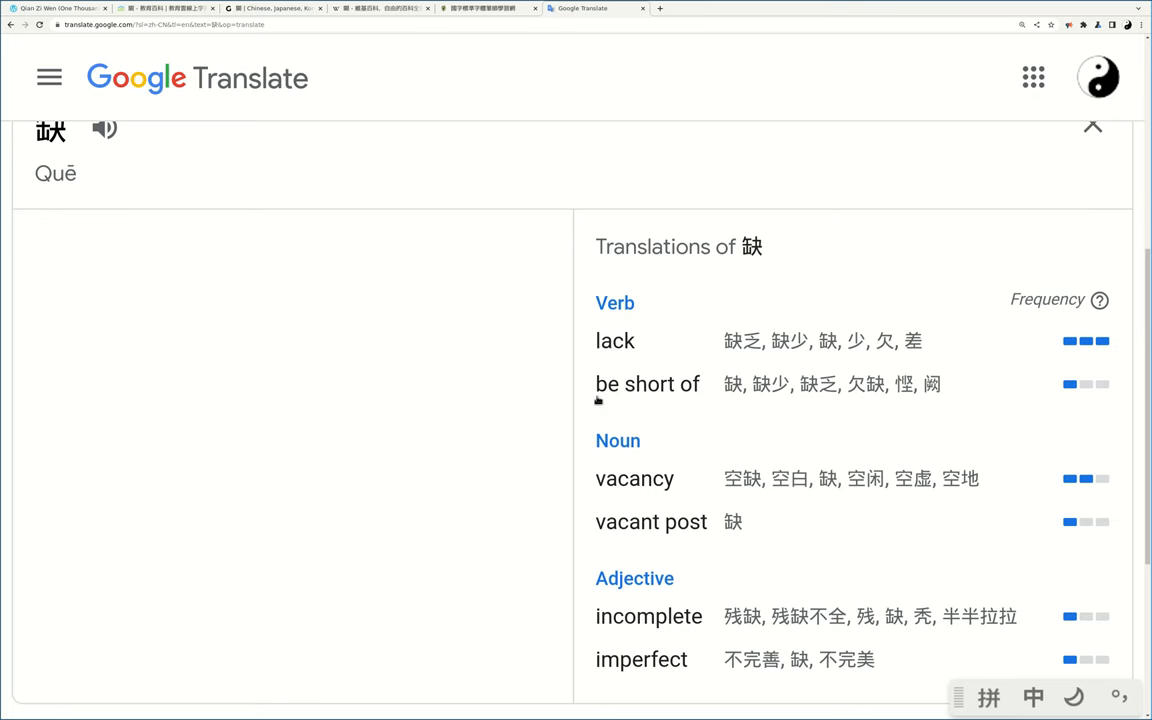
scroll("down", 3)
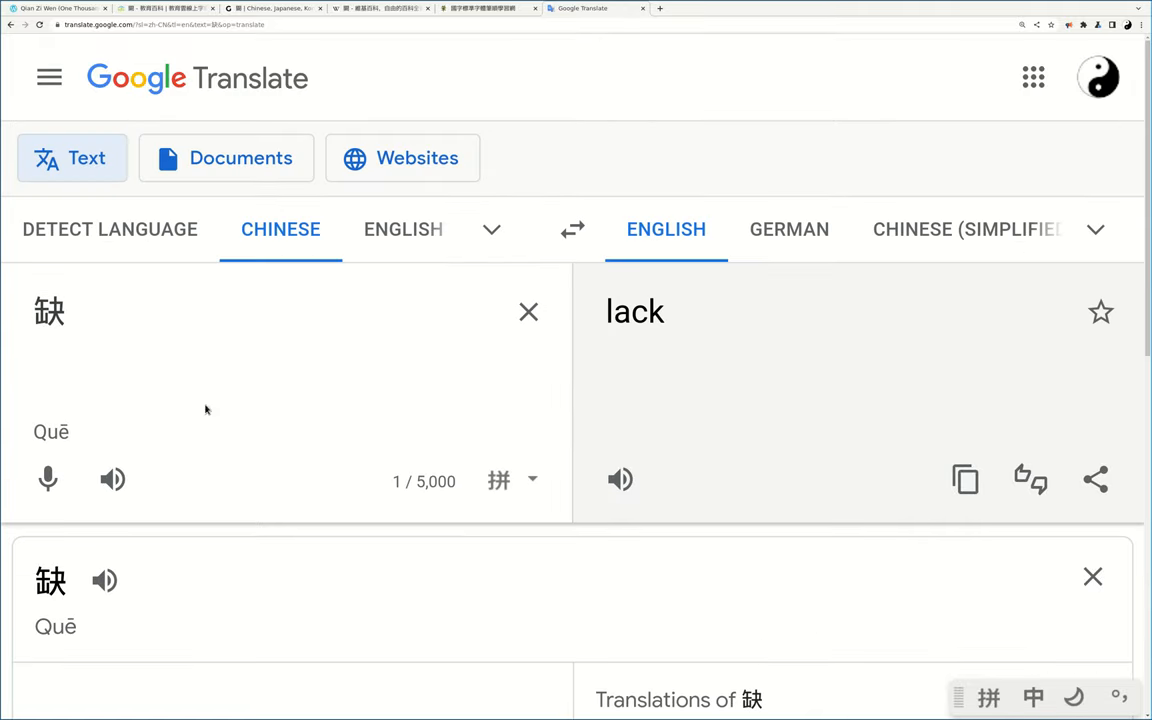
double_click(49, 311)
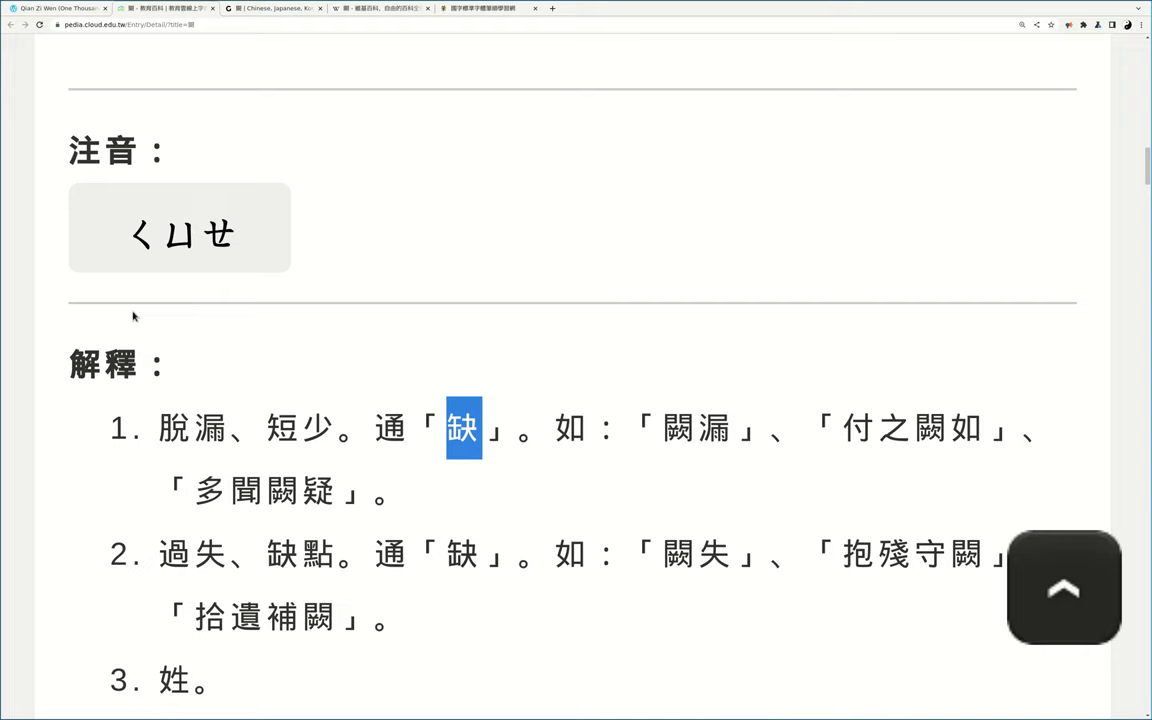
Step: Scroll Graphemica's 闕 page past U+95D5, què and *kiuæt, selecting Cantonese kyut3
scroll("down", 3)
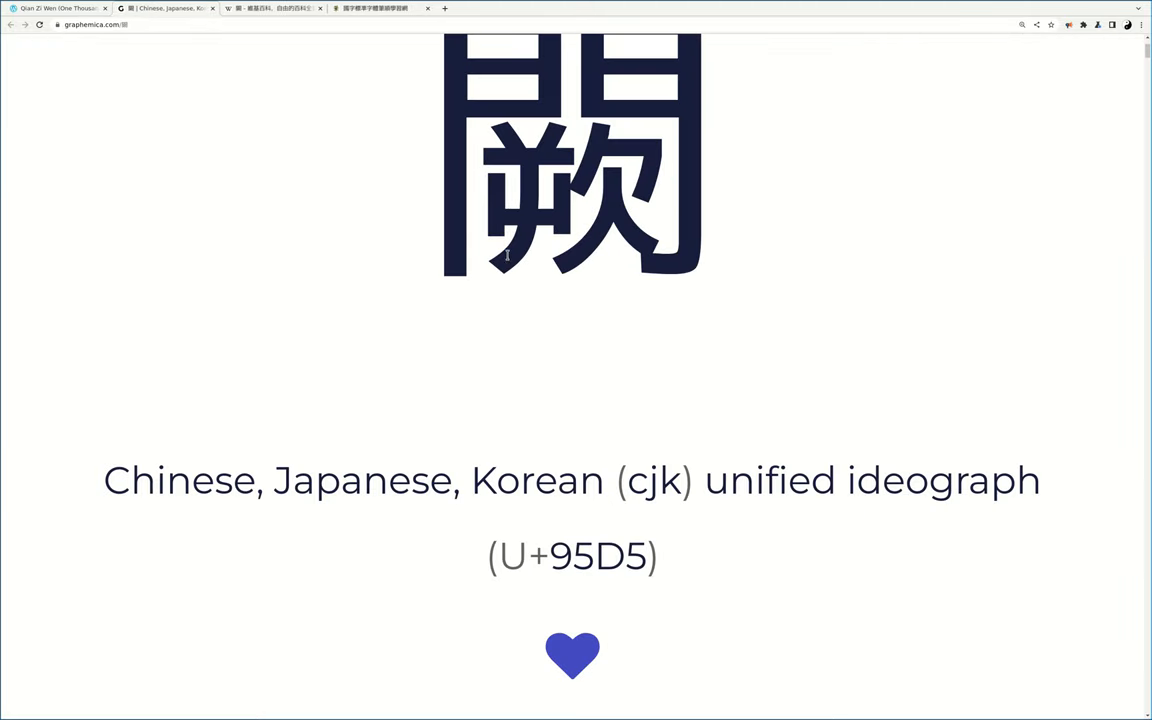
scroll("down", 3)
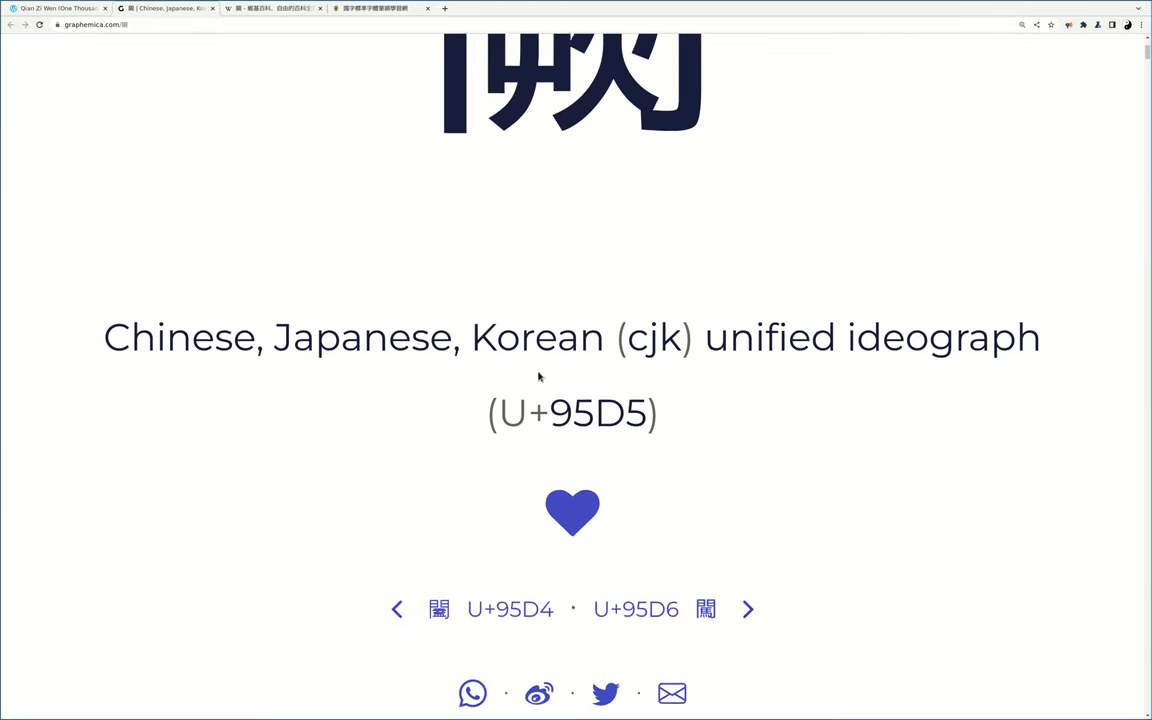
scroll("down", 3)
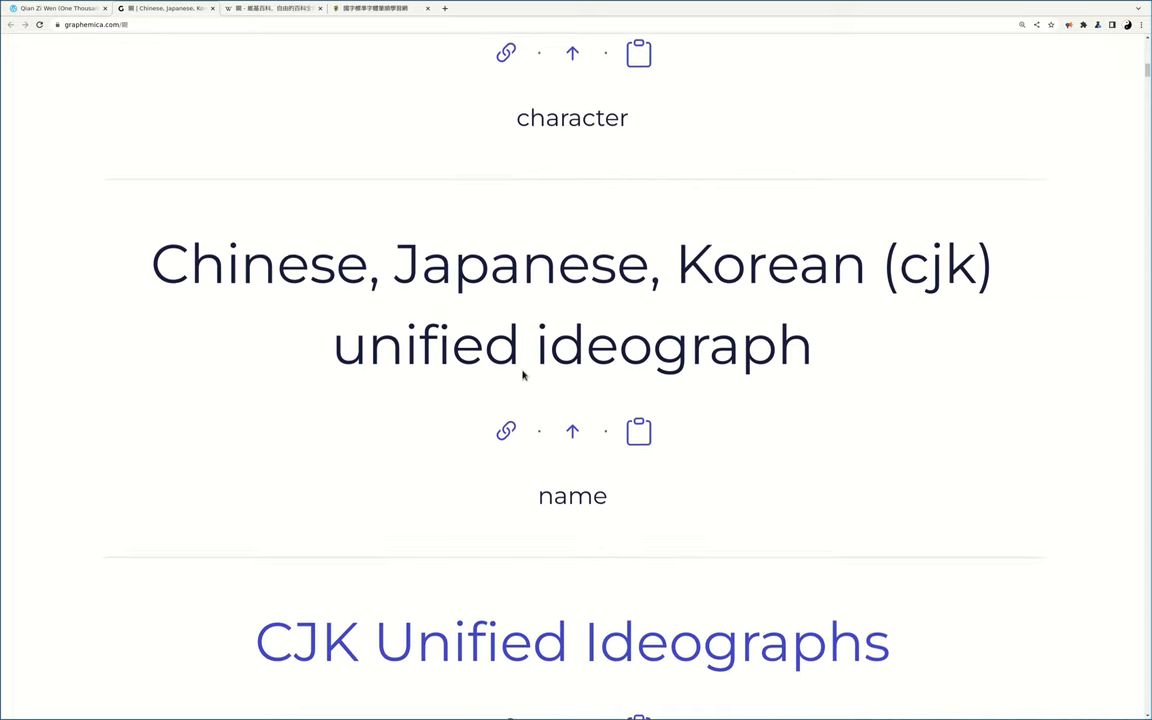
scroll("down", 3)
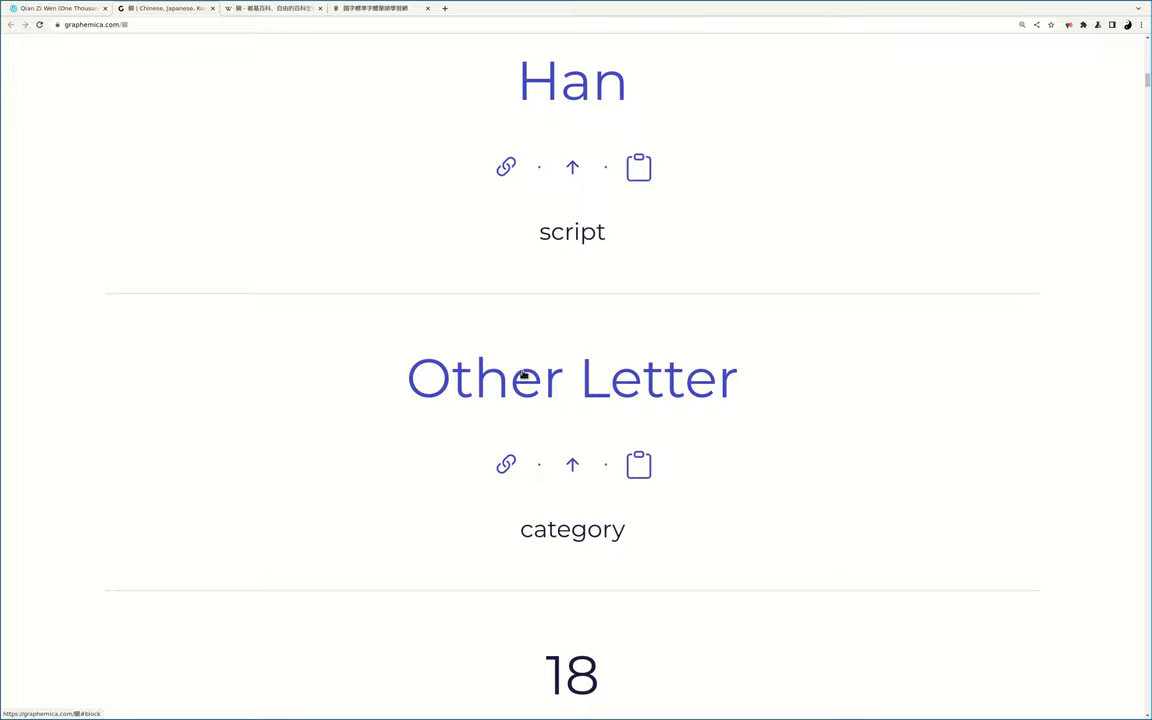
scroll("down", 3)
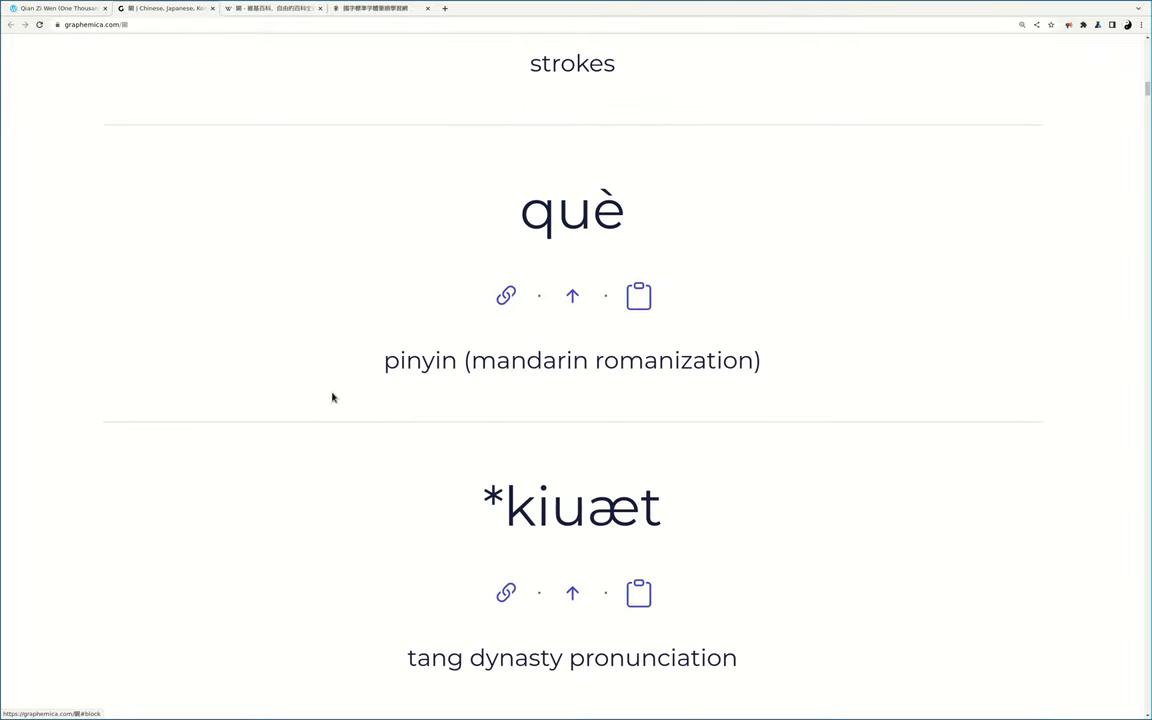
double_click(572, 210)
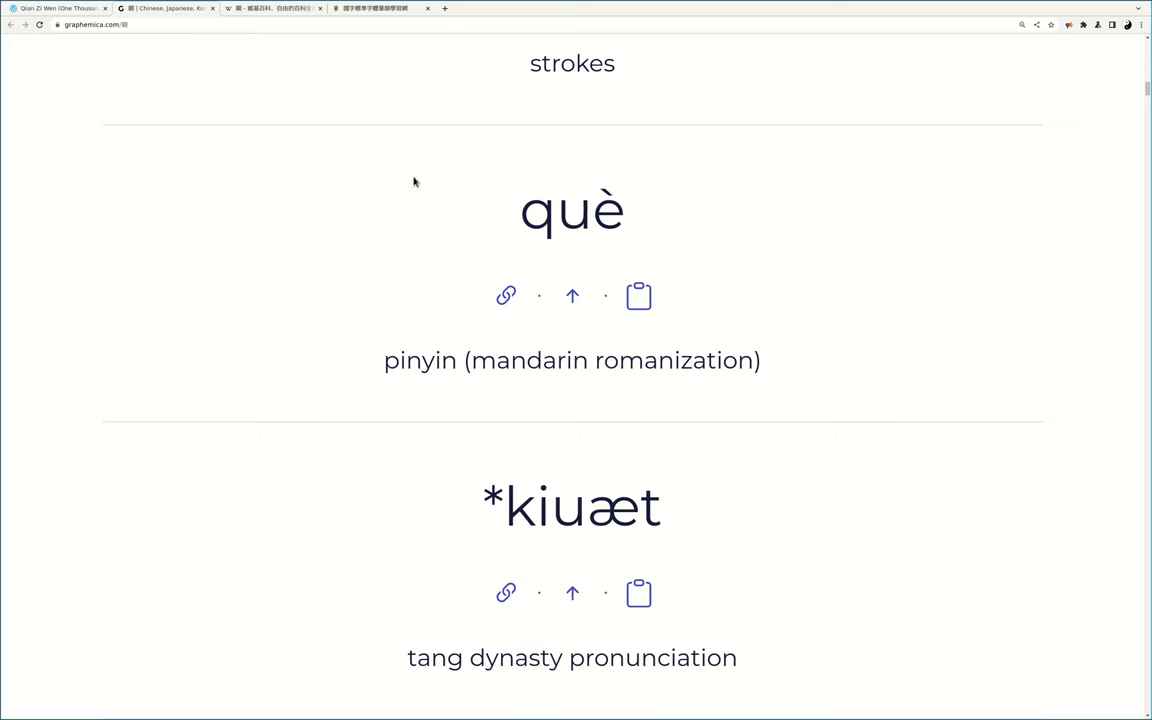
mouse_move(475, 272)
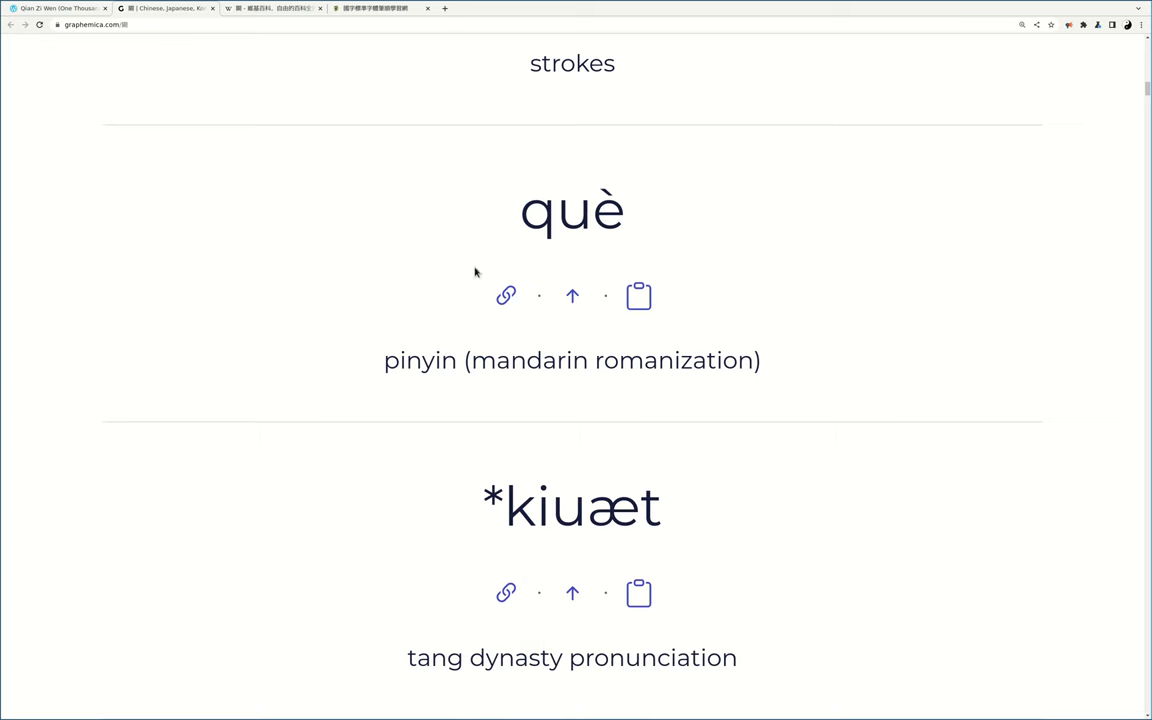
scroll("down", 3)
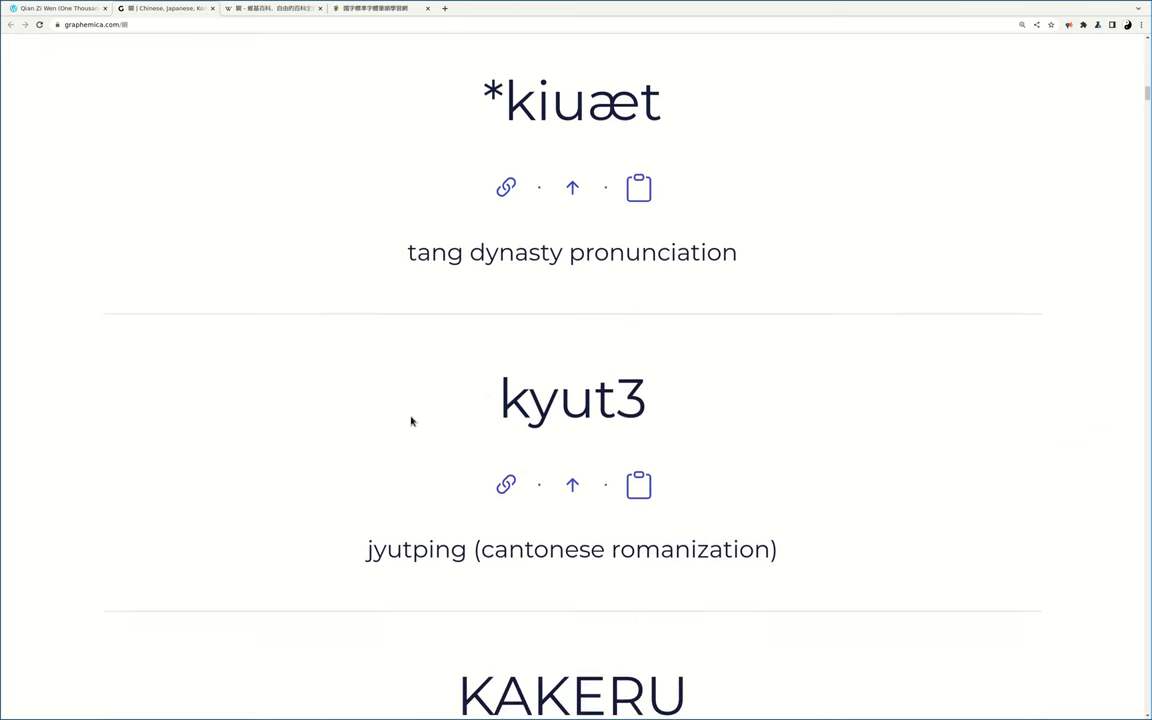
double_click(572, 398)
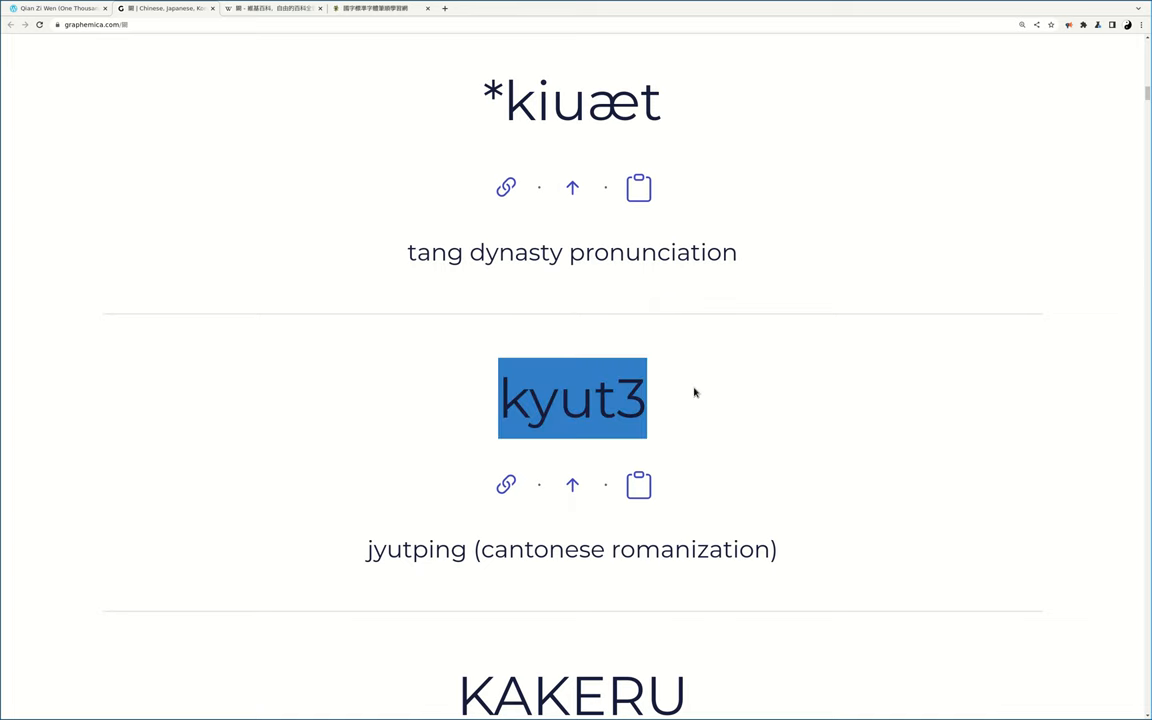
left_click(435, 393)
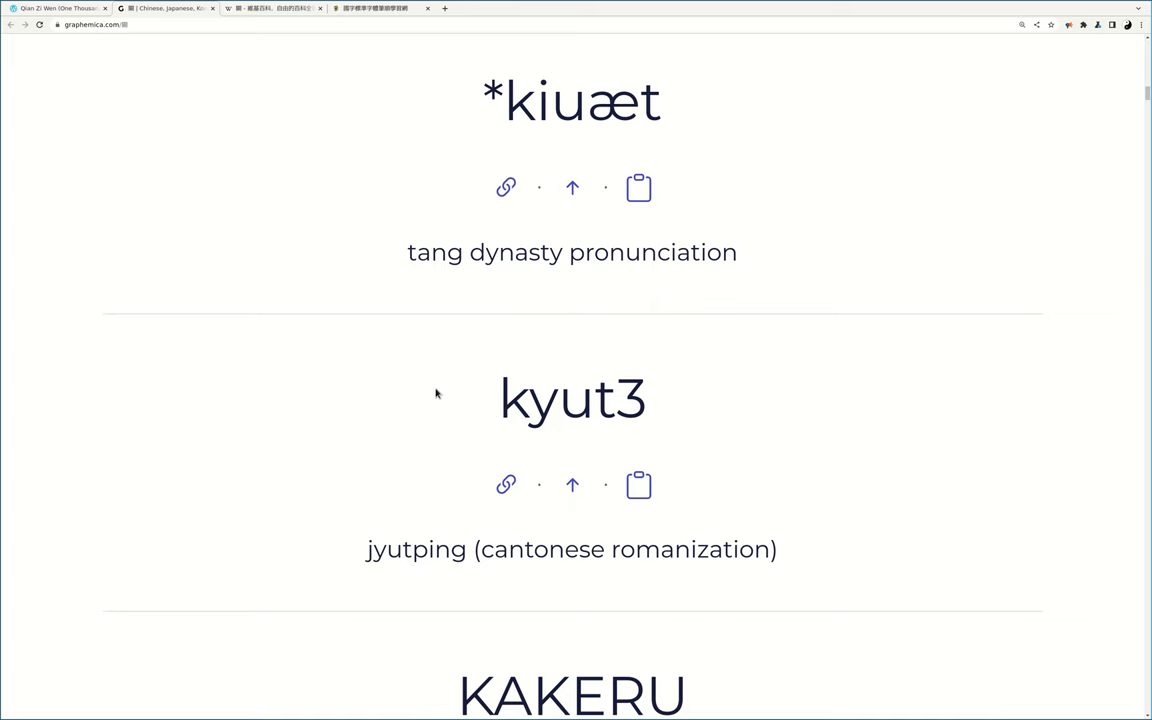
scroll("up", 3)
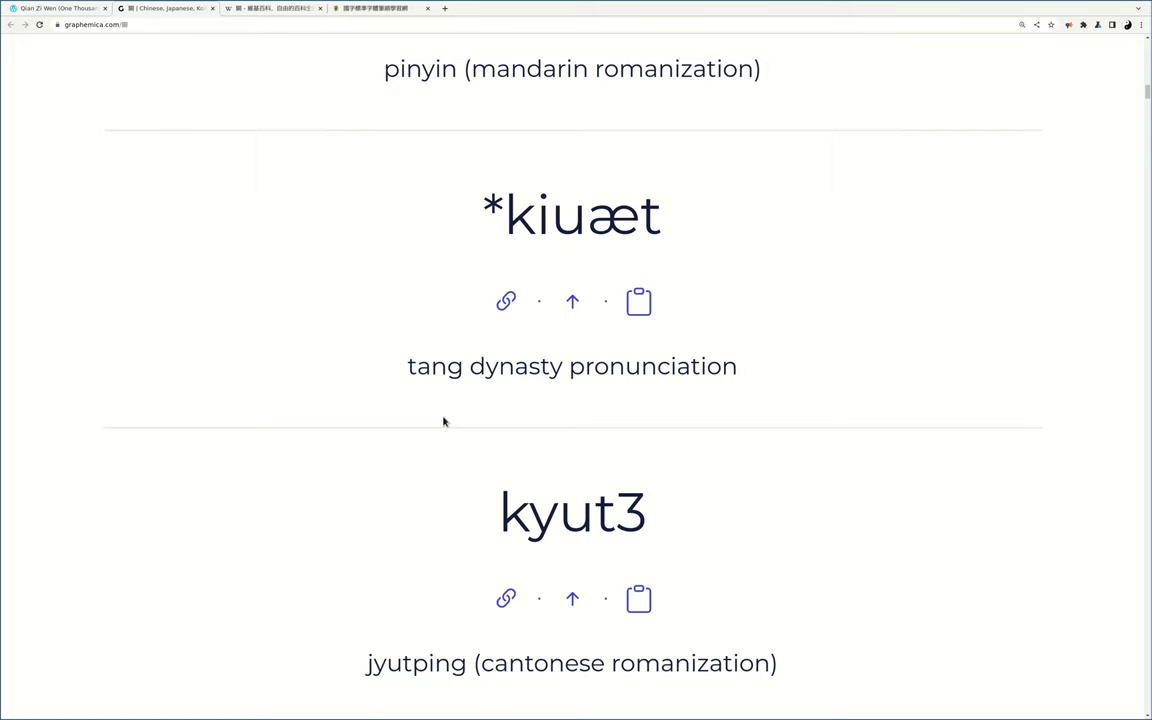
scroll("down", 3)
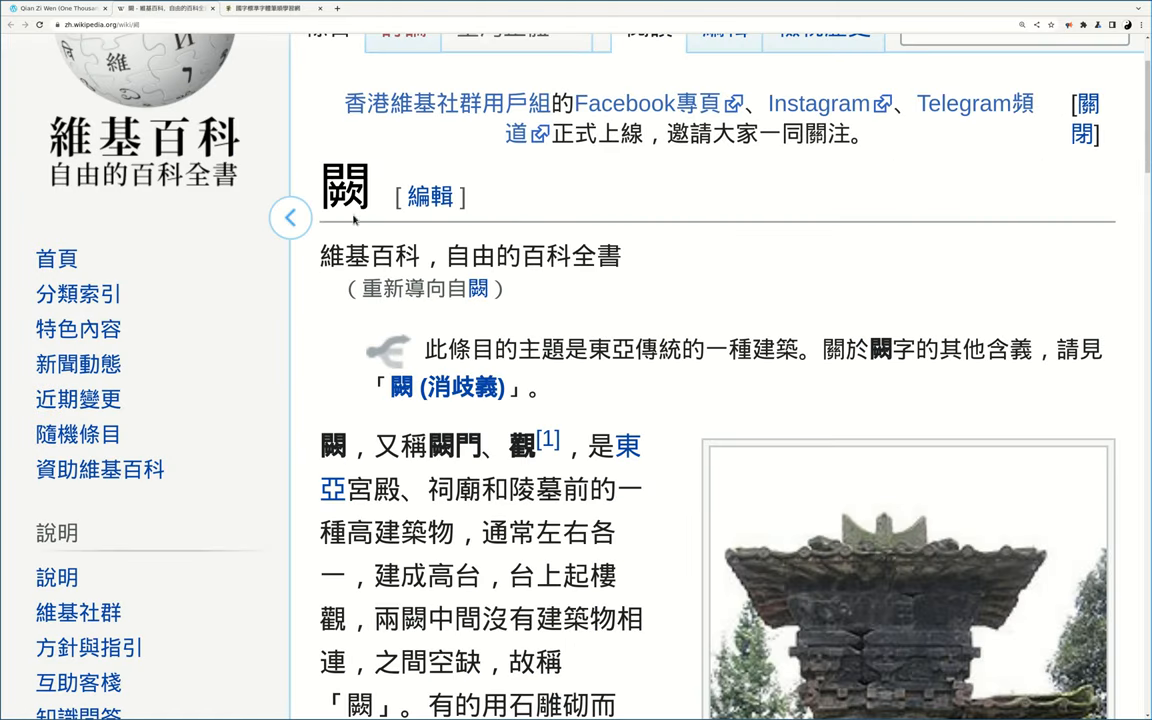
mouse_move(670, 197)
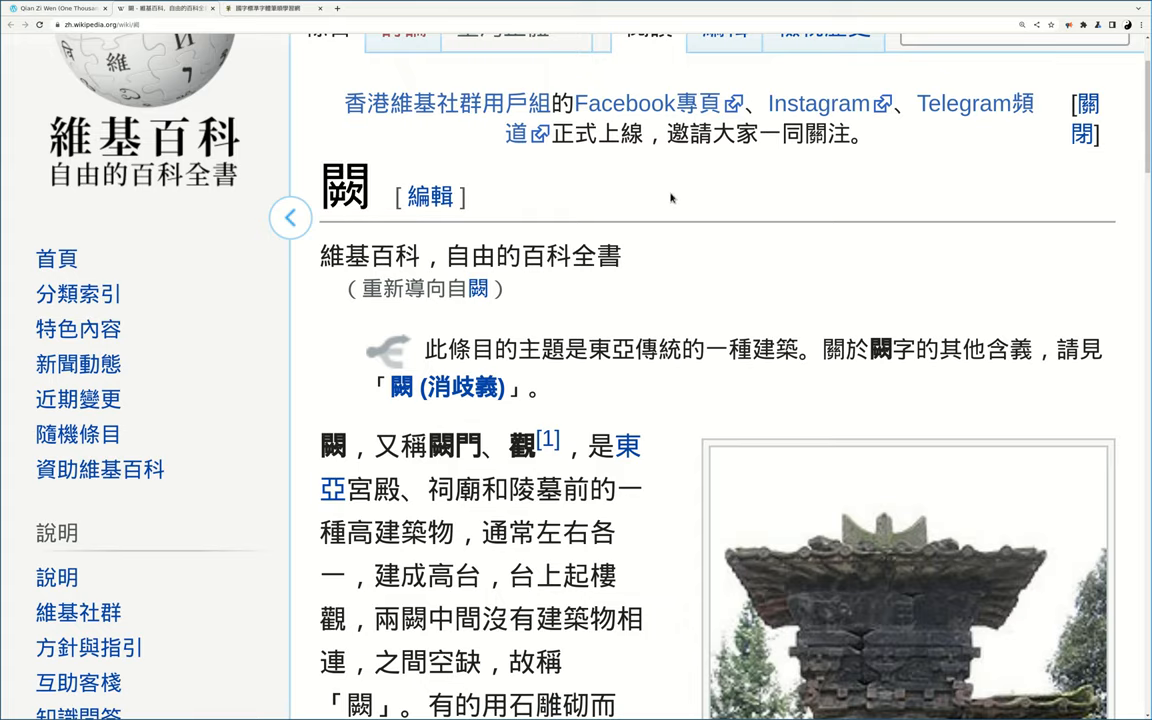
Step: Scroll the zh.wikipedia 闕 article past its contents to the 闕門 section and 注釋 notes
scroll("down", 3)
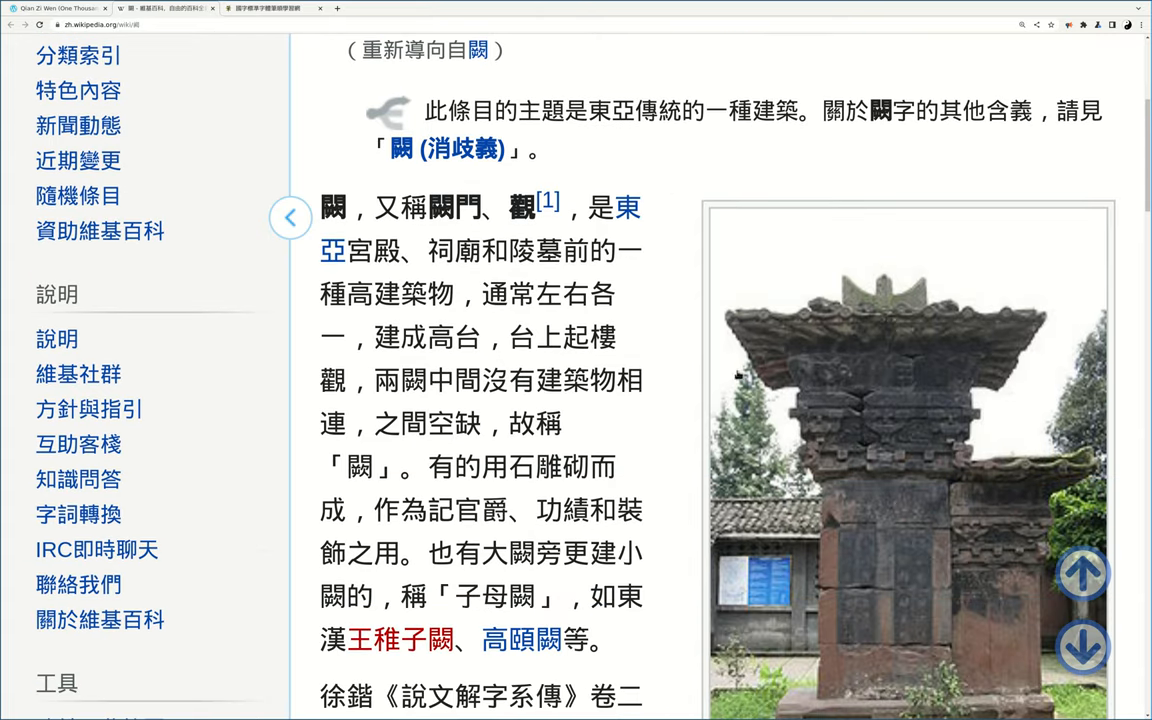
scroll("down", 3)
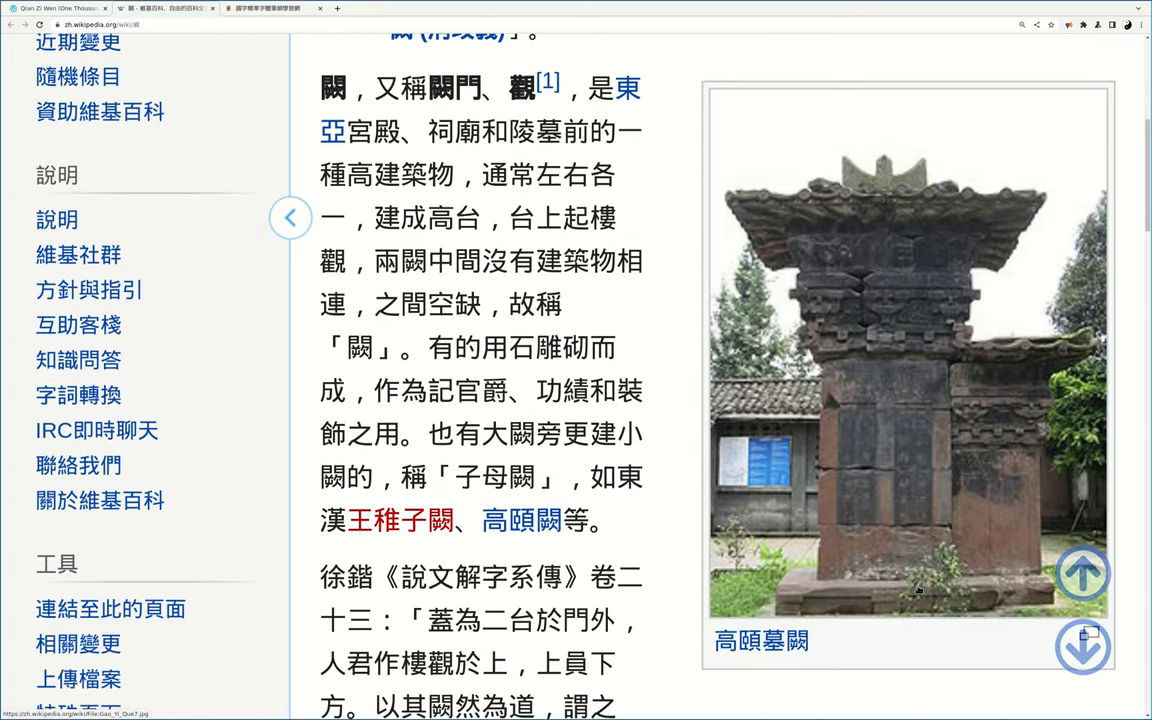
scroll("down", 3)
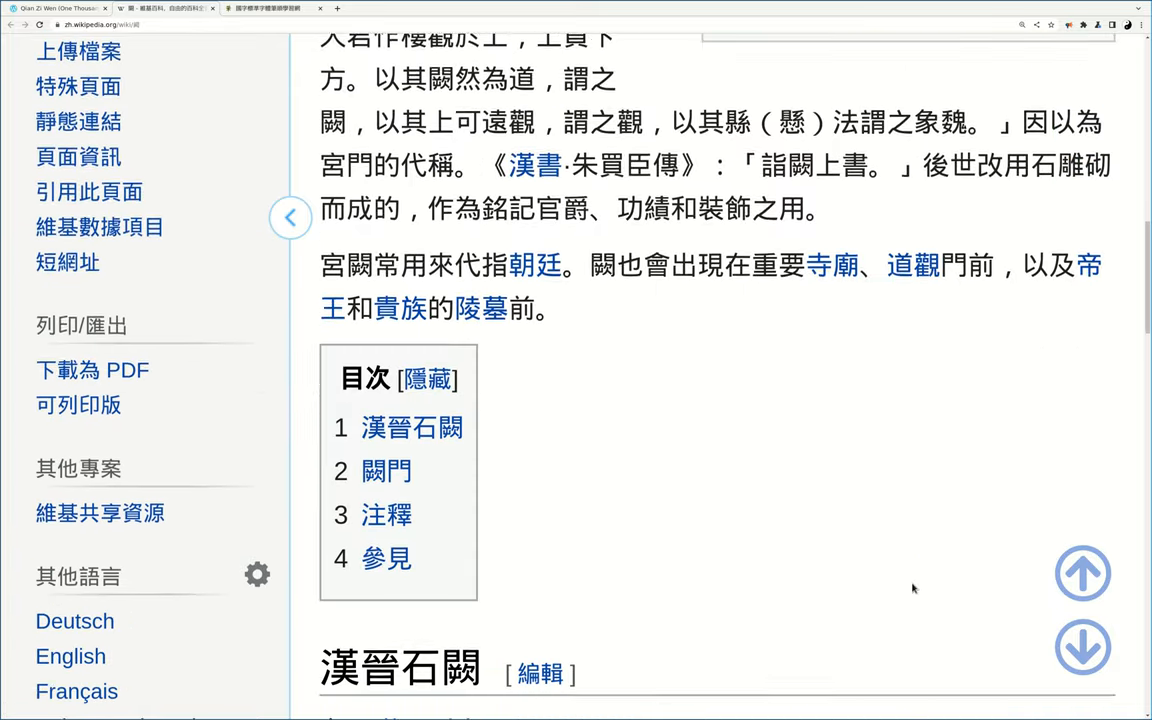
scroll("down", 3)
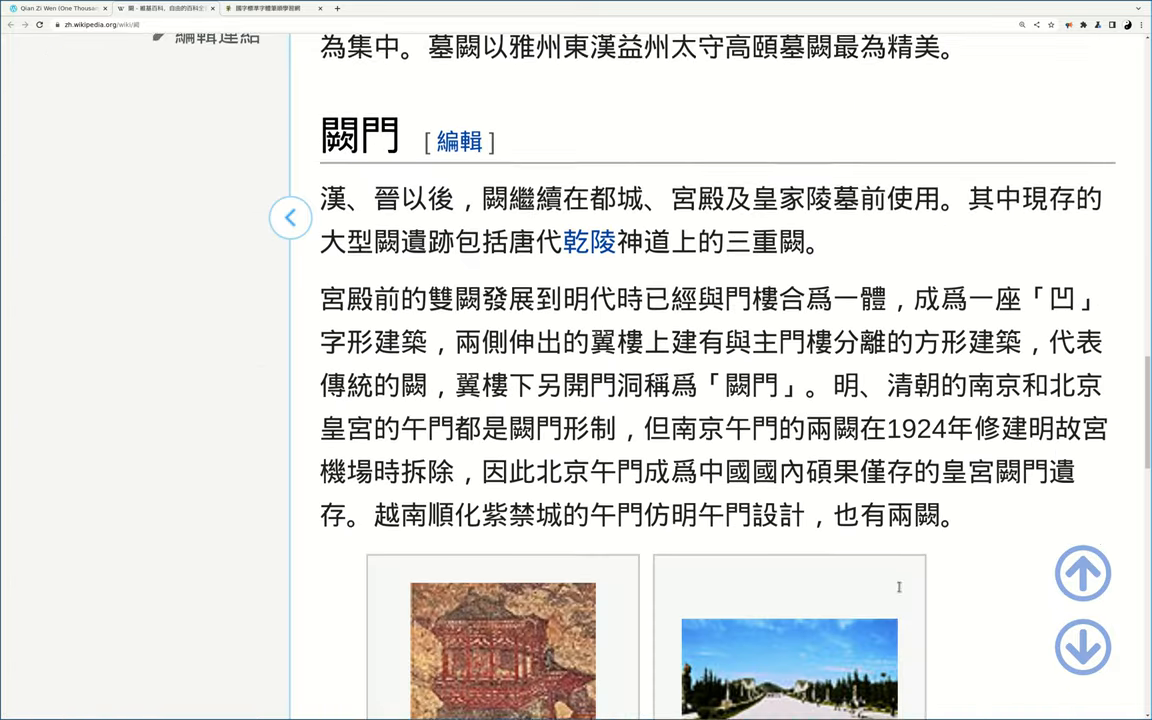
scroll("down", 3)
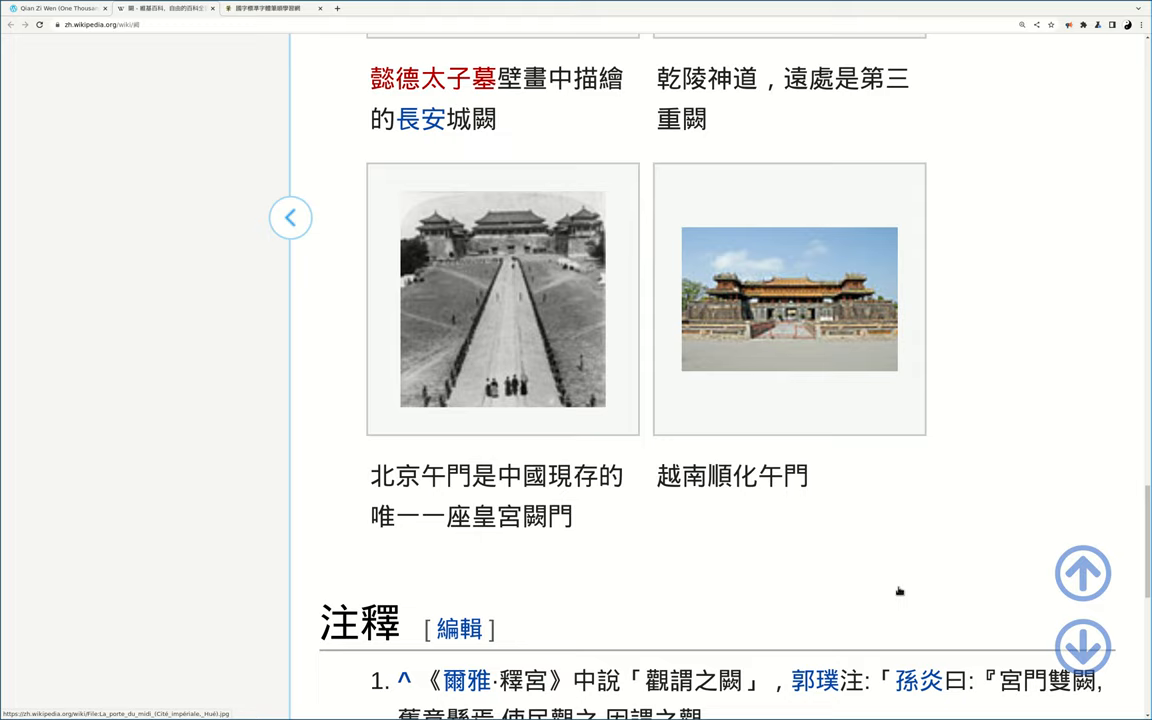
scroll("down", 3)
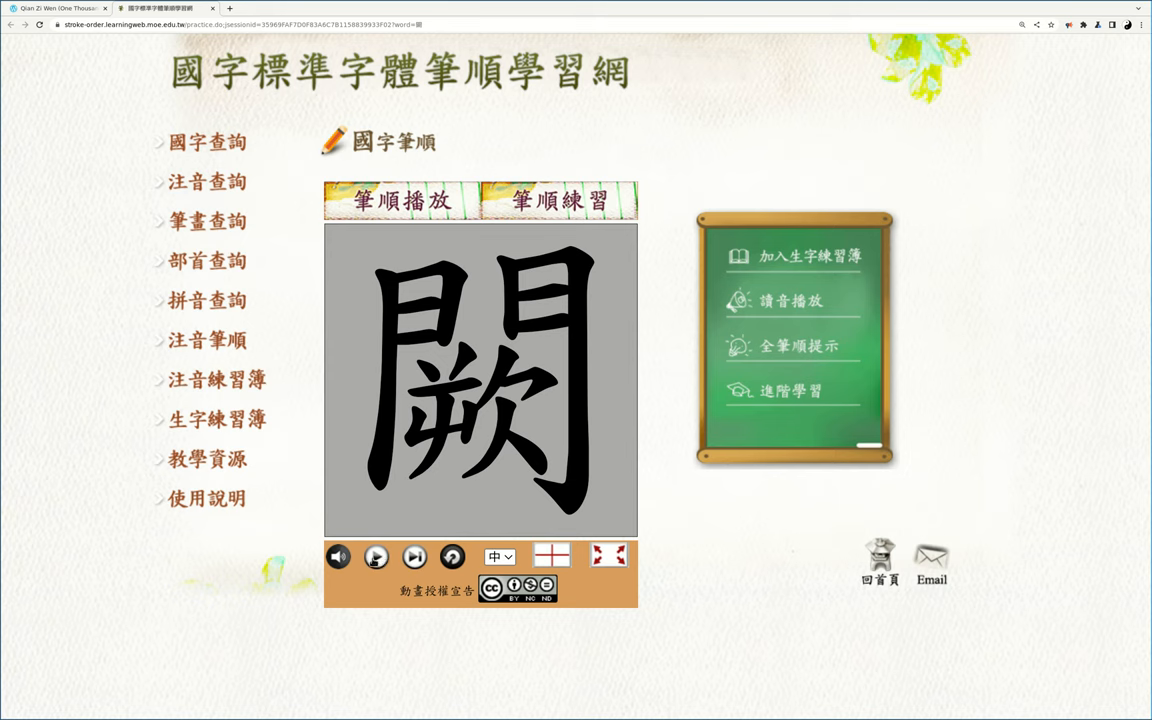
Step: Play the stroke-order animation for 闕
left_click(375, 556)
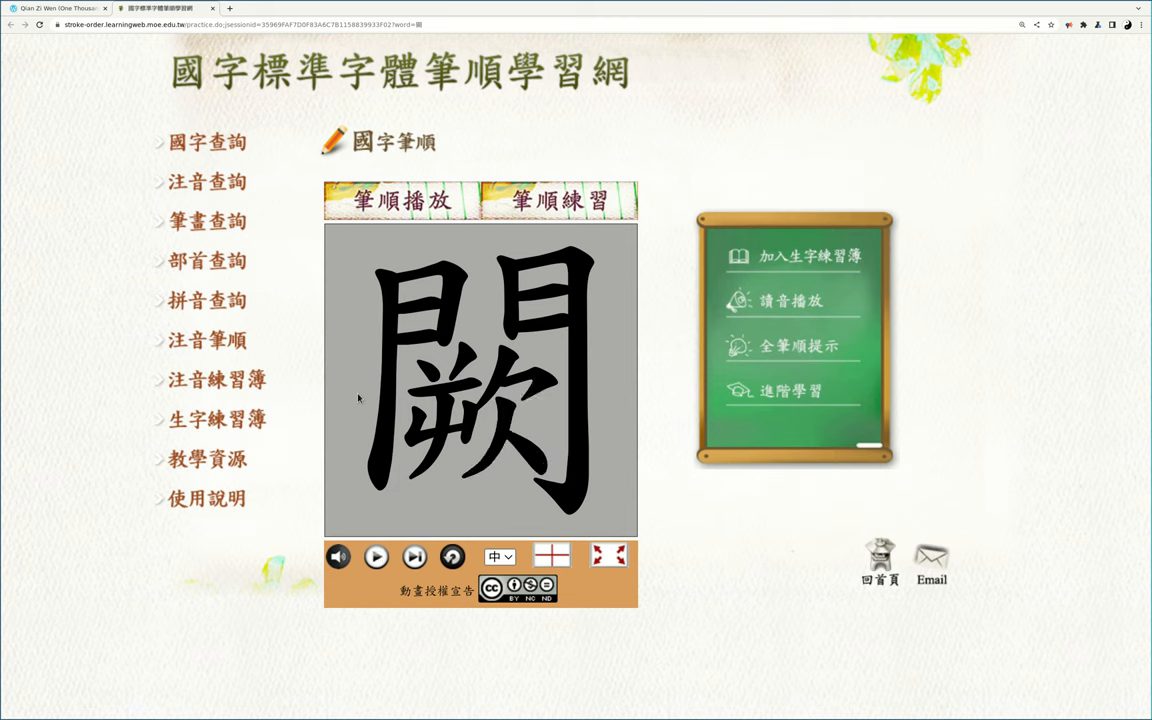
mouse_move(51, 352)
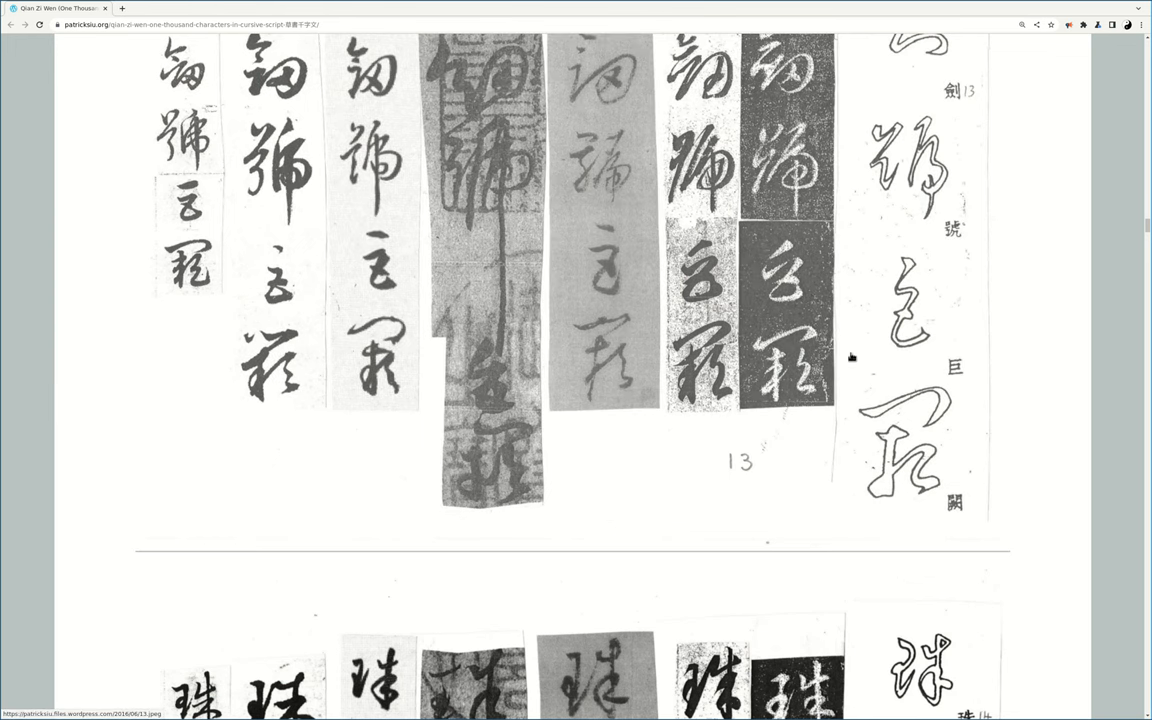
mouse_move(858, 411)
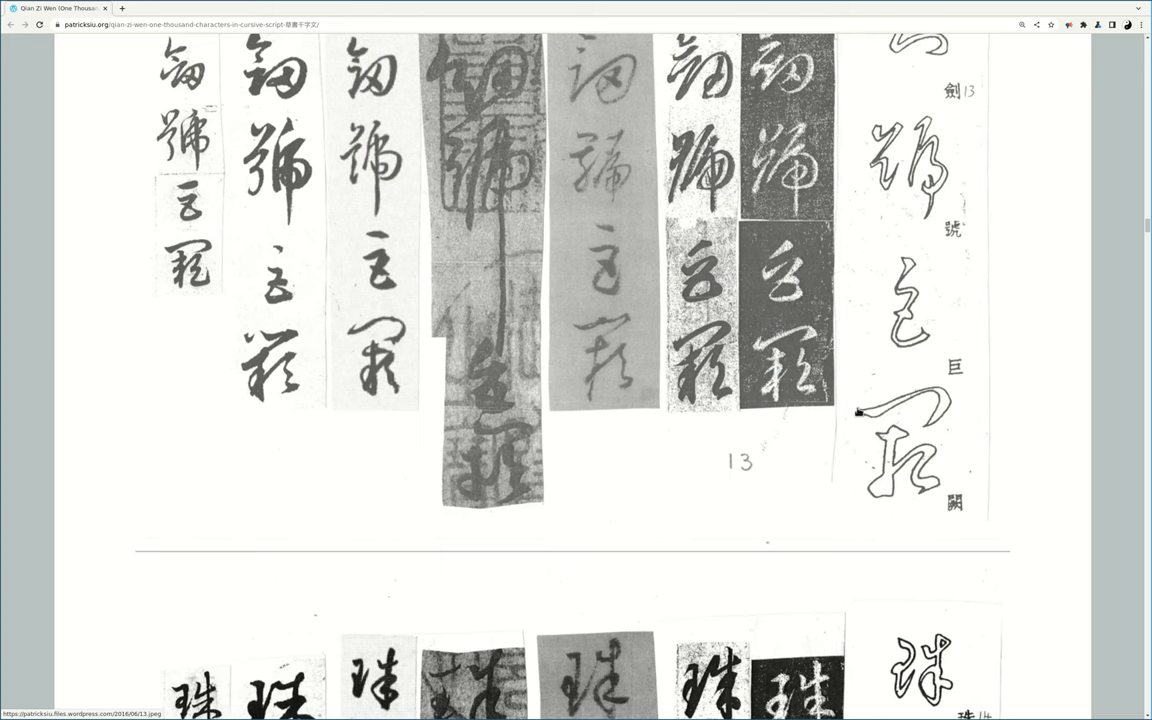
mouse_move(955, 402)
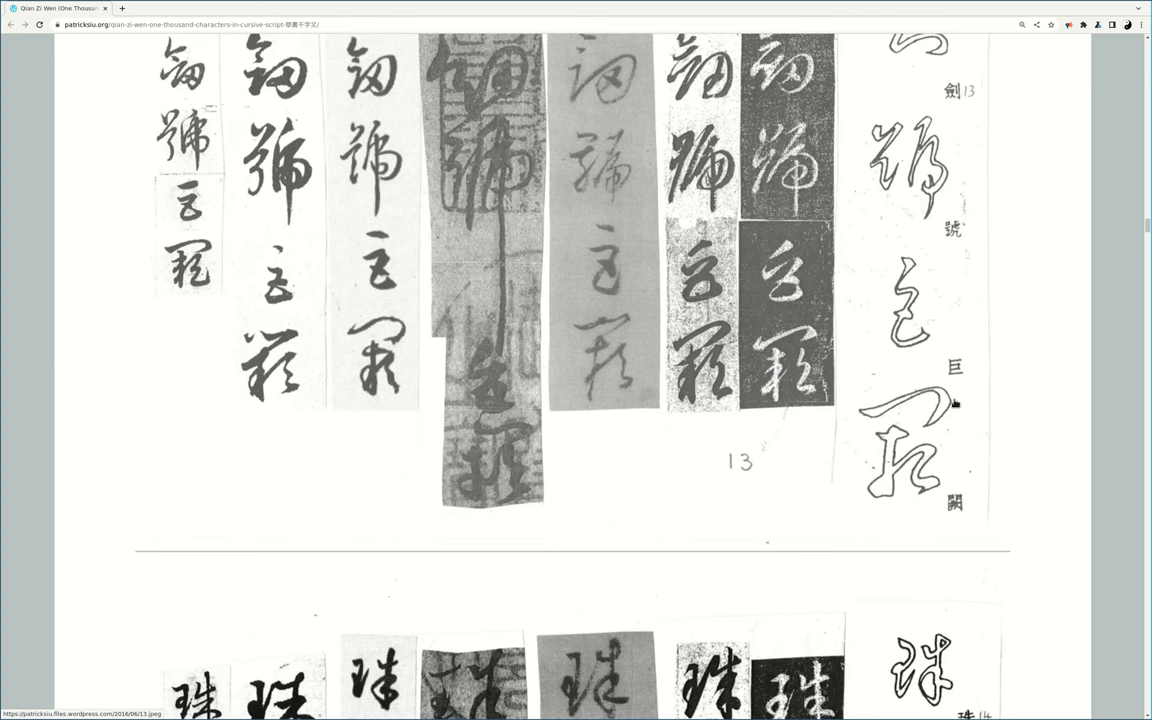
mouse_move(903, 433)
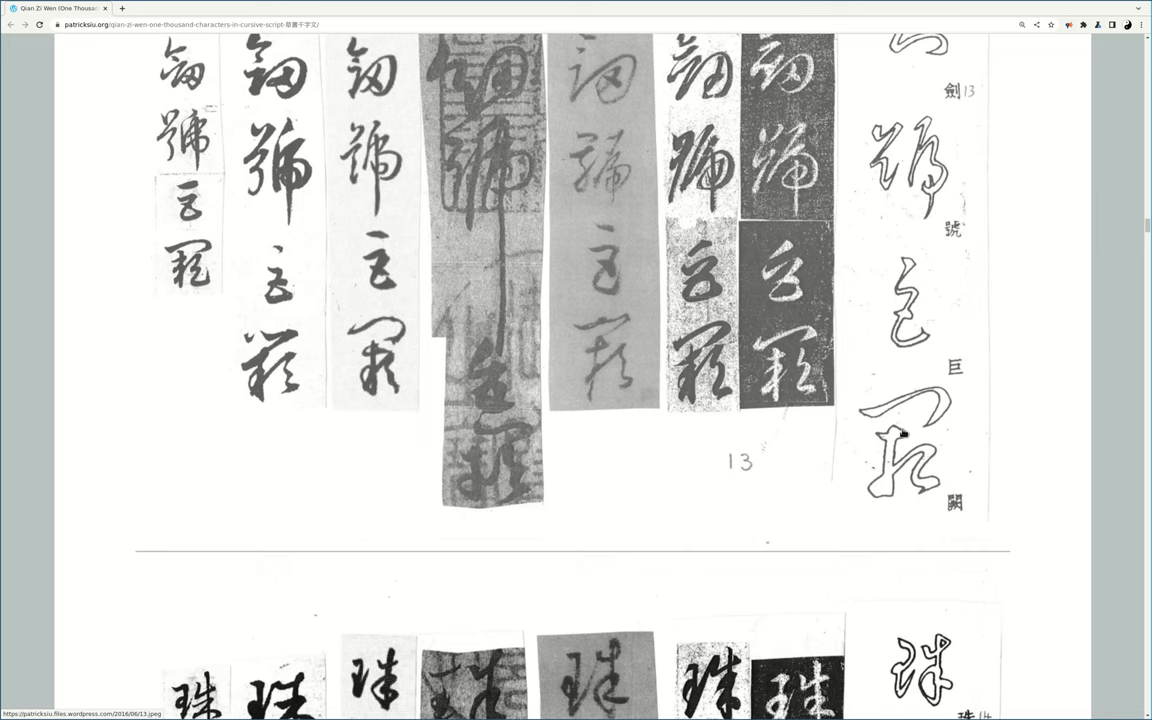
mouse_move(539, 520)
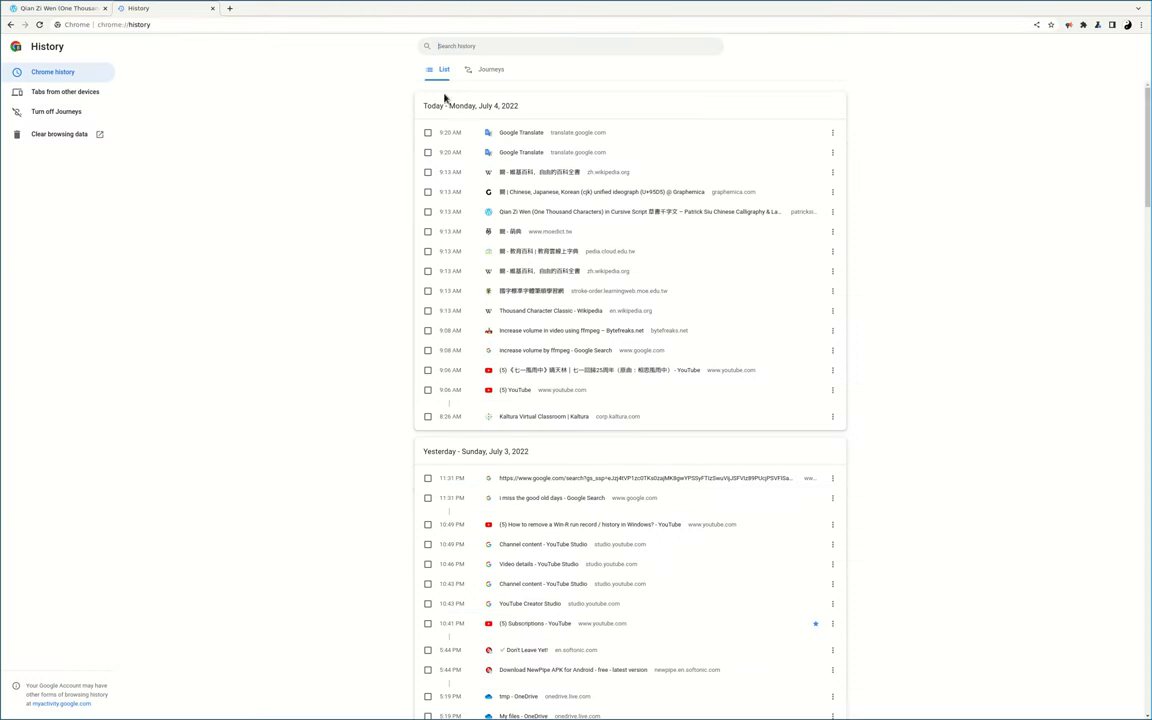
mouse_move(547, 224)
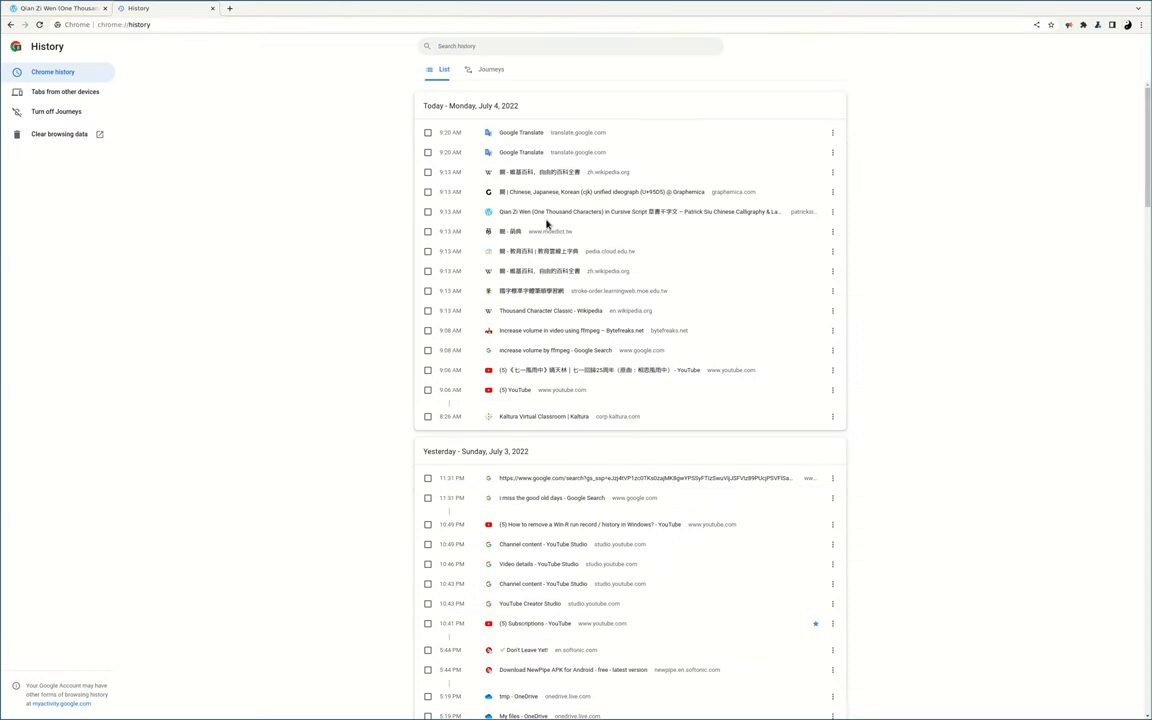
mouse_move(546, 317)
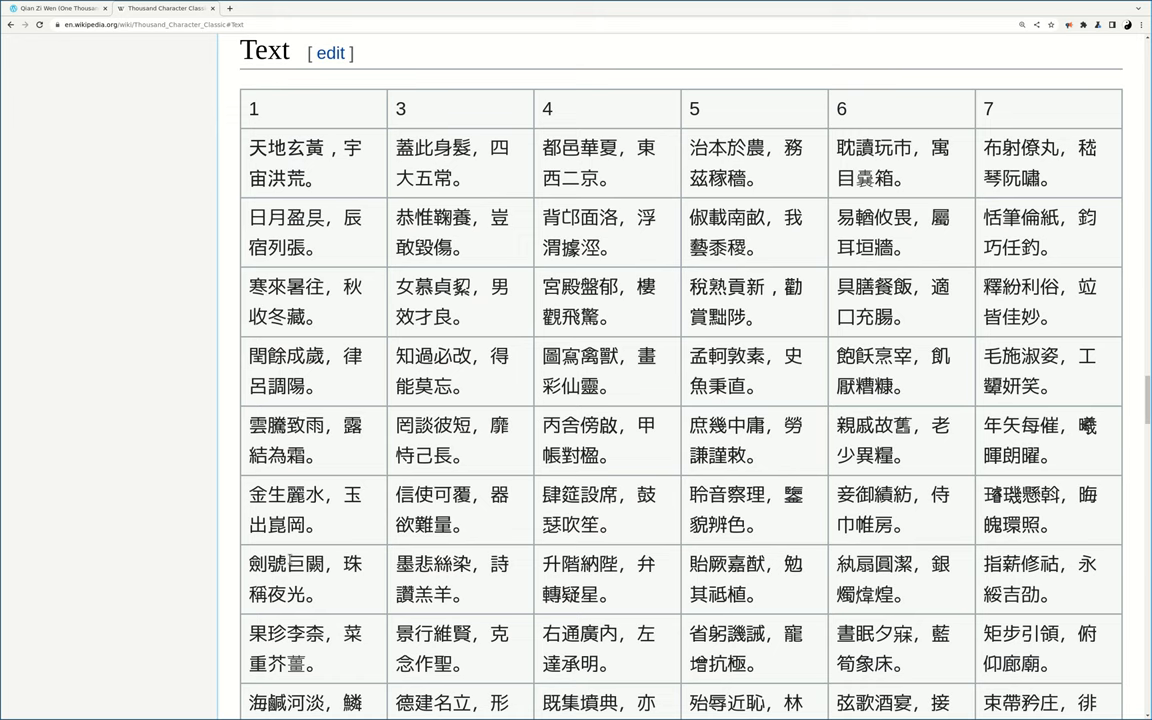
Step: Select the sword name 巨闕 in the table's 劍號巨闕，珠稱夜光 line
double_click(296, 563)
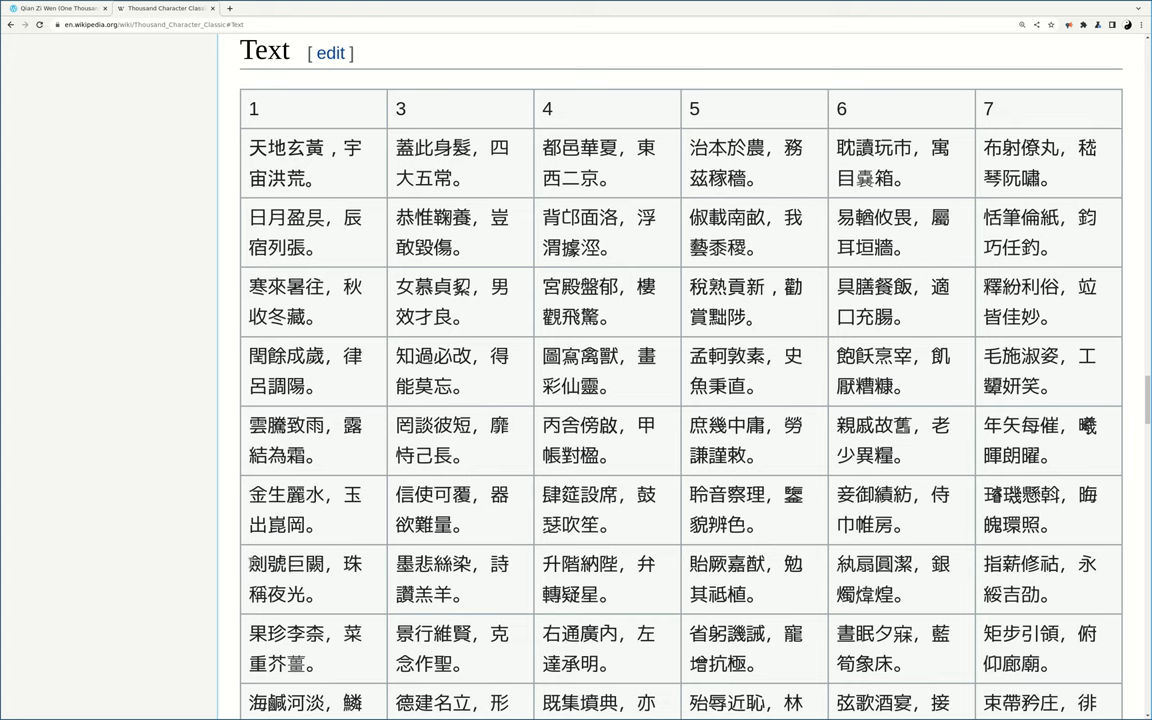
double_click(257, 564)
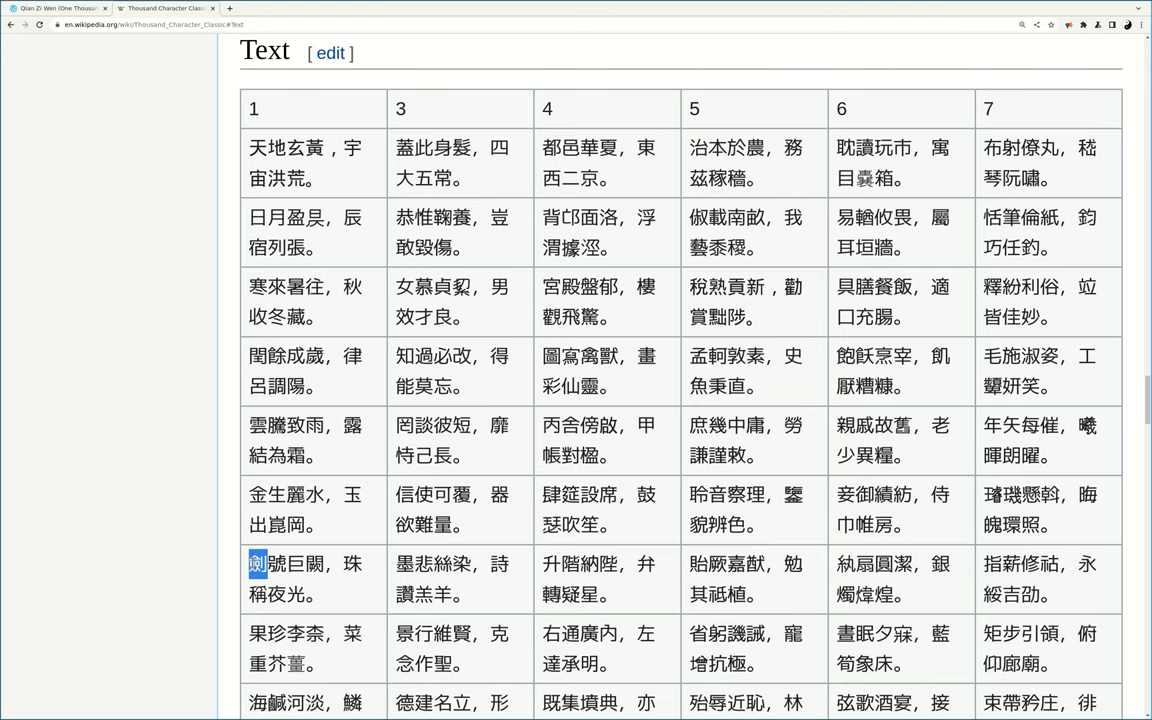
left_click(298, 563)
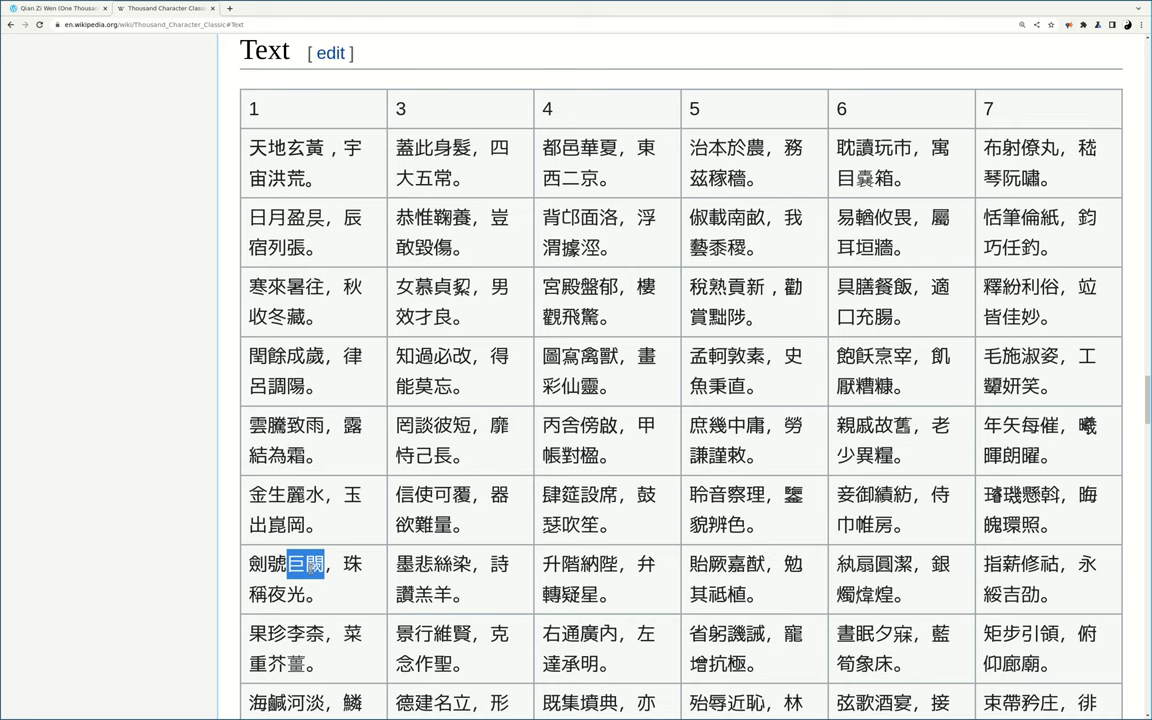
mouse_move(198, 179)
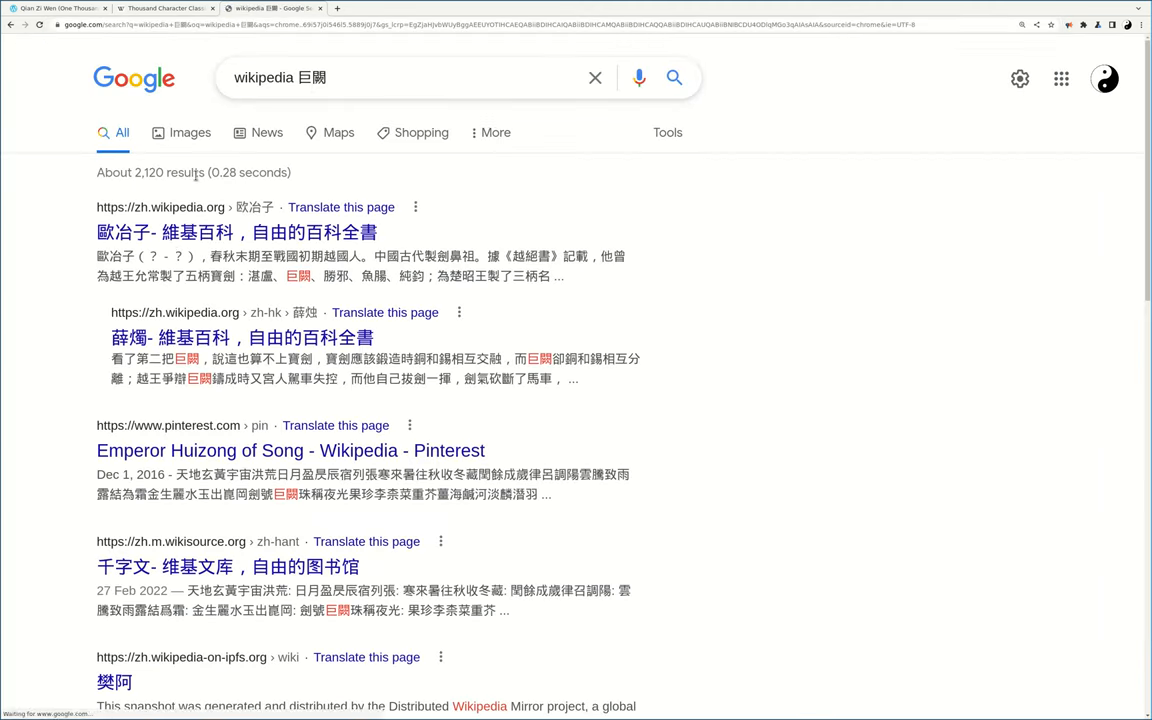
Step: Scroll the 'wikipedia 巨闕' results and open the 中國名劍 article
scroll("down", 3)
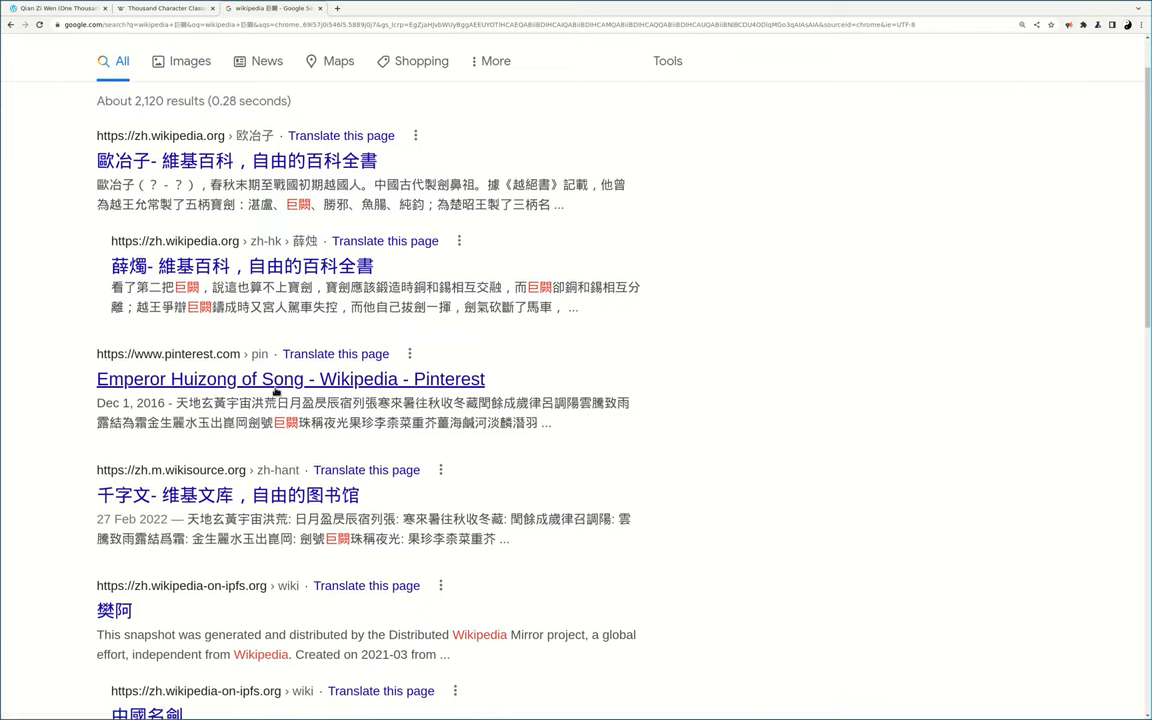
scroll("down", 3)
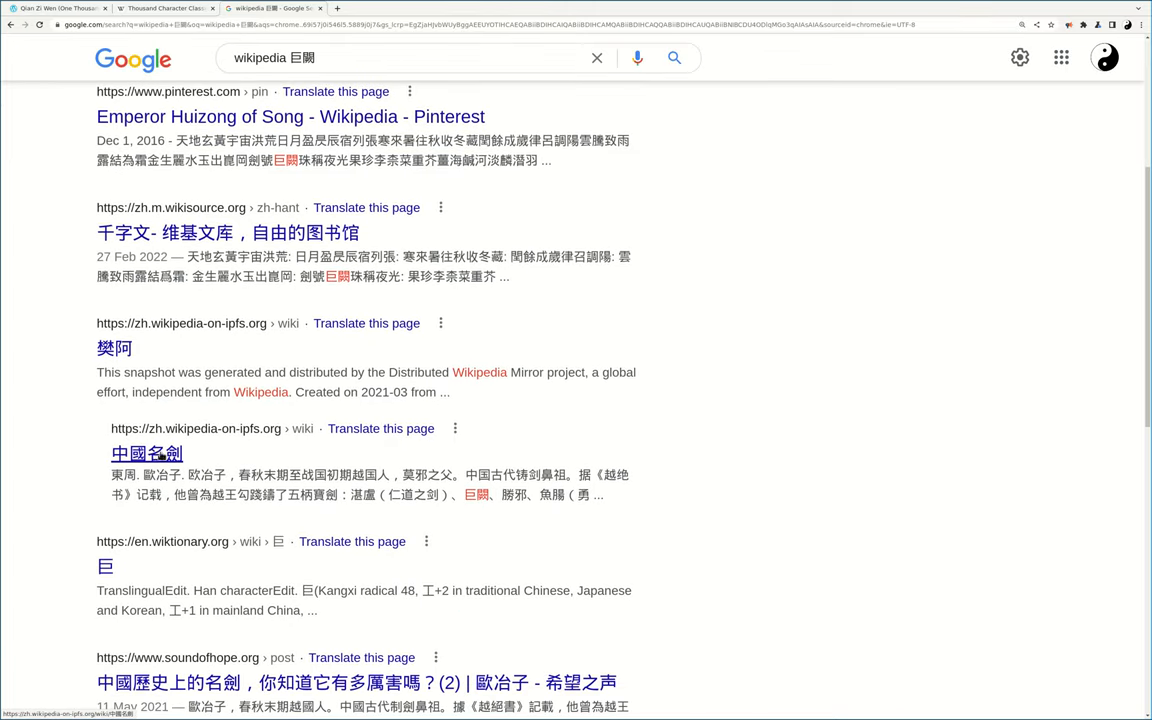
left_click(147, 453)
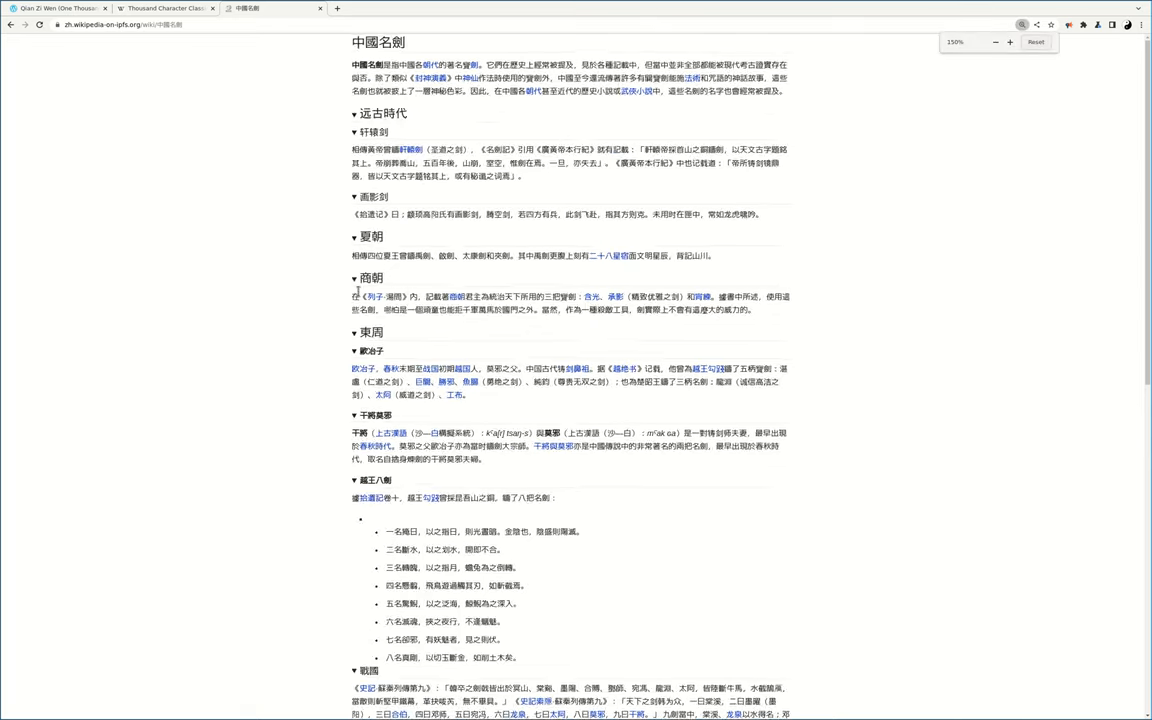
Step: Zoom in on 中國名劍 and skim its Warring States and Han sword sections
left_click(1010, 42)
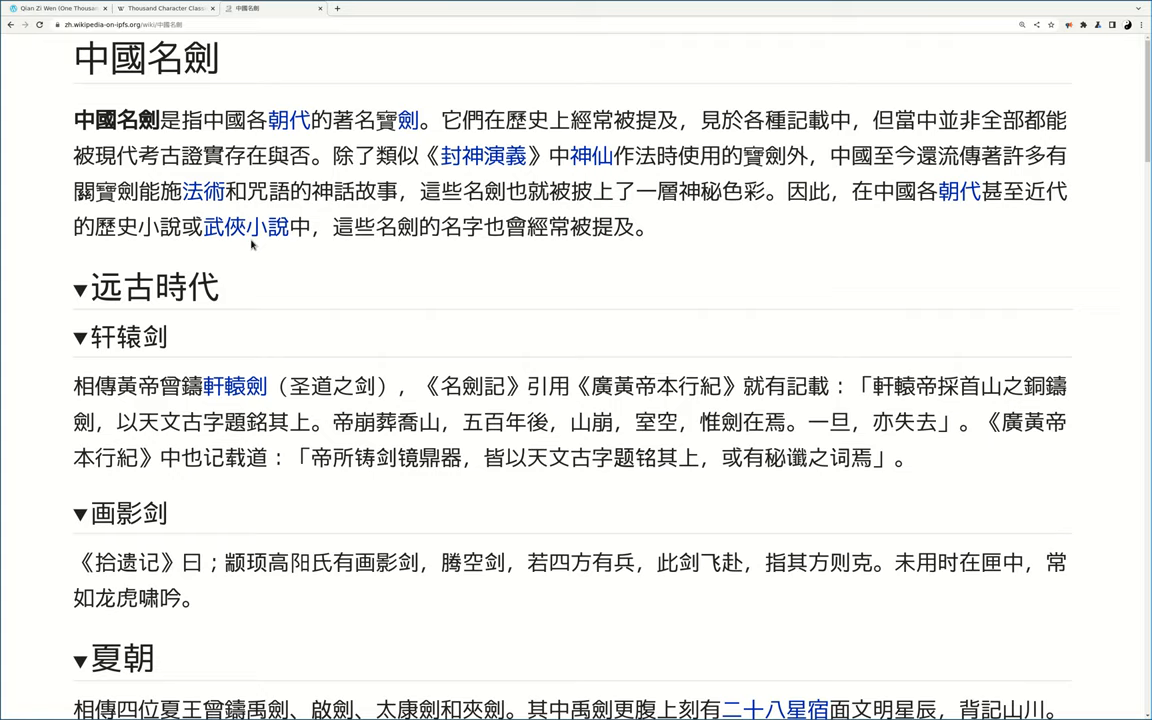
scroll("down", 3)
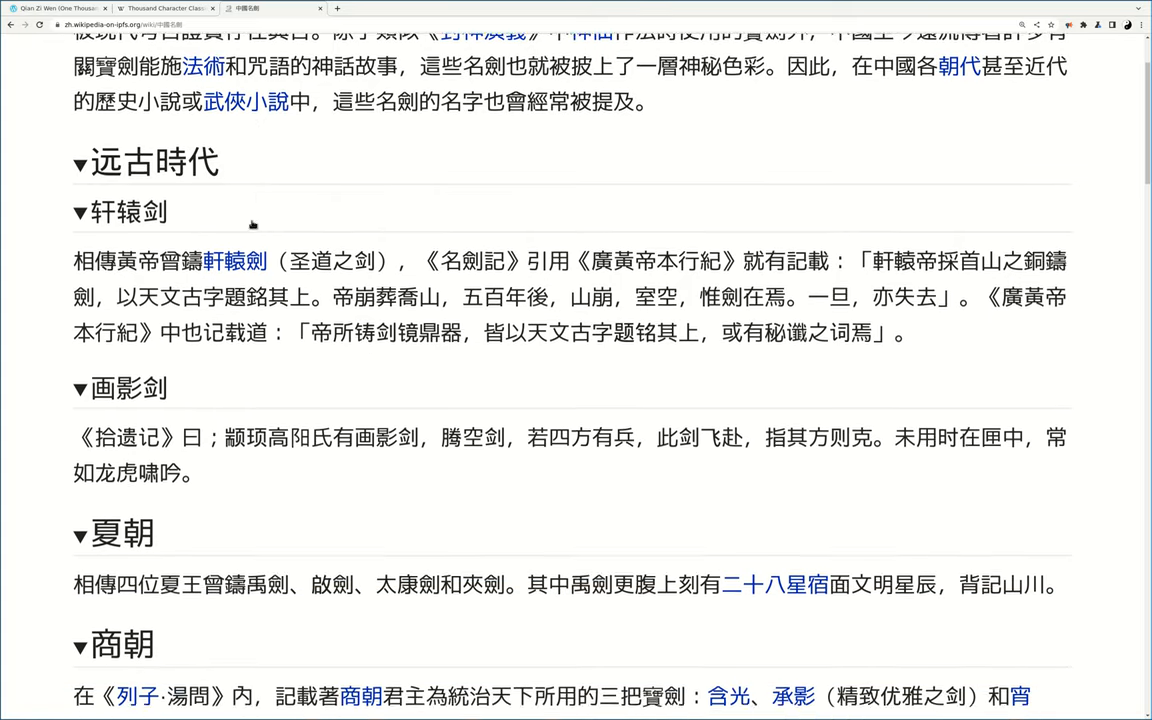
scroll("down", 3)
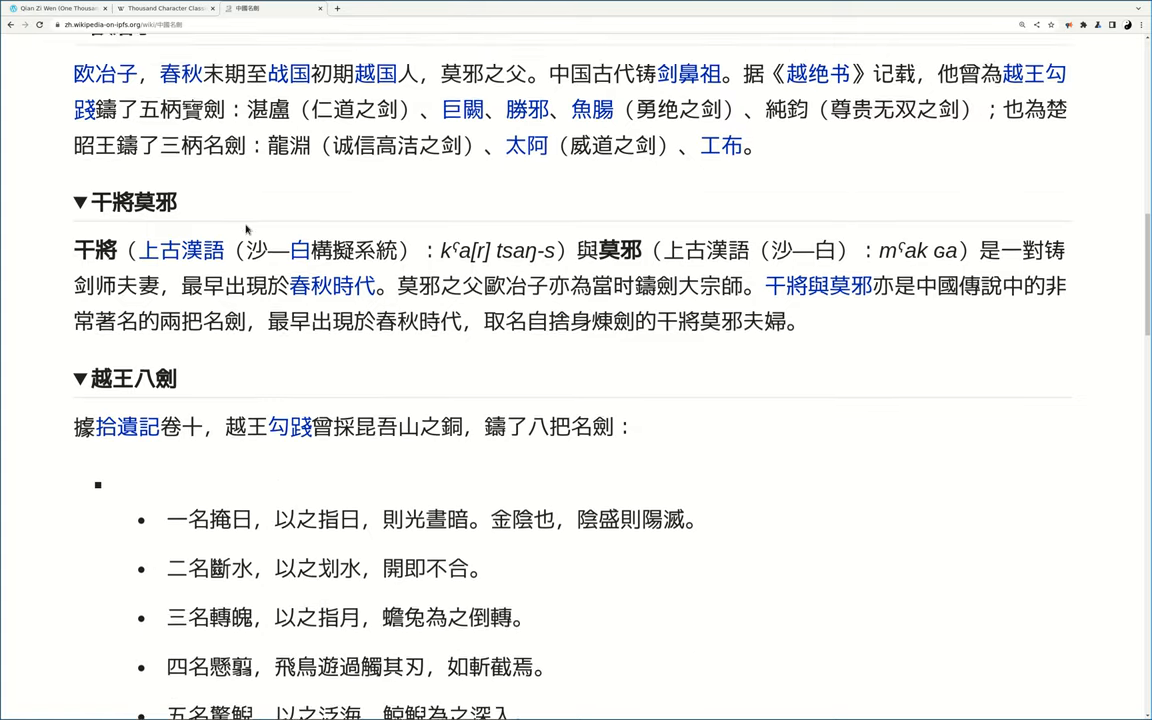
scroll("down", 3)
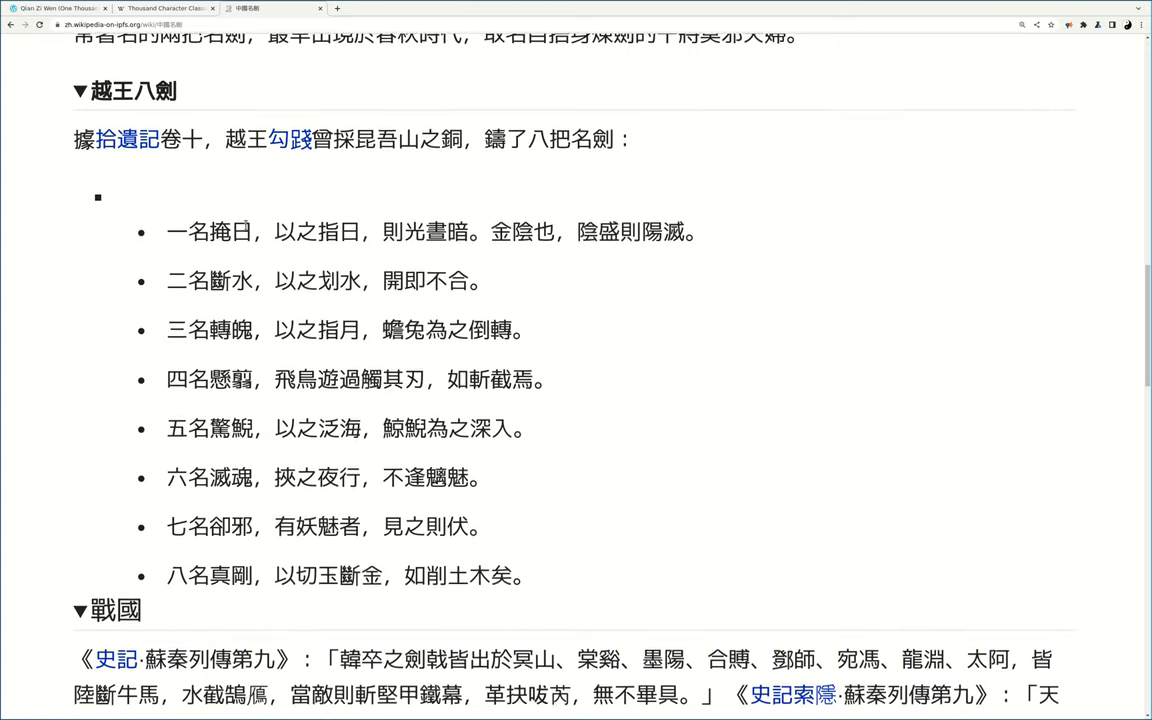
scroll("down", 3)
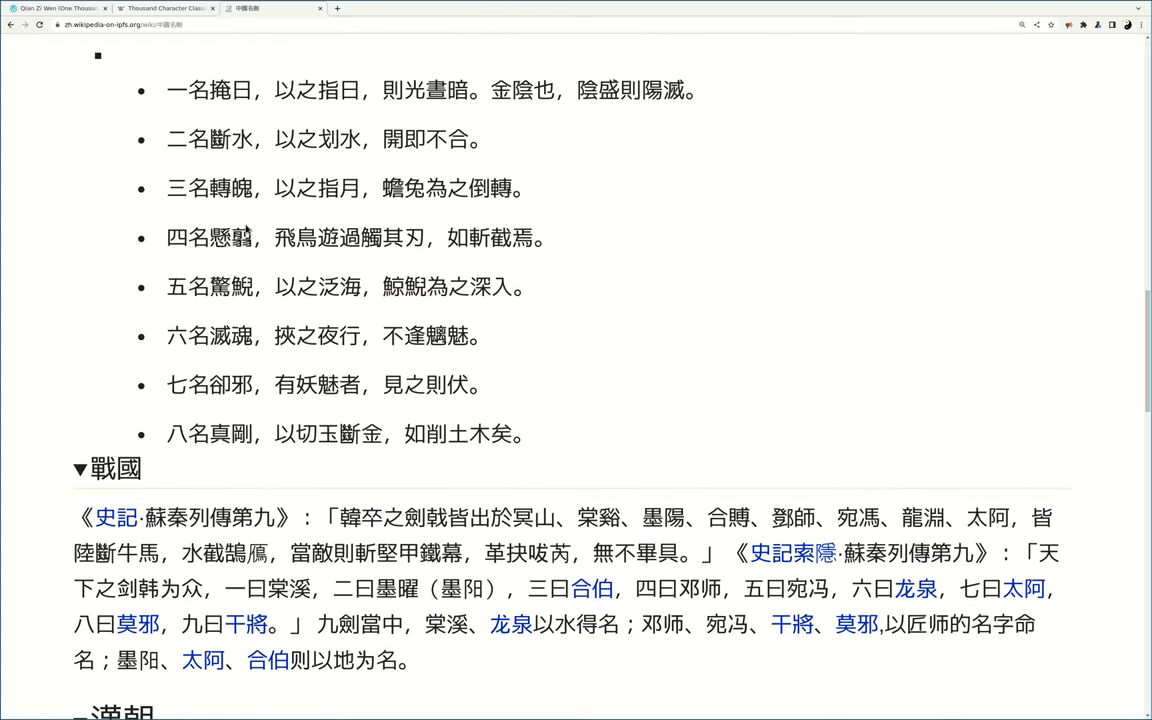
scroll("down", 3)
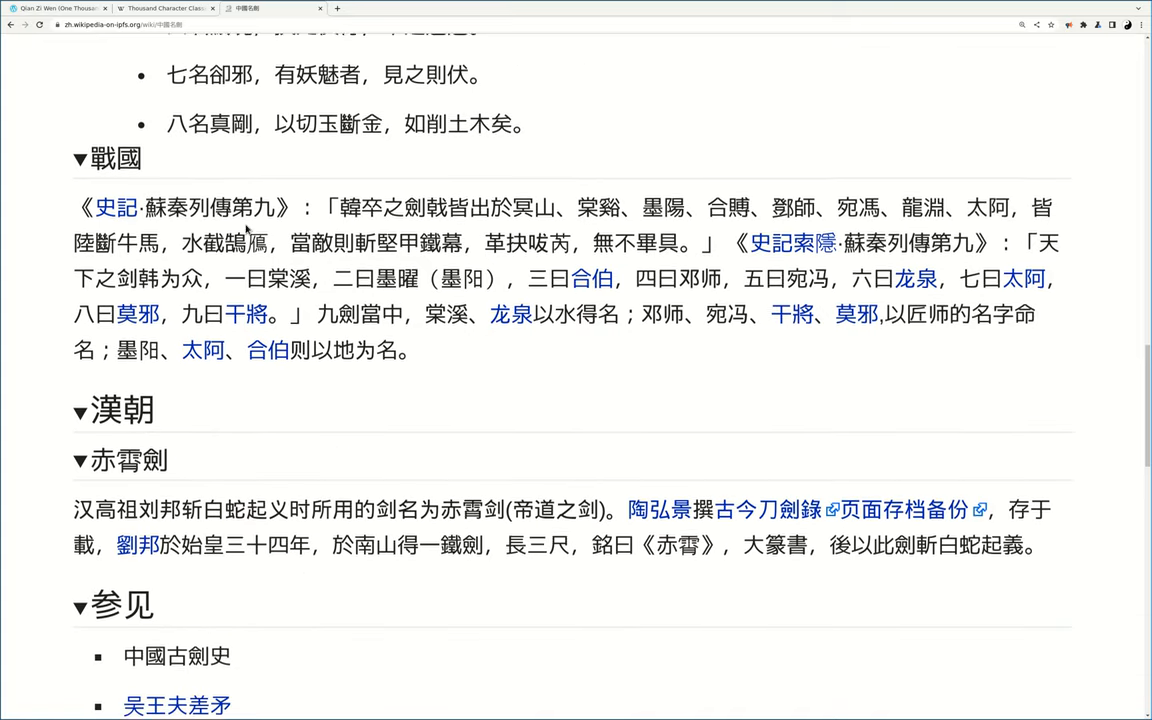
scroll("down", 3)
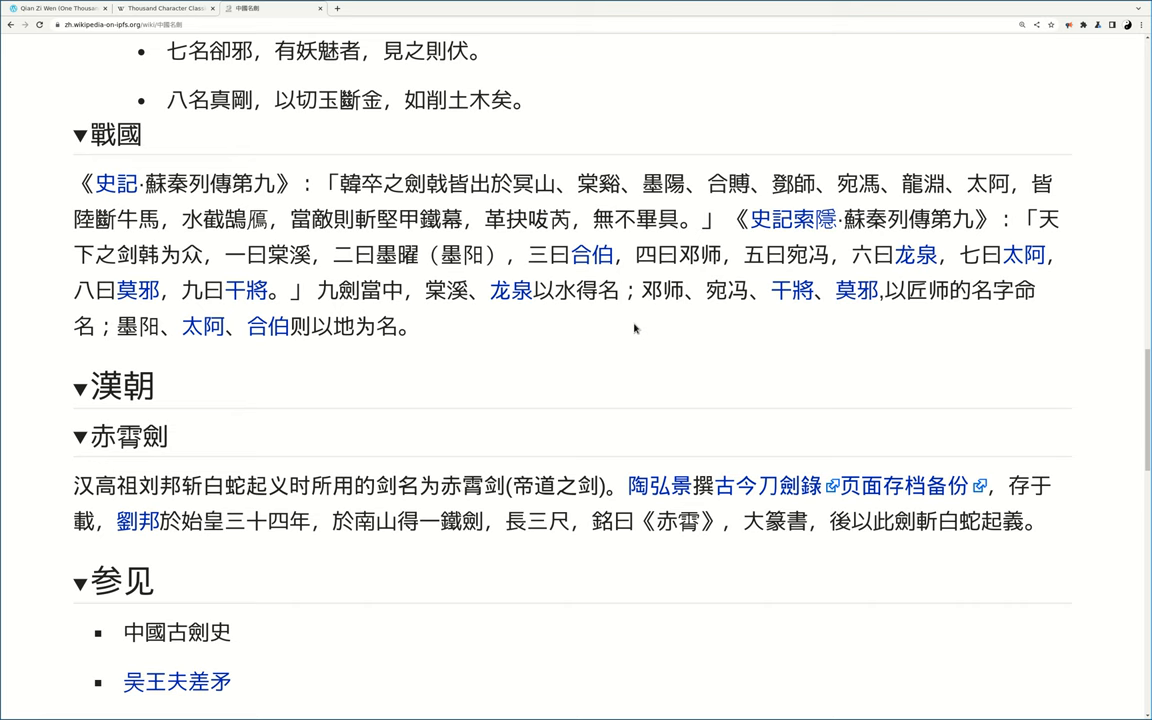
key("Ctrl+f")
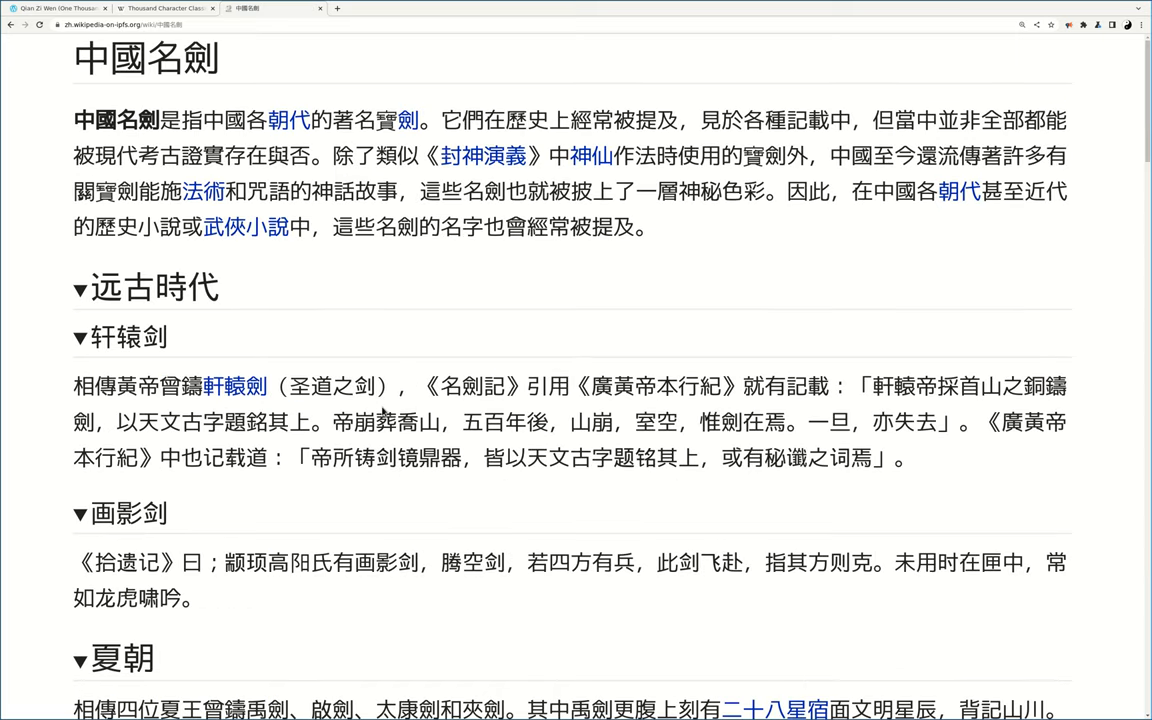
mouse_move(687, 82)
type("巨闕")
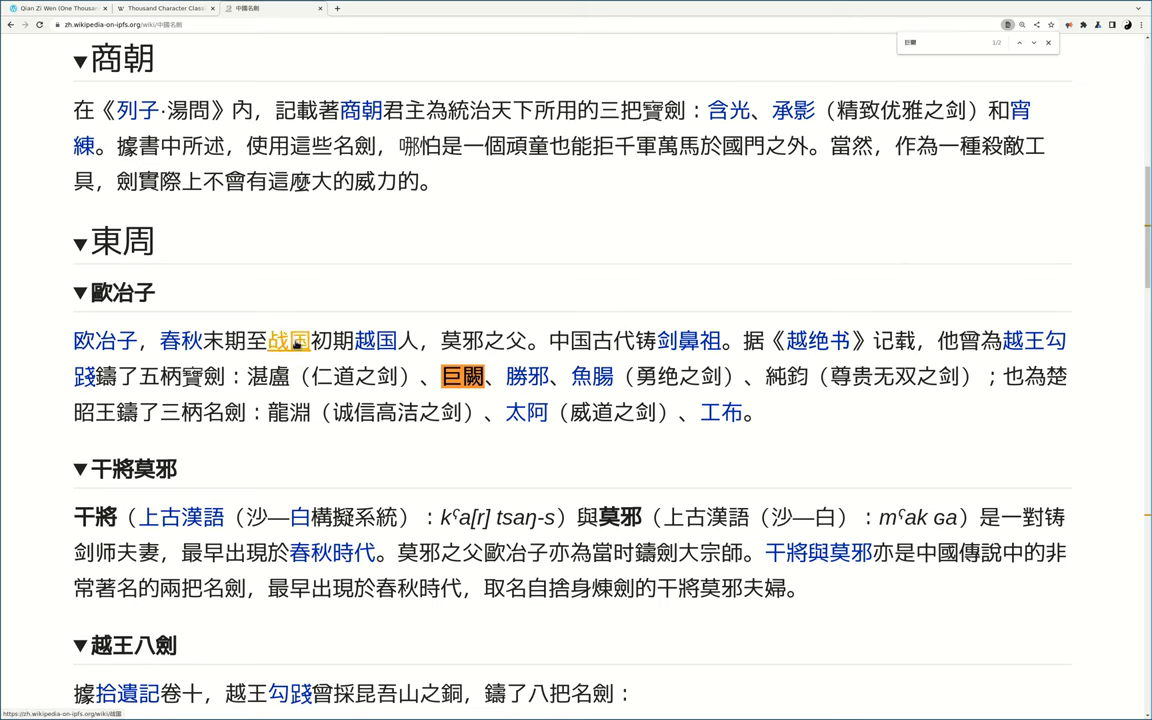
Step: Follow the 战国 link beside 巨闕 to the Warring States article
left_click(289, 340)
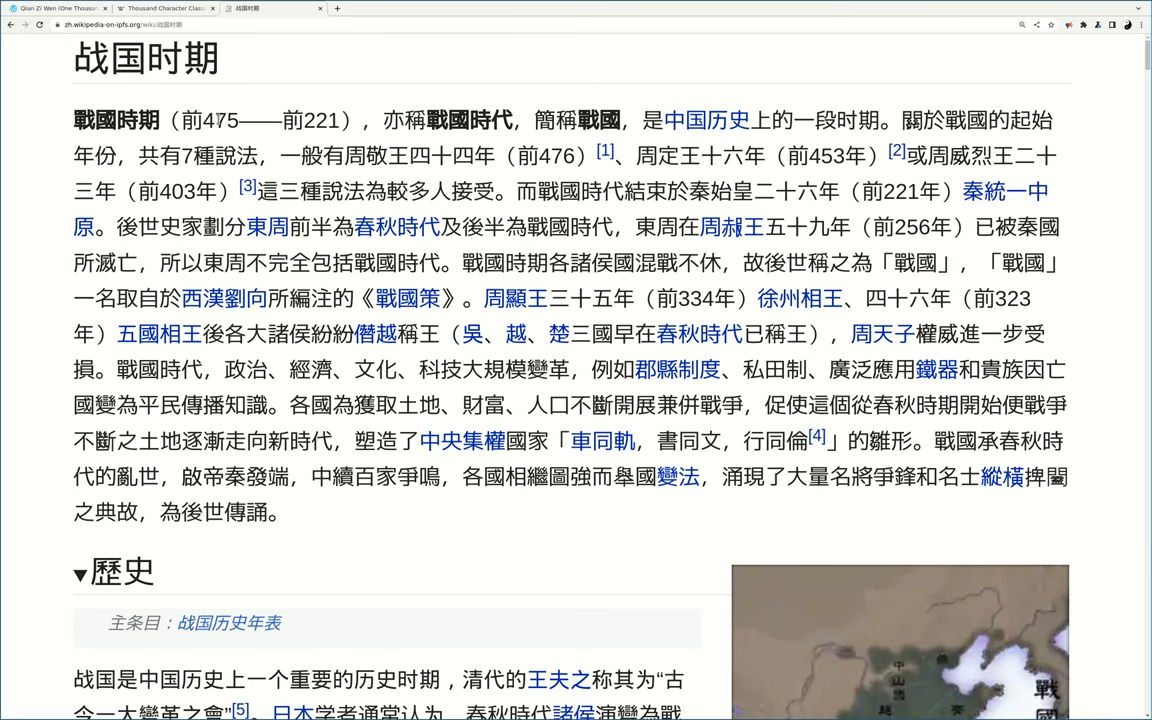
Step: Highlight the Warring States years 475 and 221 in the 战国时期 opening sentence
double_click(219, 120)
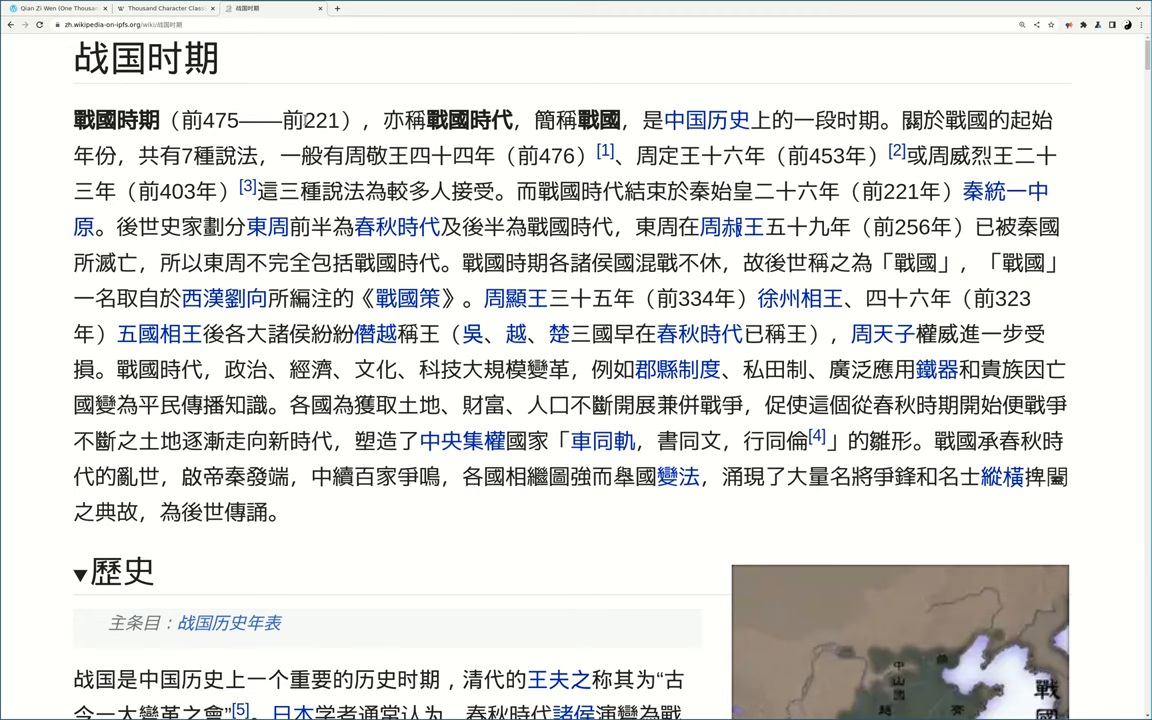
double_click(318, 120)
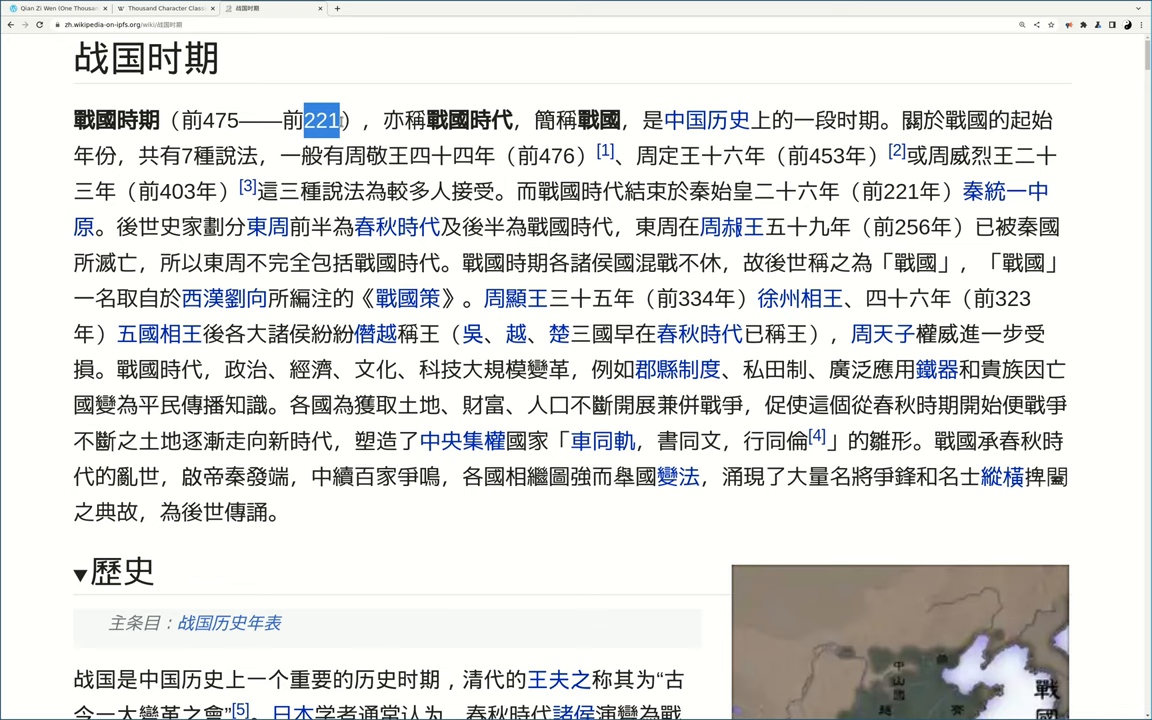
mouse_move(391, 212)
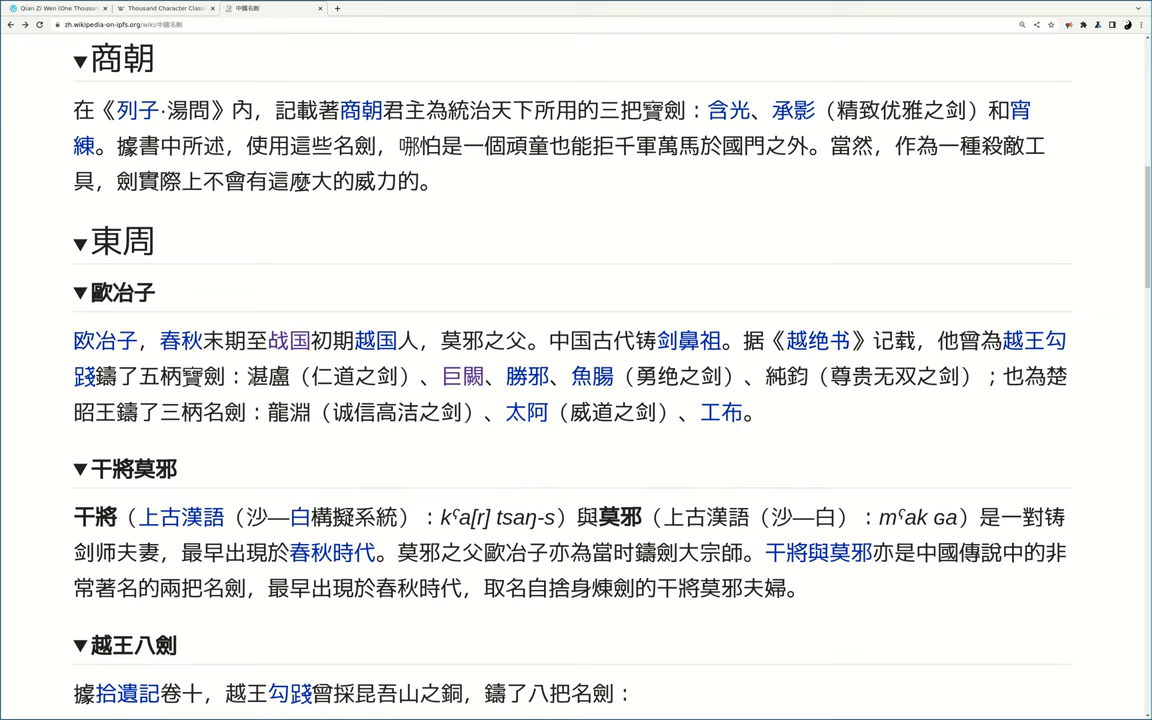
Step: Highlight the sword name 湛盧 in the 歐冶子 section of 中國名劍
double_click(267, 377)
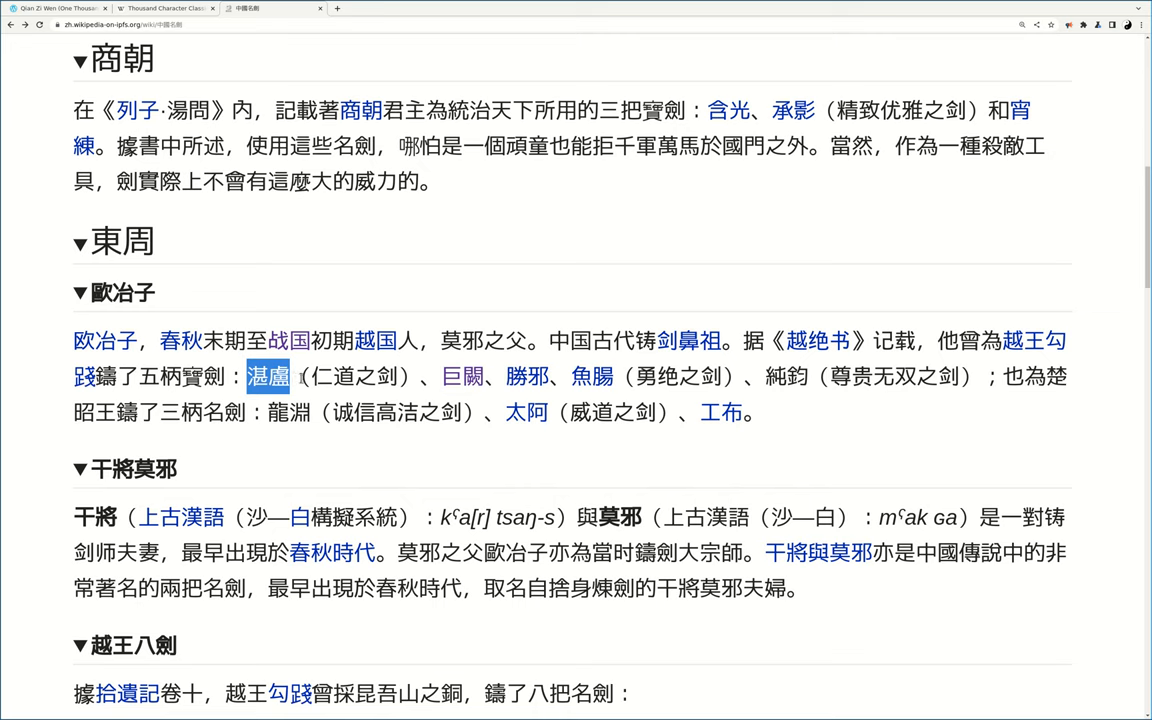
mouse_move(527, 377)
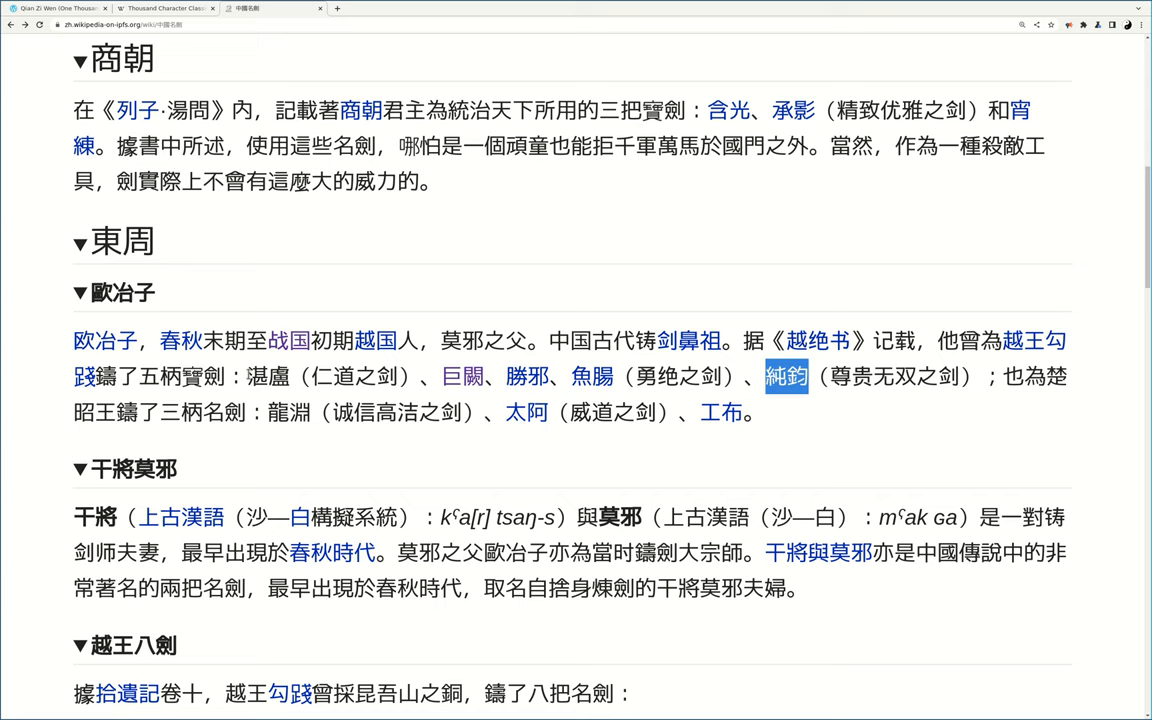
left_click(76, 242)
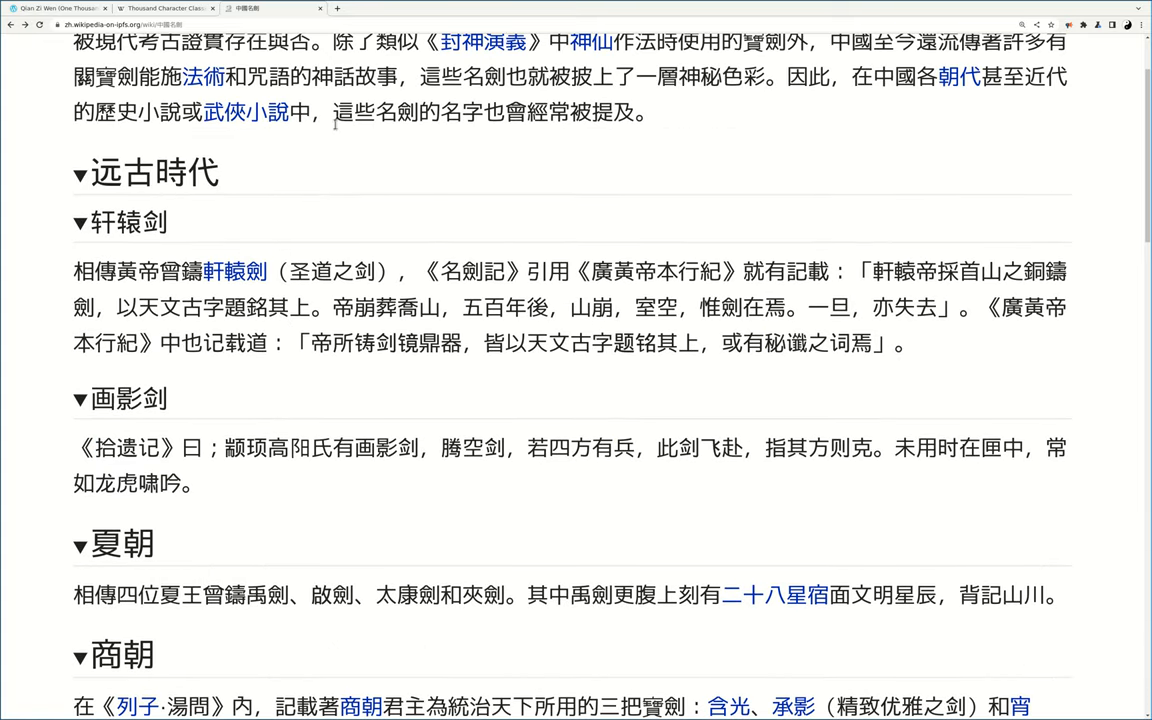
mouse_move(332, 188)
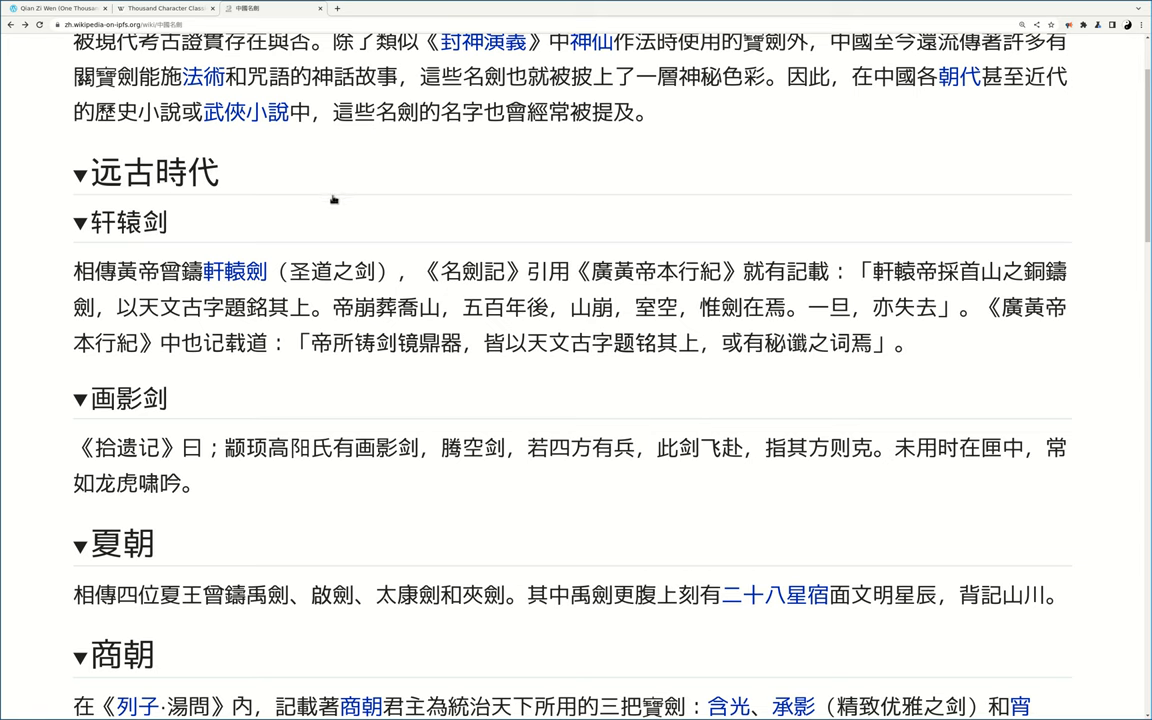
mouse_move(323, 167)
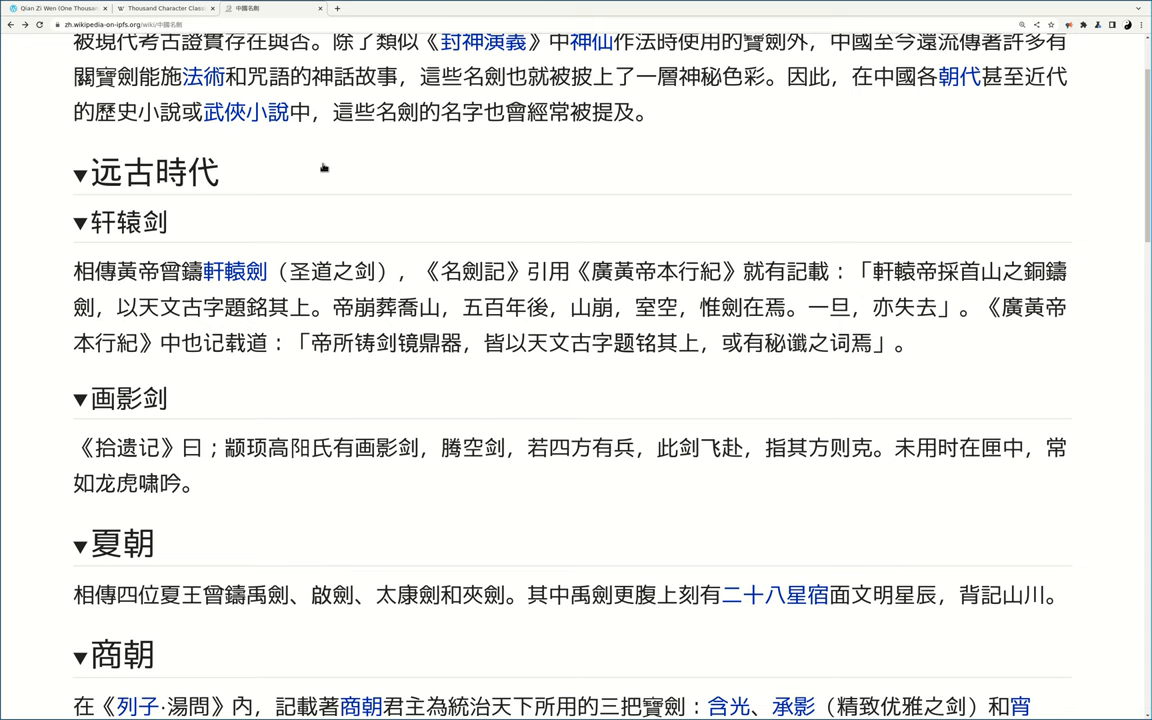